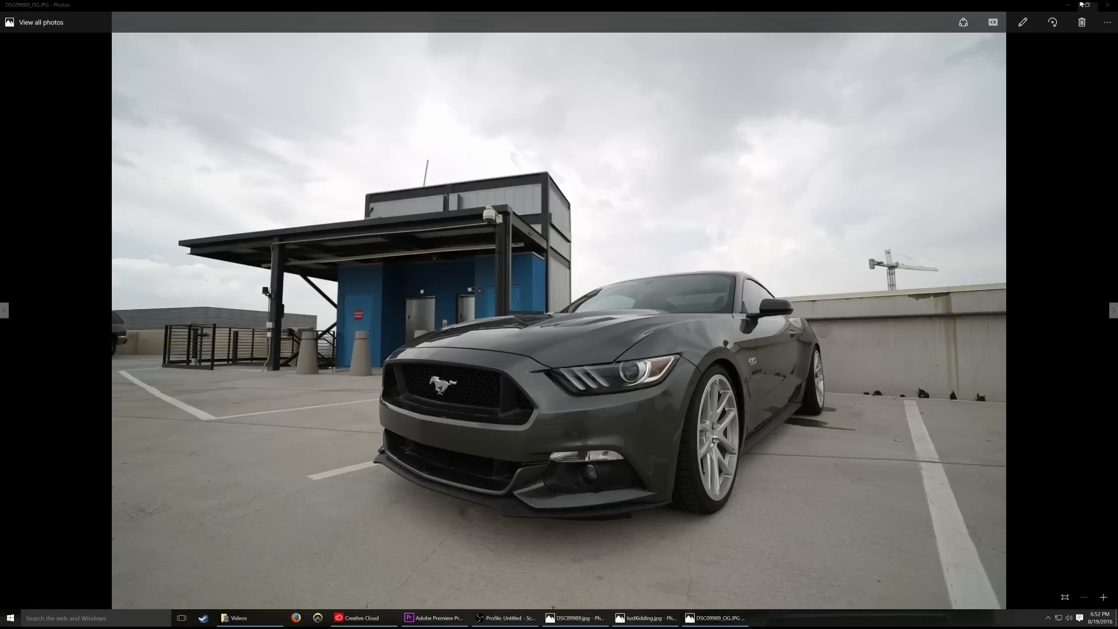
# Set Camera Raw Contrast +35, Highlights -10, Shadows -16 and Whites +18
pyautogui.click(645, 617)
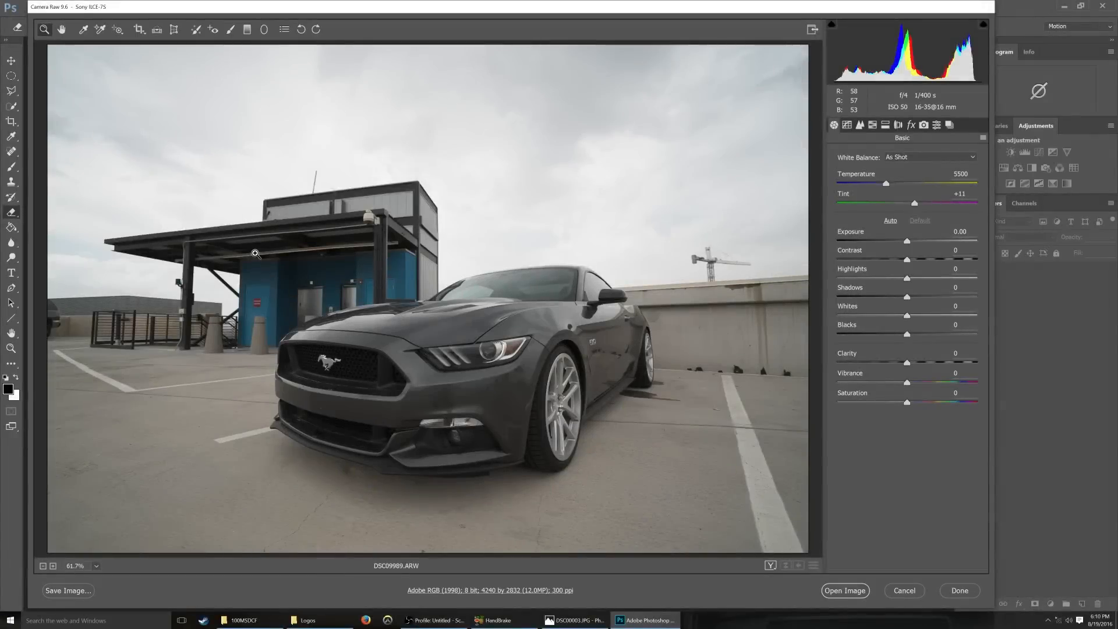
pyautogui.moveTo(258, 256)
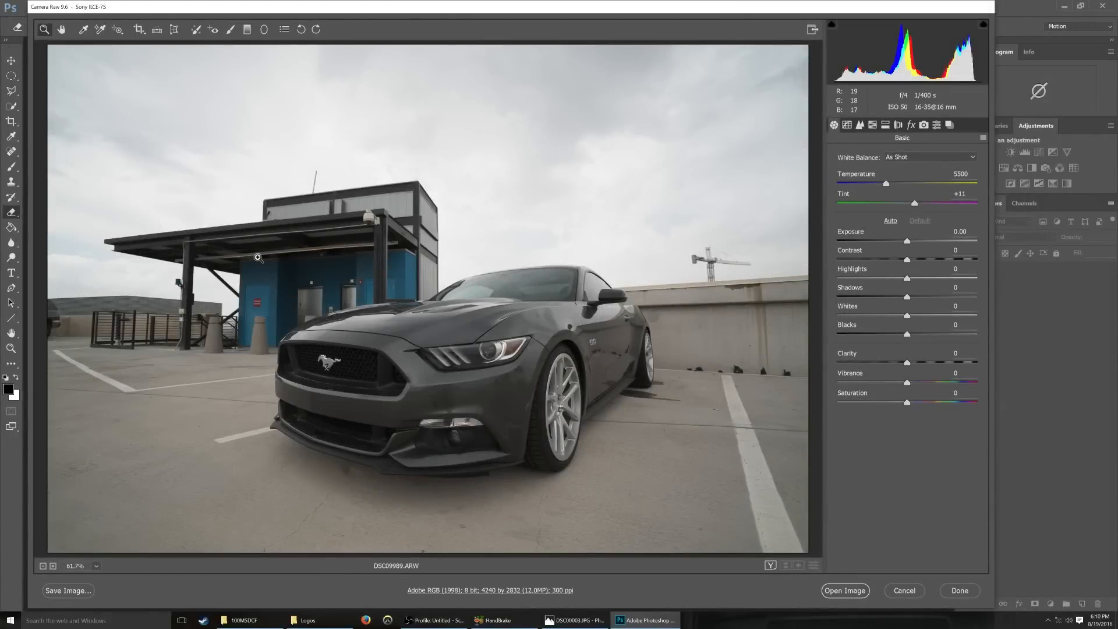
pyautogui.moveTo(297, 323)
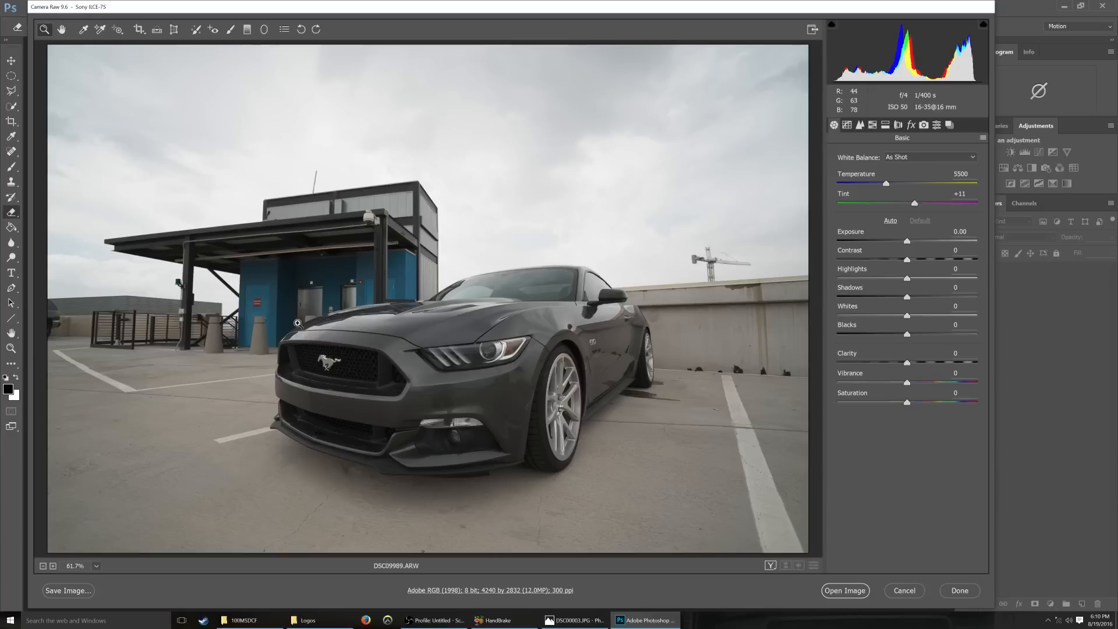
pyautogui.moveTo(517, 386)
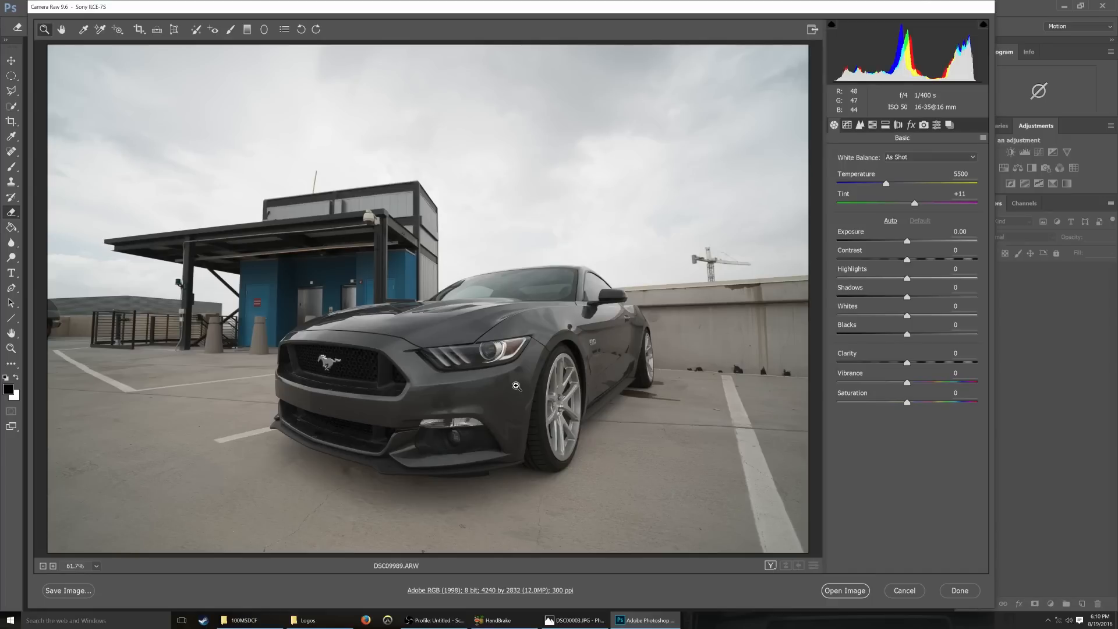
pyautogui.moveTo(333, 112)
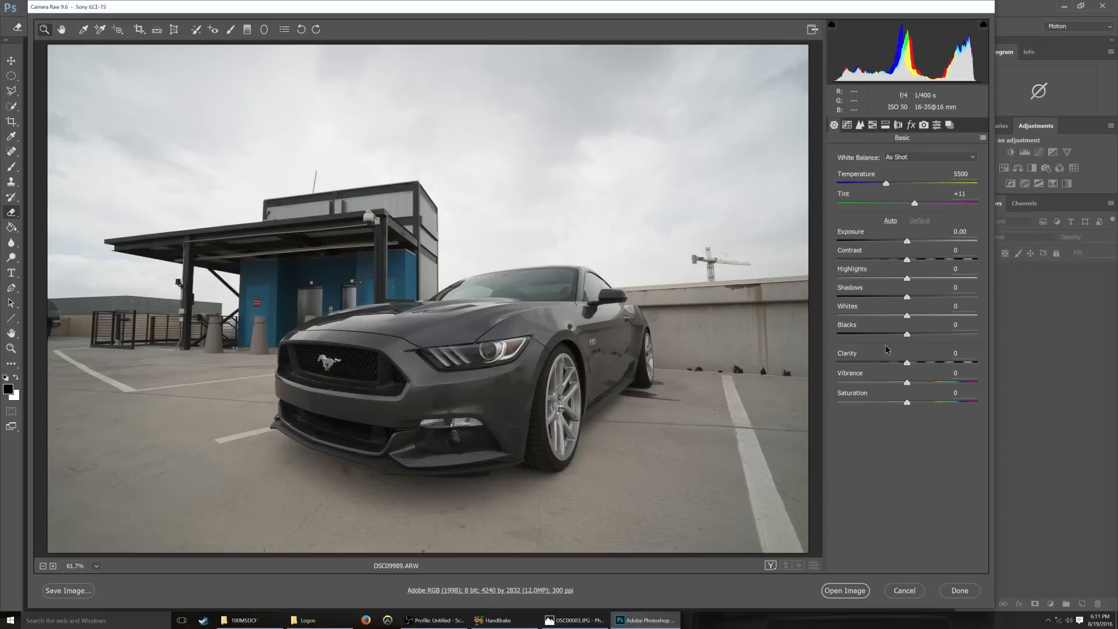
pyautogui.moveTo(883, 353)
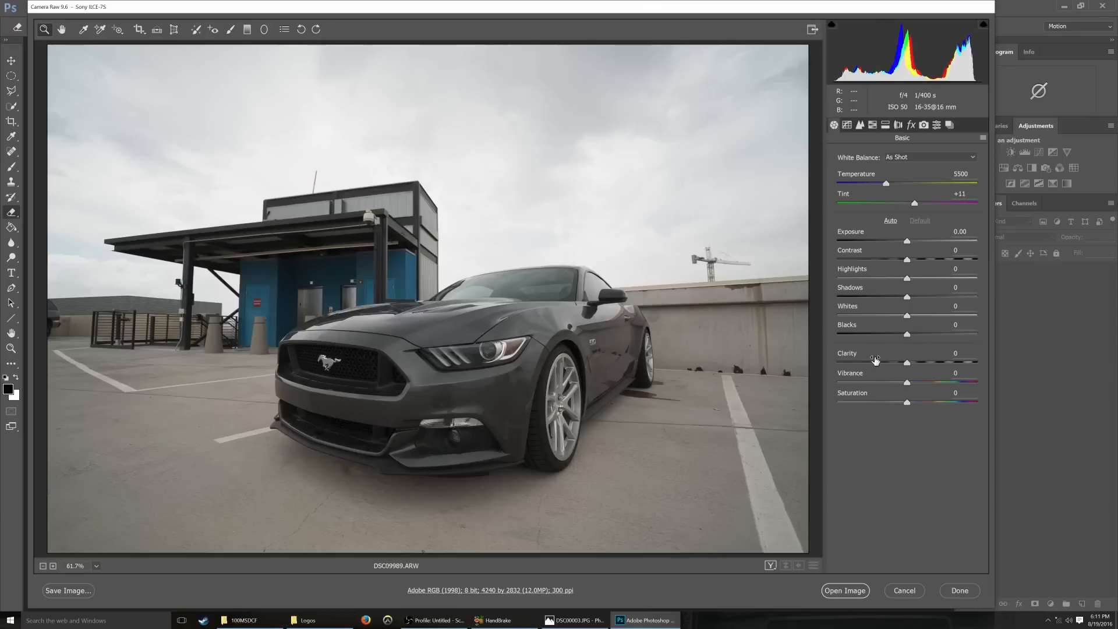
pyautogui.moveTo(890, 441)
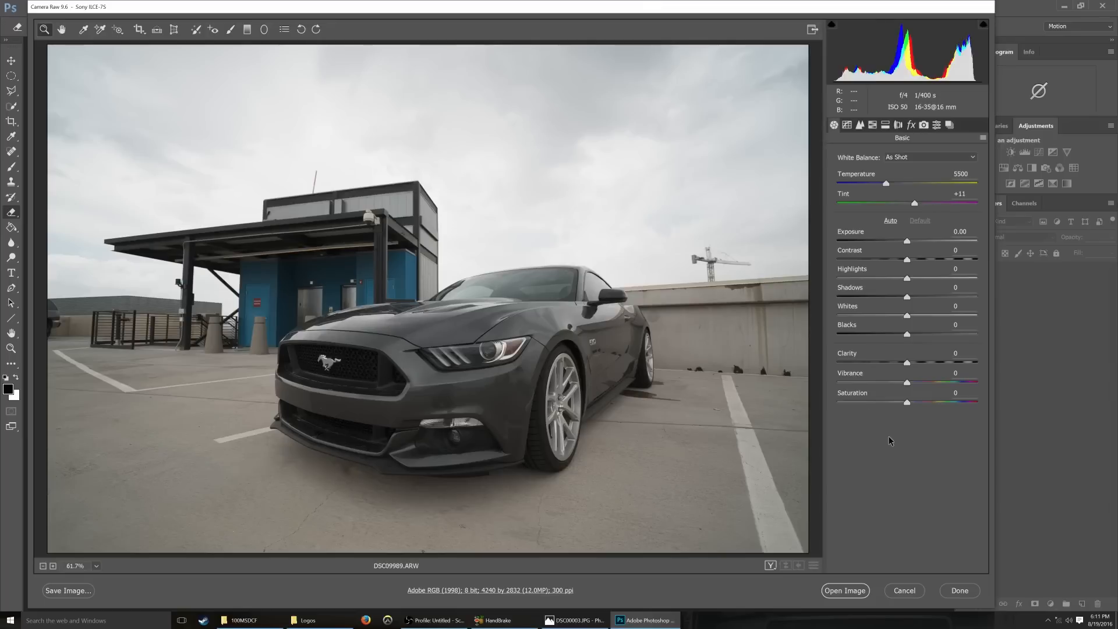
pyautogui.moveTo(702, 377)
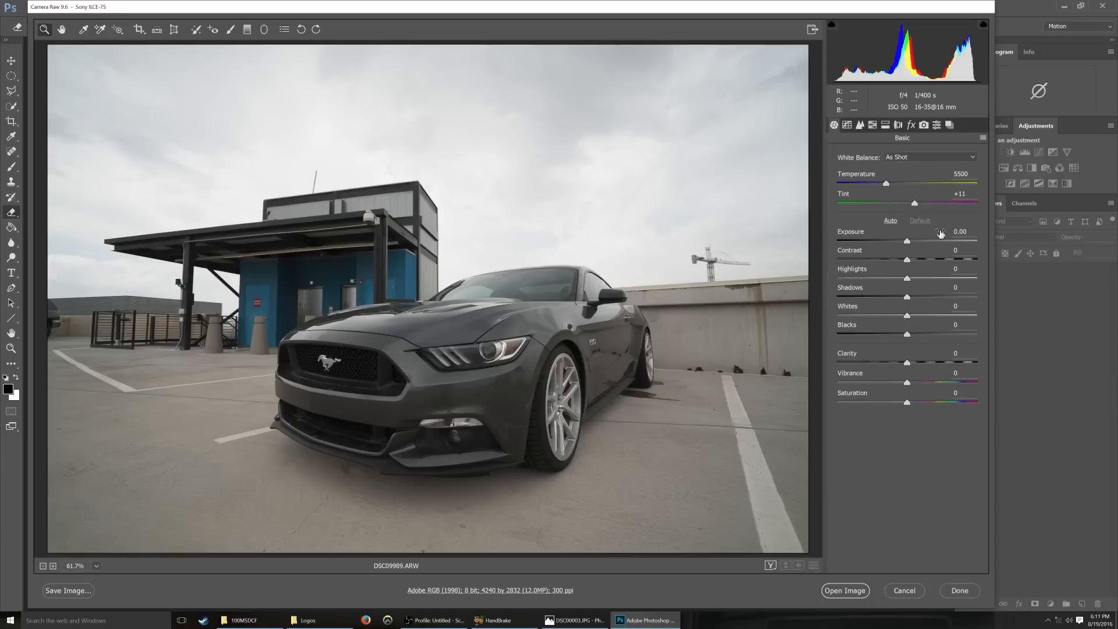
pyautogui.moveTo(845, 330)
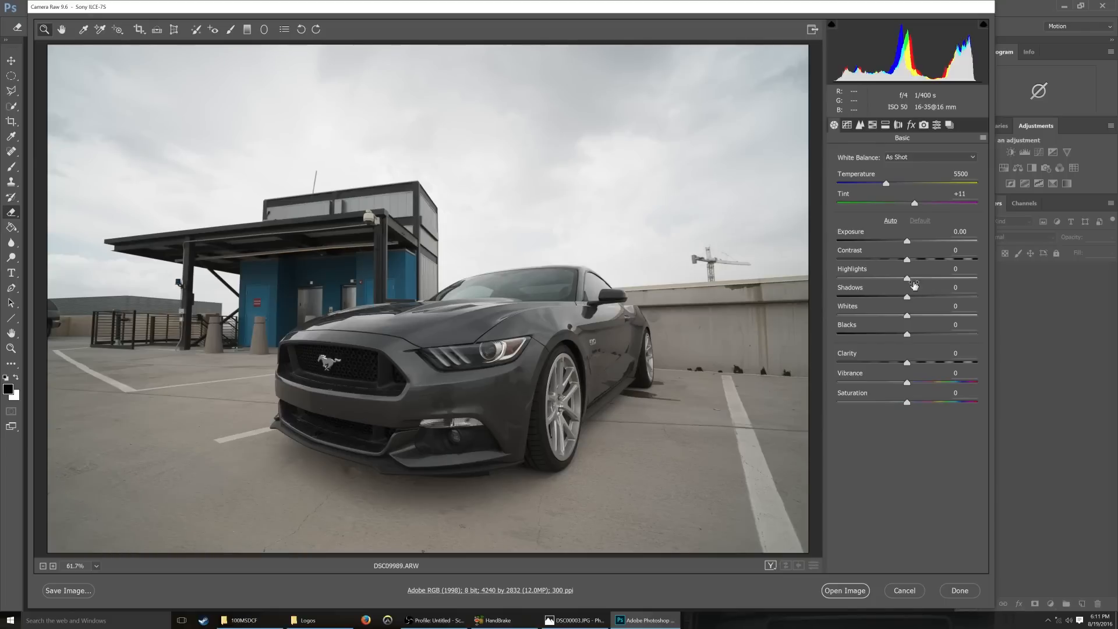
pyautogui.moveTo(907, 259); pyautogui.dragTo(925, 260)
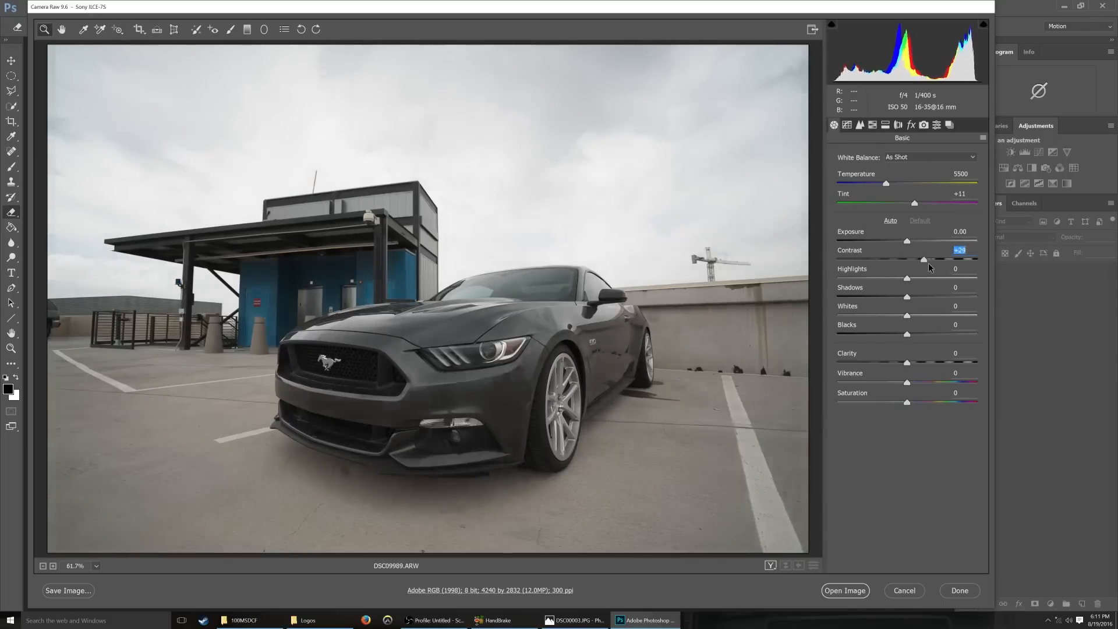
pyautogui.moveTo(923, 259); pyautogui.dragTo(932, 260)
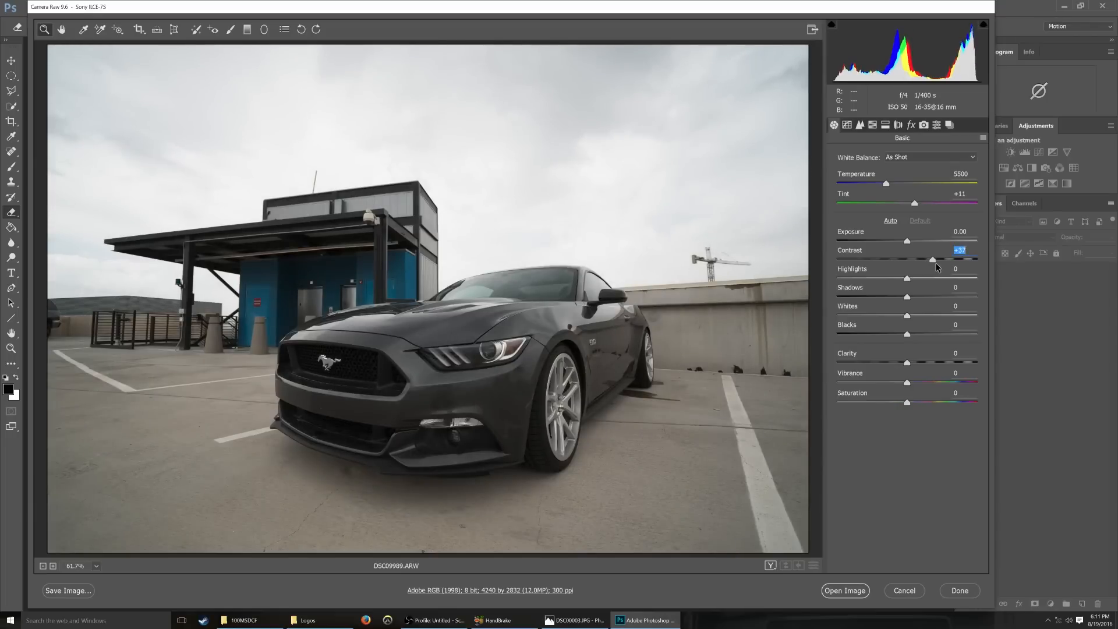
pyautogui.moveTo(934, 260); pyautogui.dragTo(932, 259)
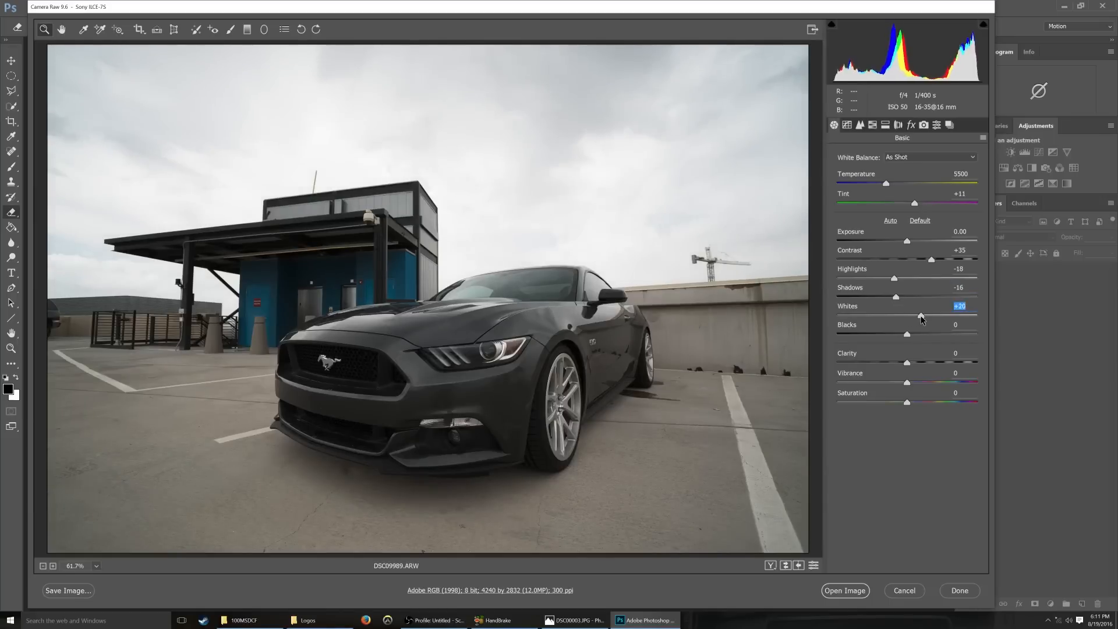
# Deepen Blacks to -26, push Clarity to +100 and drop Saturation to -12
pyautogui.click(906, 334)
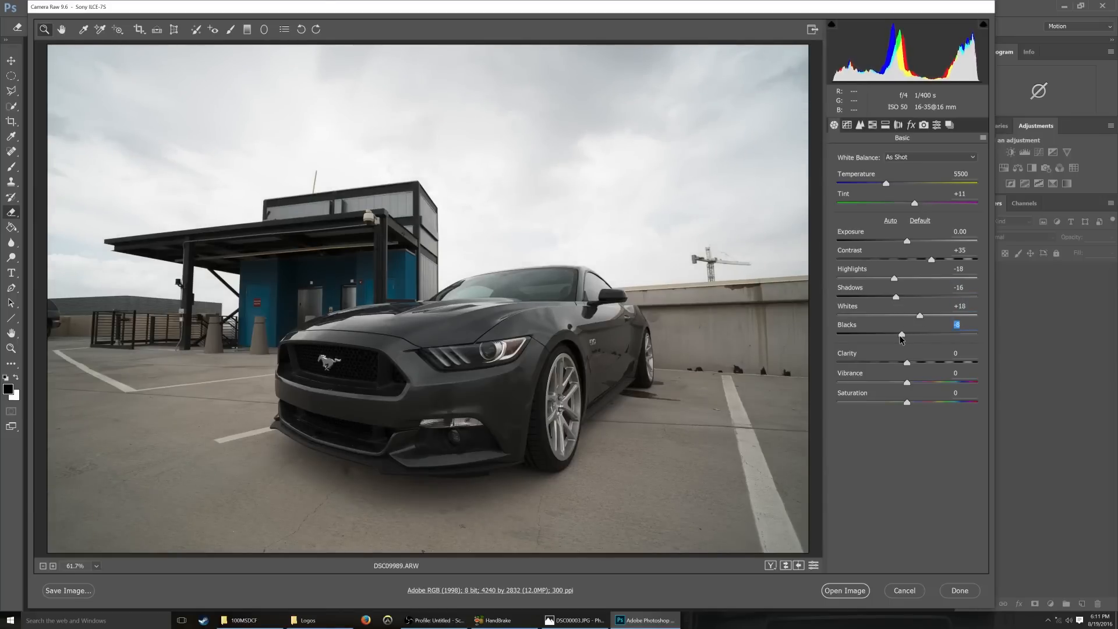
pyautogui.moveTo(901, 335); pyautogui.dragTo(889, 334)
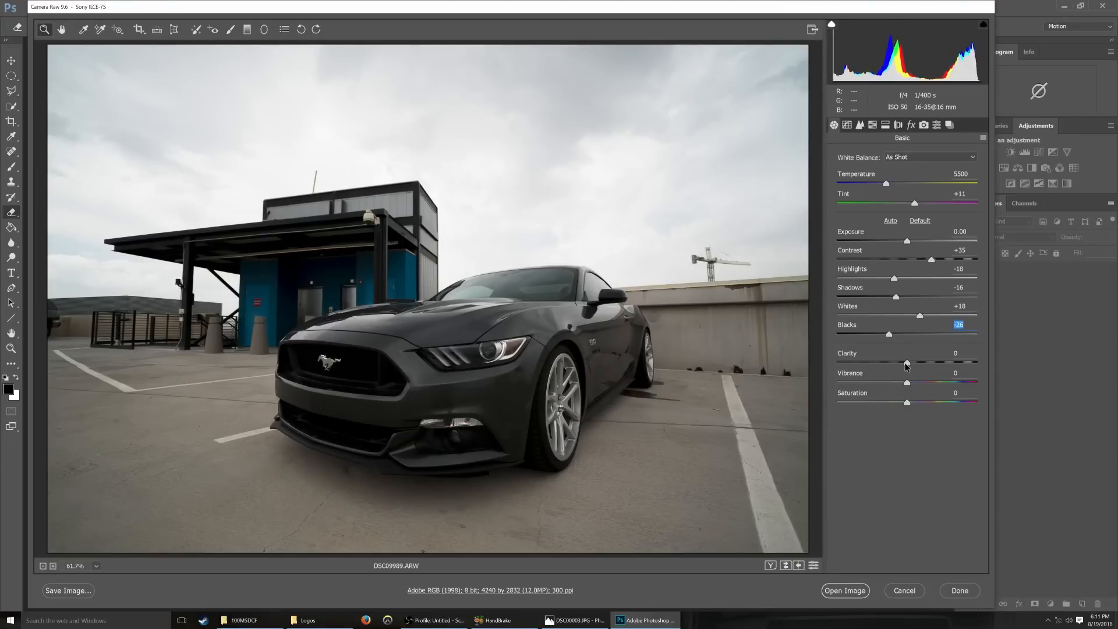
pyautogui.moveTo(908, 362); pyautogui.dragTo(977, 362)
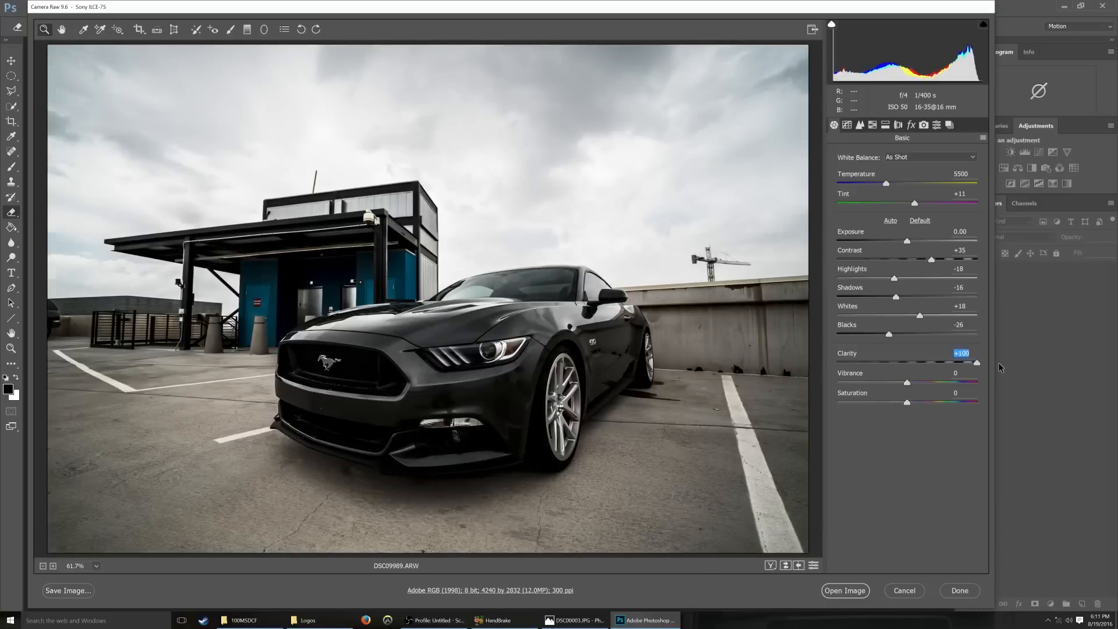
pyautogui.moveTo(980, 371)
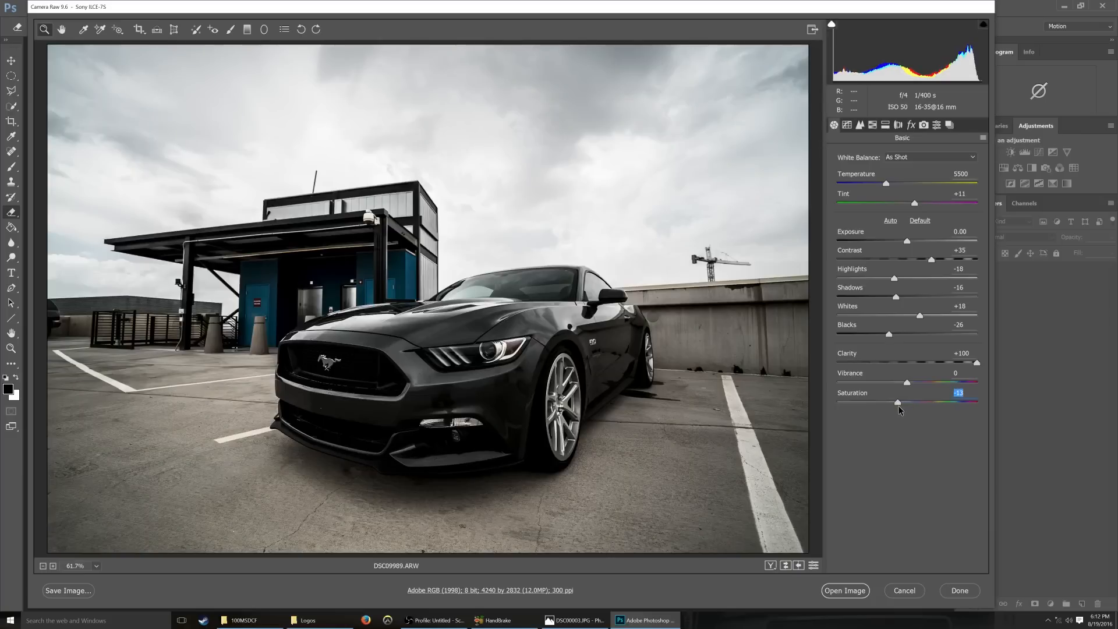
pyautogui.moveTo(897, 402); pyautogui.dragTo(898, 402)
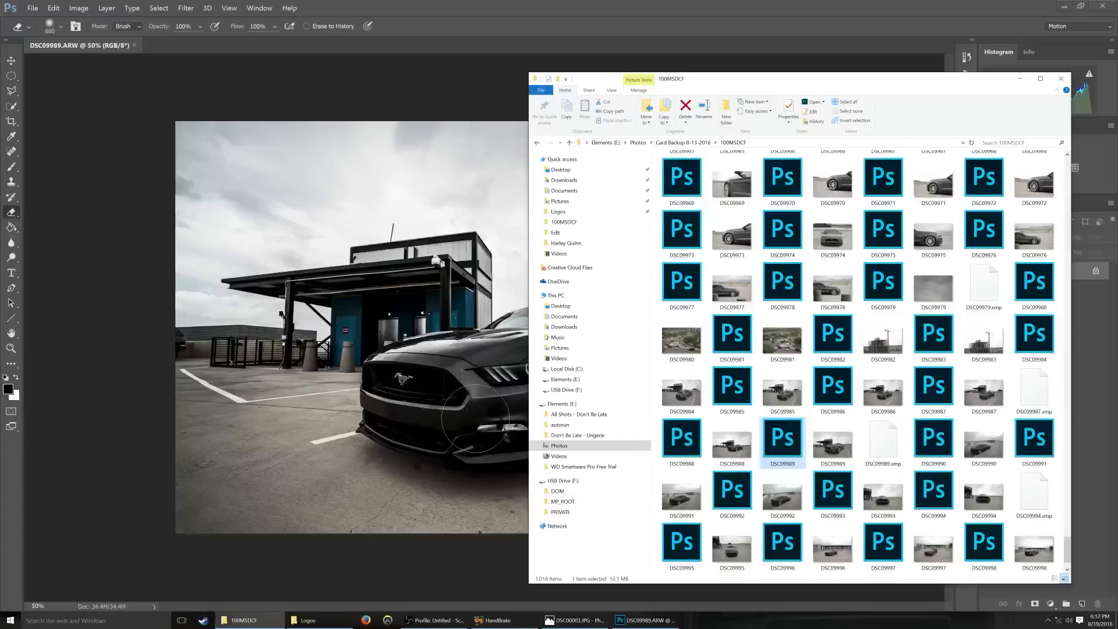
pyautogui.moveTo(783, 442)
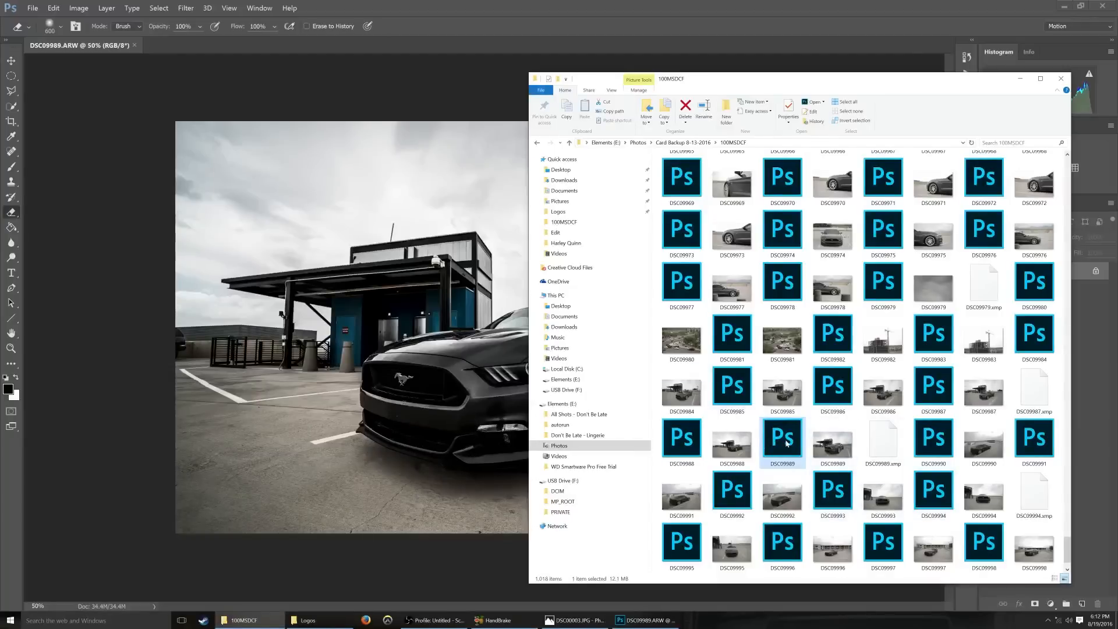
pyautogui.moveTo(433, 317)
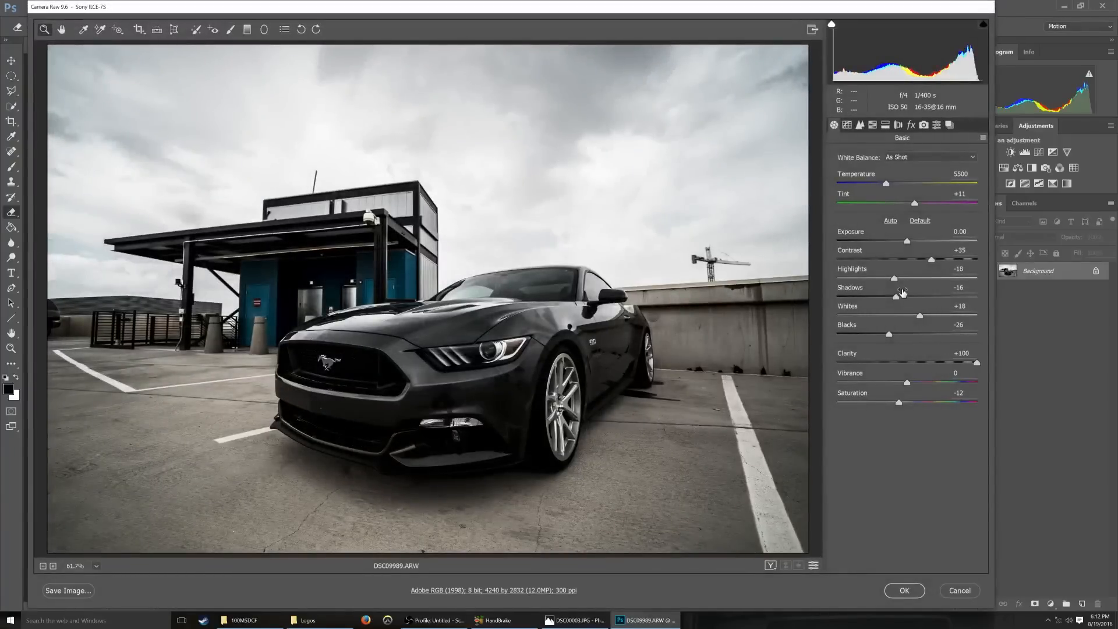
# Raise Shadows to +71, lower Highlights, and accept the brighter version as a new layer
pyautogui.moveTo(899, 296); pyautogui.dragTo(941, 296)
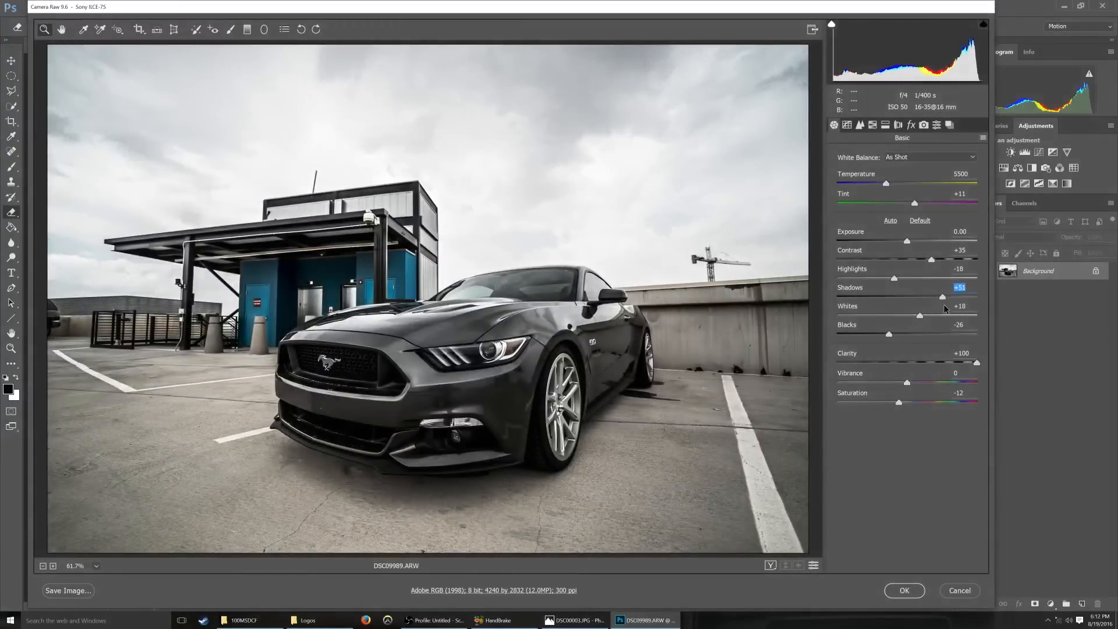
pyautogui.moveTo(926, 297); pyautogui.dragTo(948, 297)
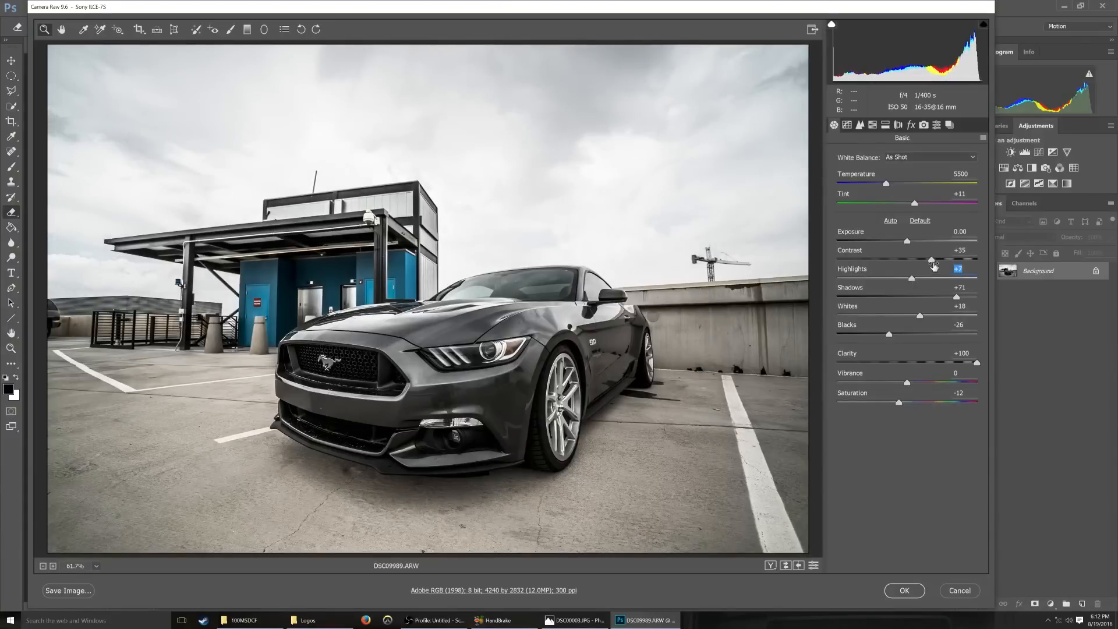
pyautogui.moveTo(803, 387)
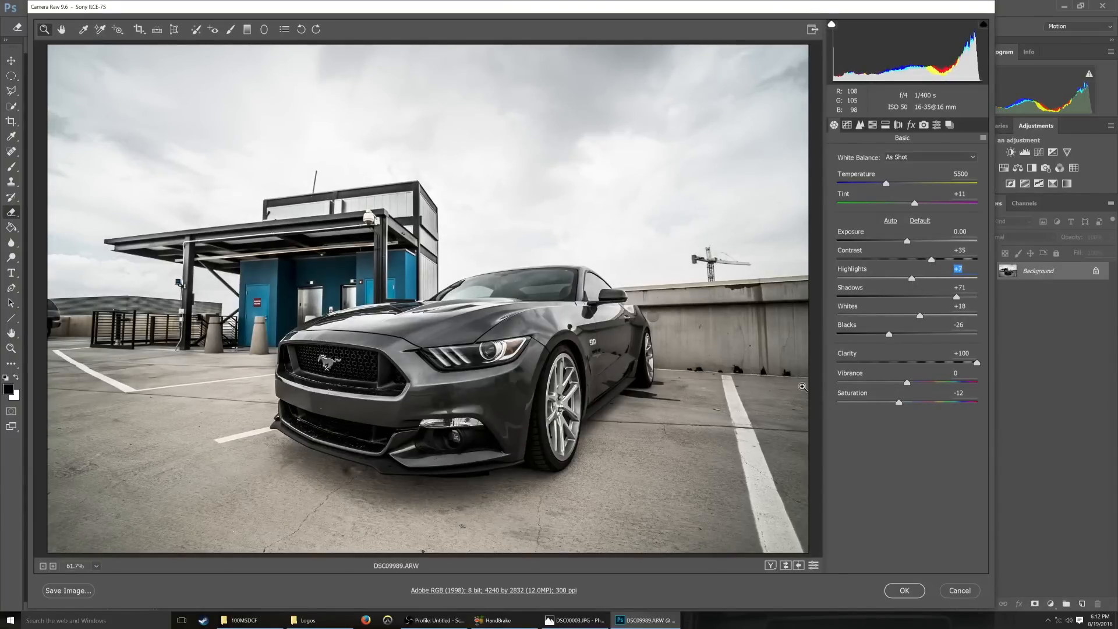
pyautogui.click(904, 591)
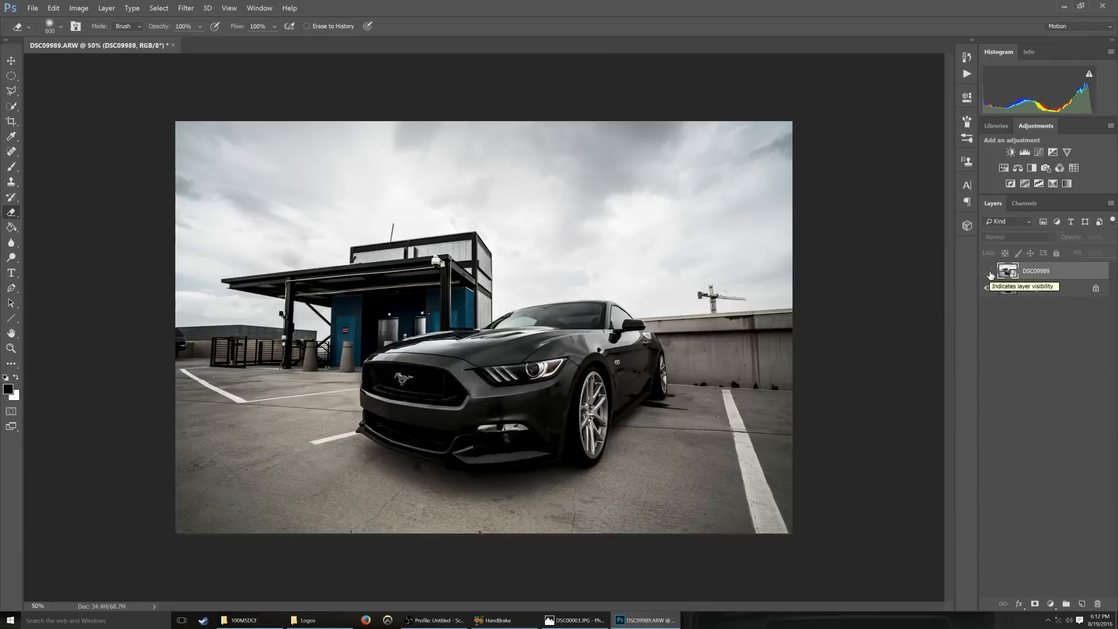
# Add a layer mask to the brighter Mustang layer
pyautogui.click(989, 274)
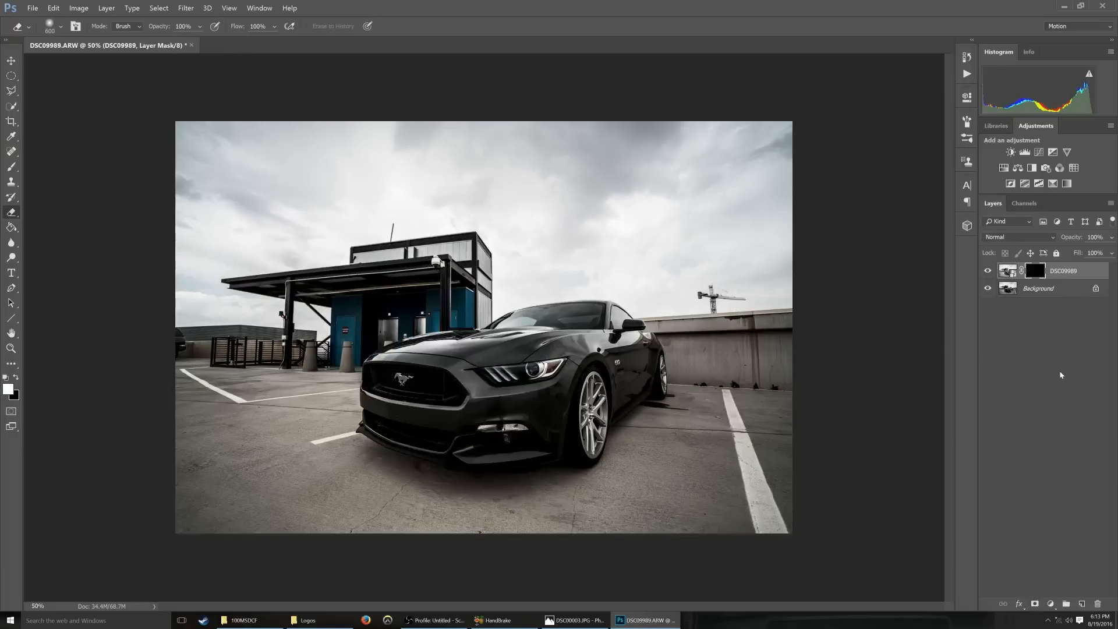
pyautogui.moveTo(1031, 355)
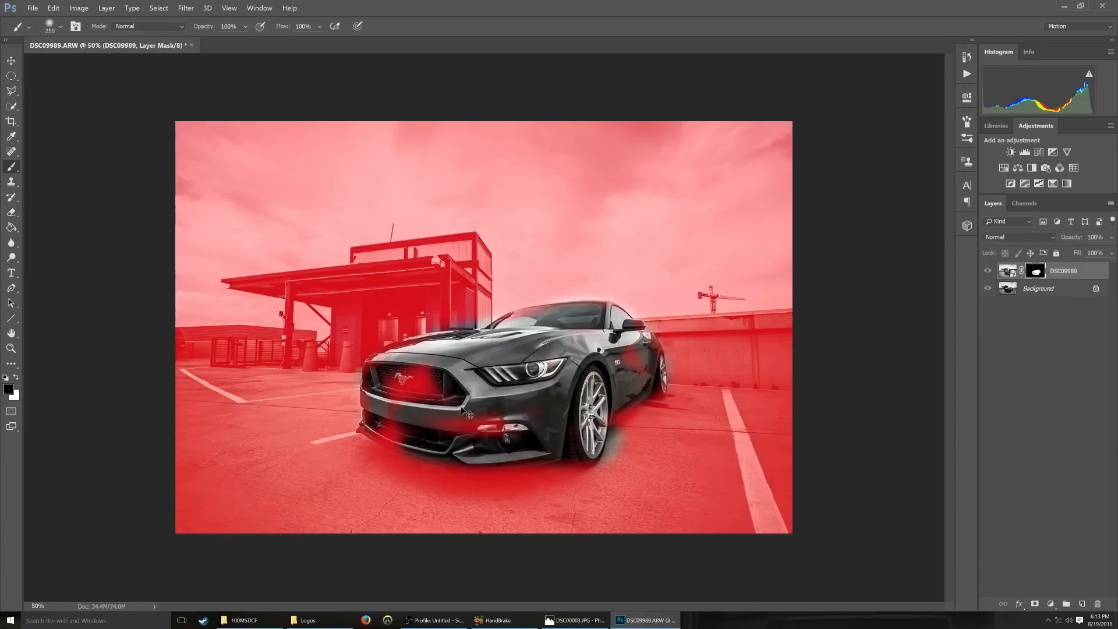
# Paint the mask over the car's grille and front so the brighter layer covers them
pyautogui.click(434, 382)
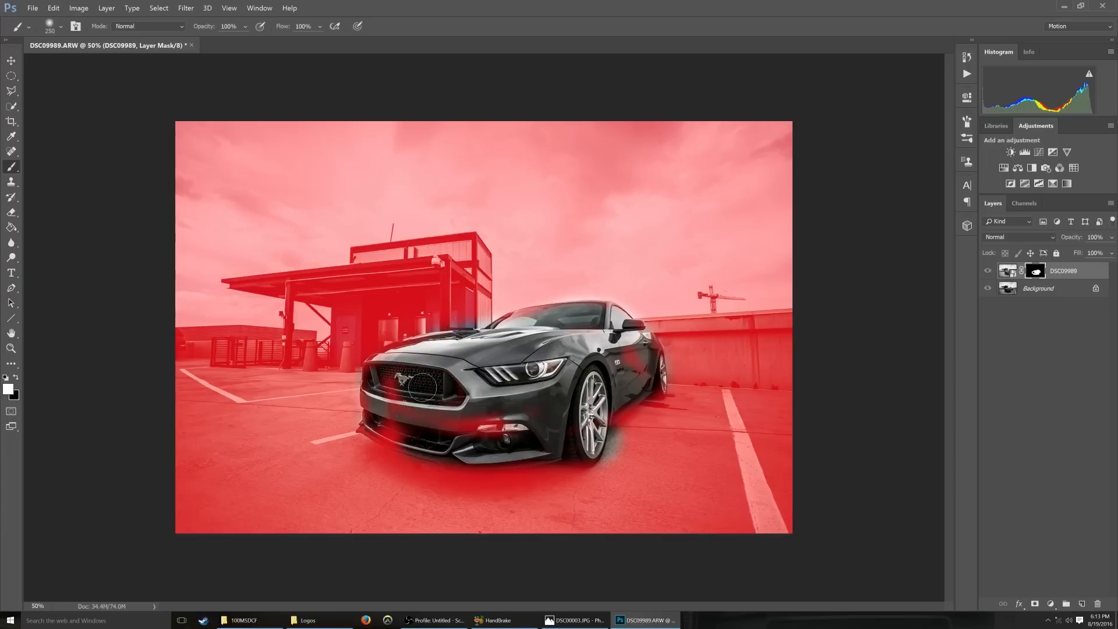
pyautogui.moveTo(420, 385); pyautogui.dragTo(420, 396)
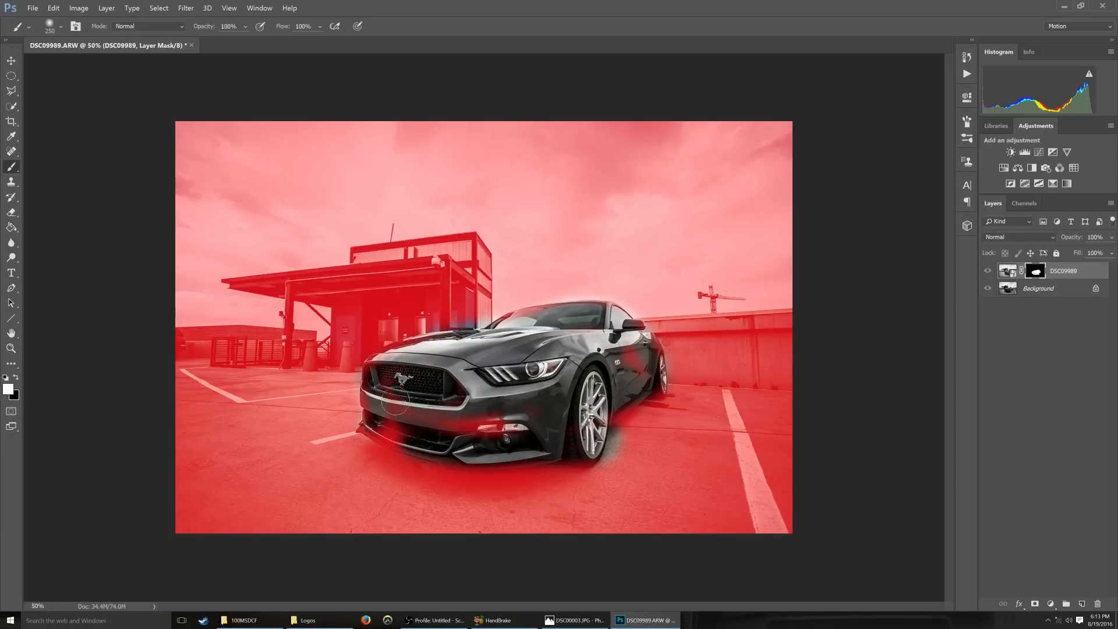
pyautogui.moveTo(399, 399); pyautogui.dragTo(484, 434)
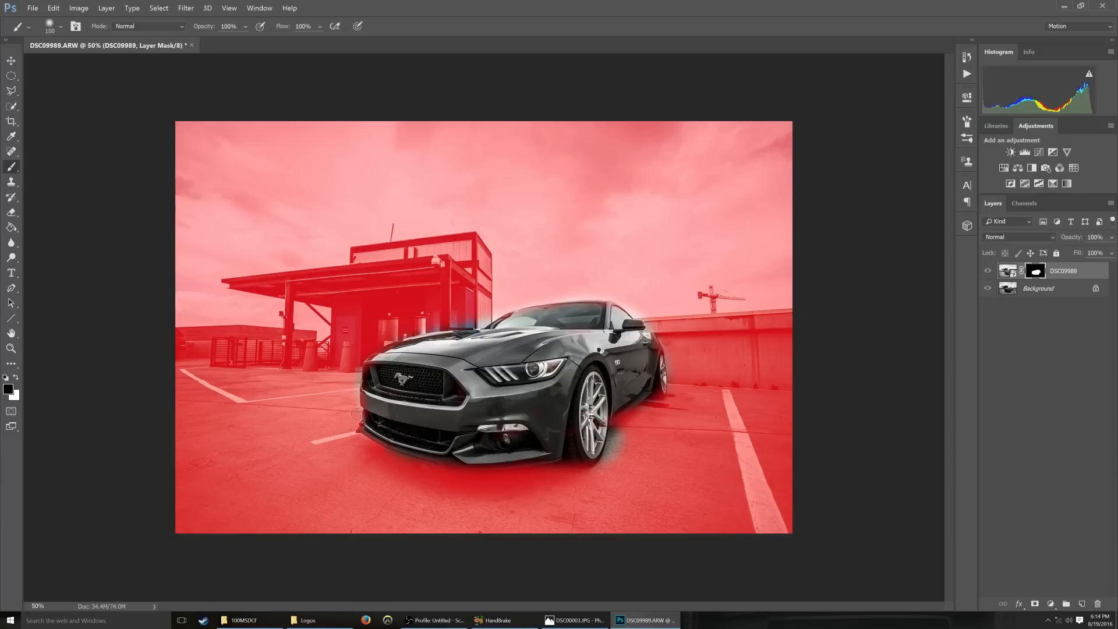
# Tidy the mask edges along the Mustang's lower front and sides
pyautogui.click(357, 413)
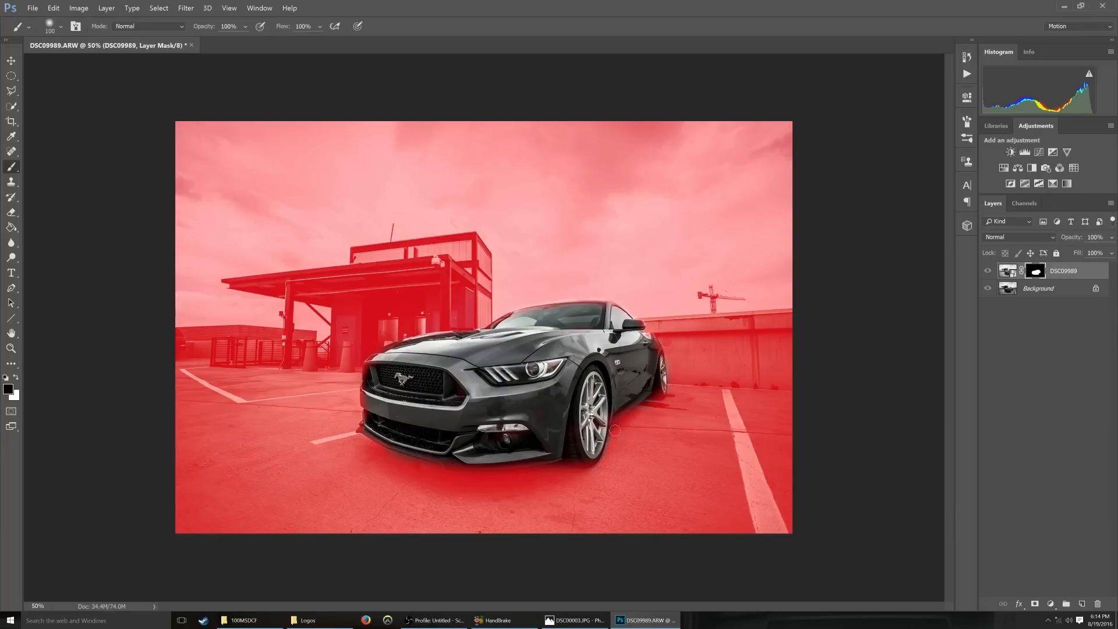
pyautogui.moveTo(615, 430); pyautogui.dragTo(652, 402)
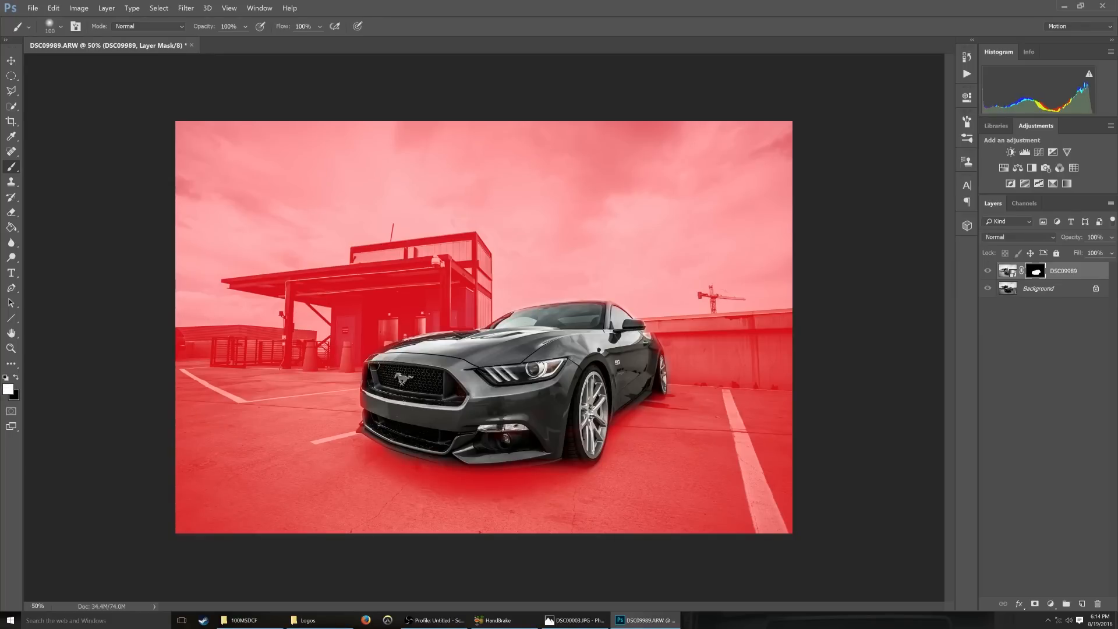
pyautogui.moveTo(370, 367); pyautogui.dragTo(354, 416)
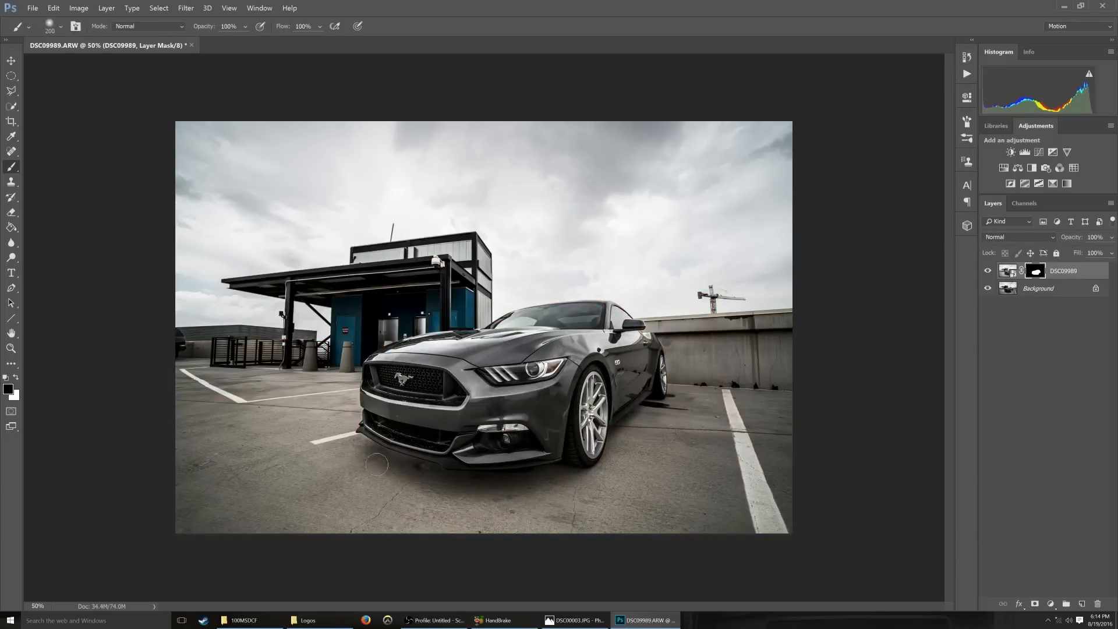
# Paint the mask along the pavement below the car's front bumper to smooth the blend
pyautogui.moveTo(376, 465); pyautogui.dragTo(547, 481)
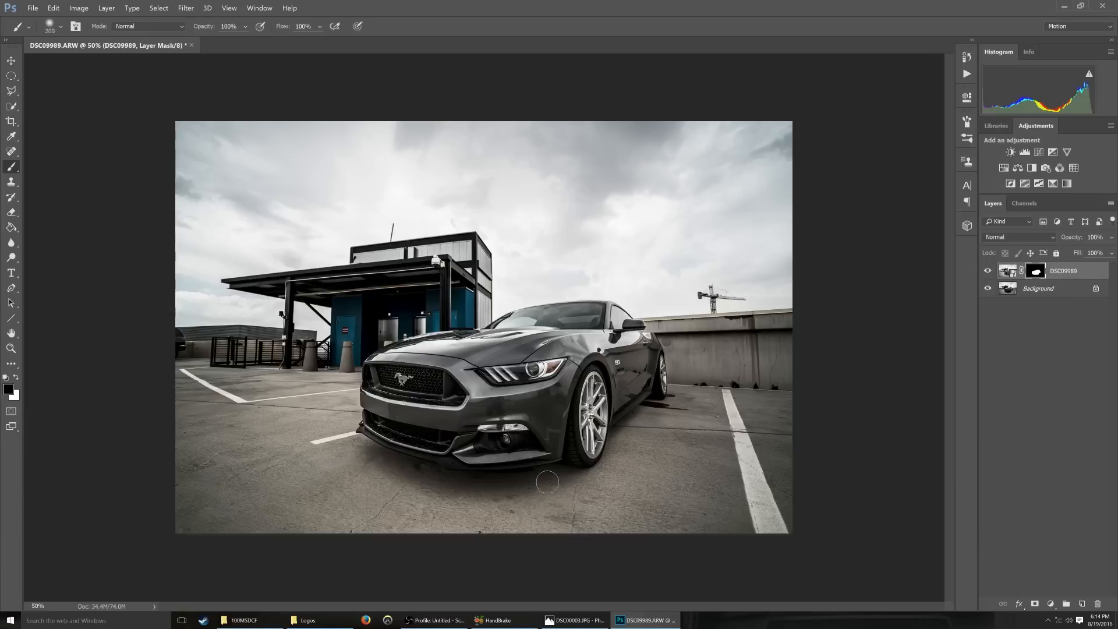
pyautogui.moveTo(765, 461)
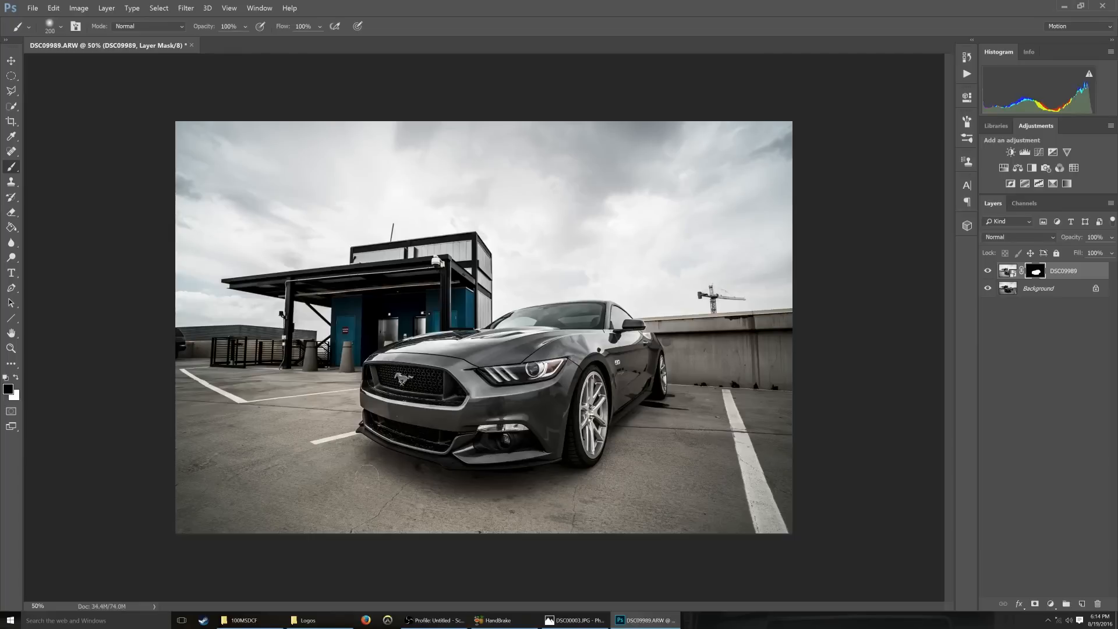
pyautogui.moveTo(419, 481)
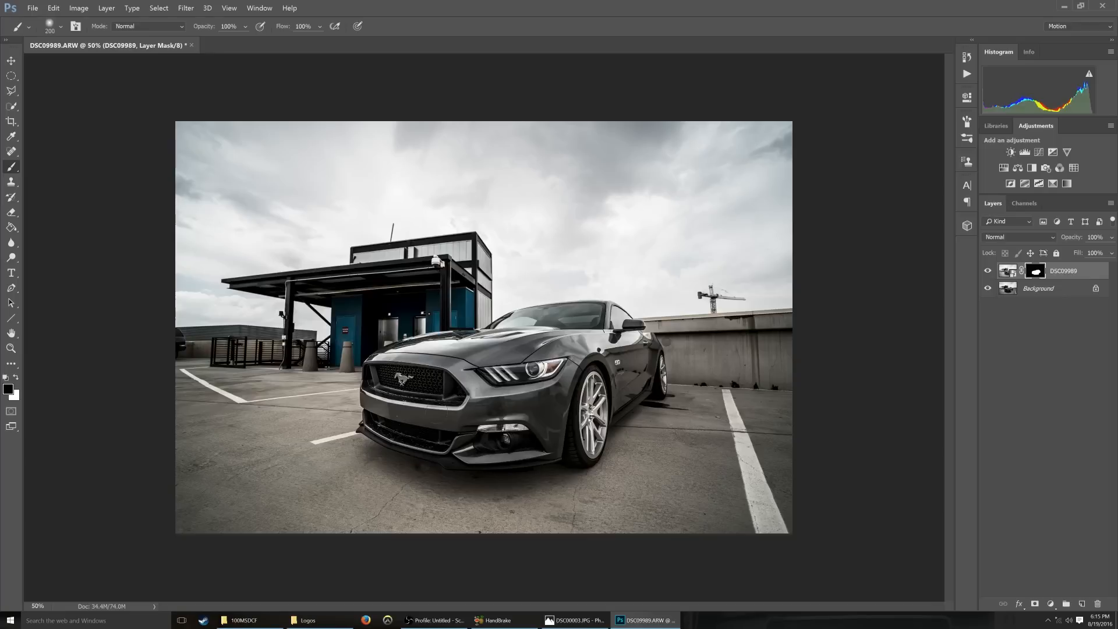
pyautogui.moveTo(494, 466)
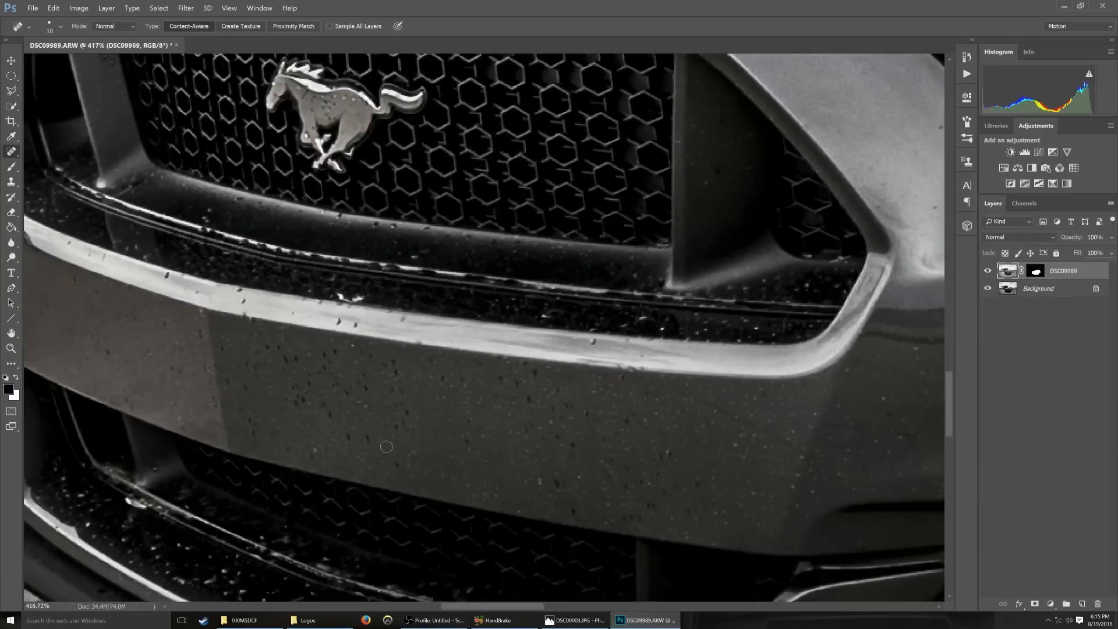
# Zoom on the Mustang's front bumper for spot-healing the dust specks
pyautogui.scroll(-3)
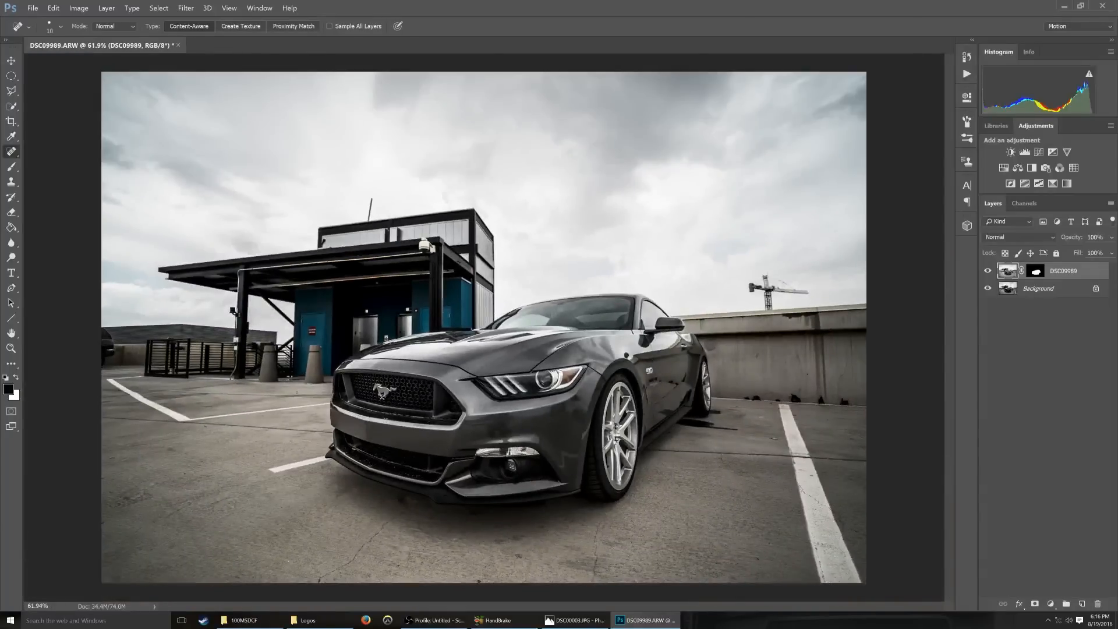
pyautogui.moveTo(22, 89)
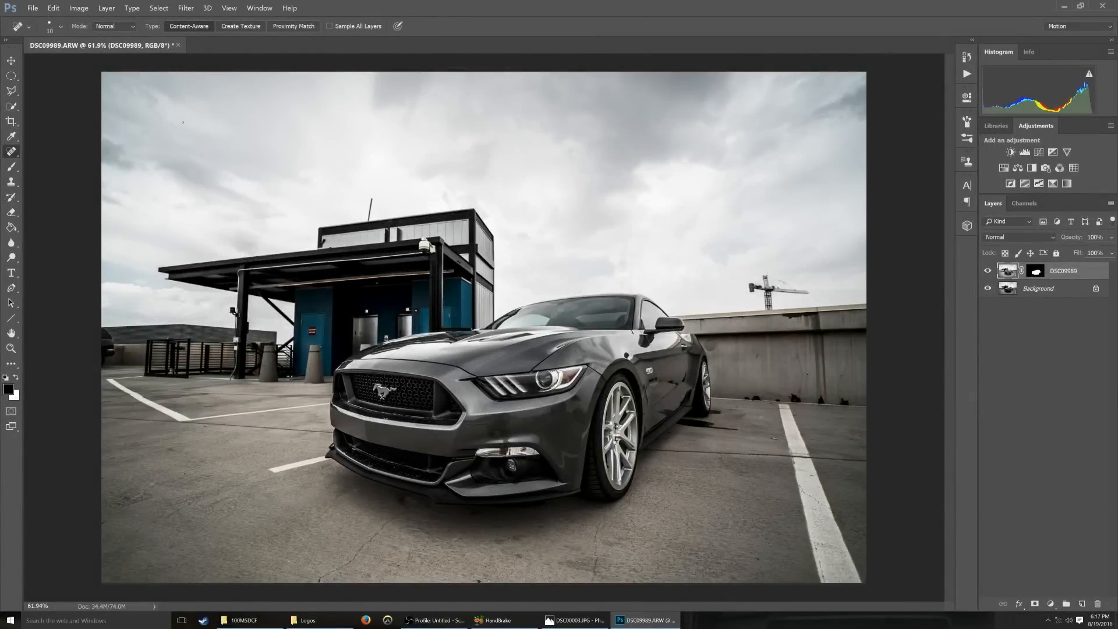
pyautogui.moveTo(123, 241)
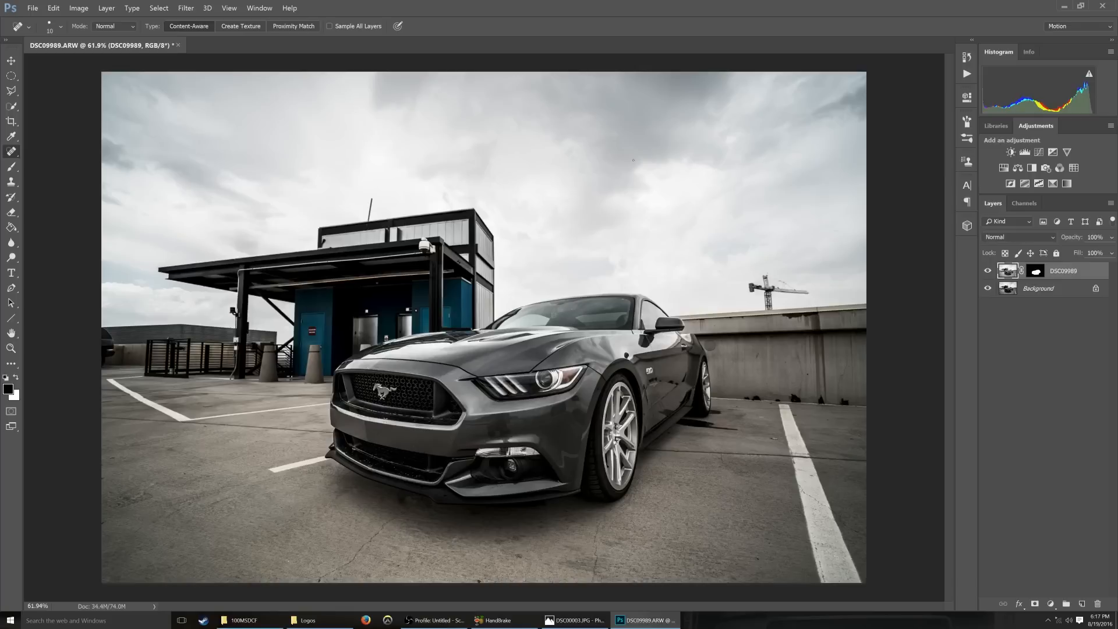
pyautogui.moveTo(639, 176)
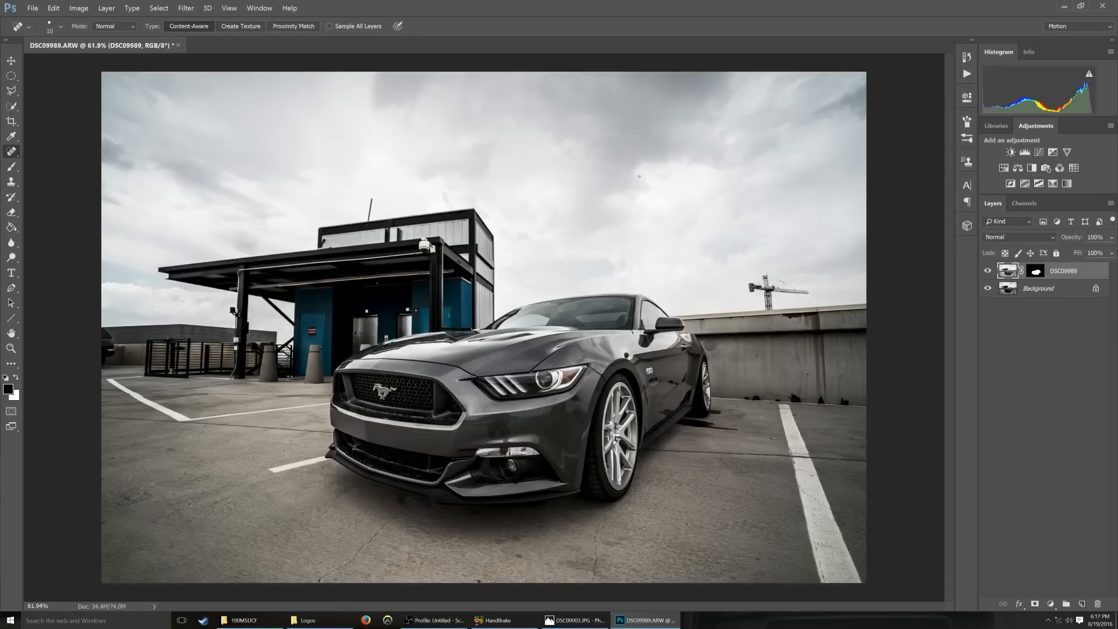
pyautogui.moveTo(537, 269)
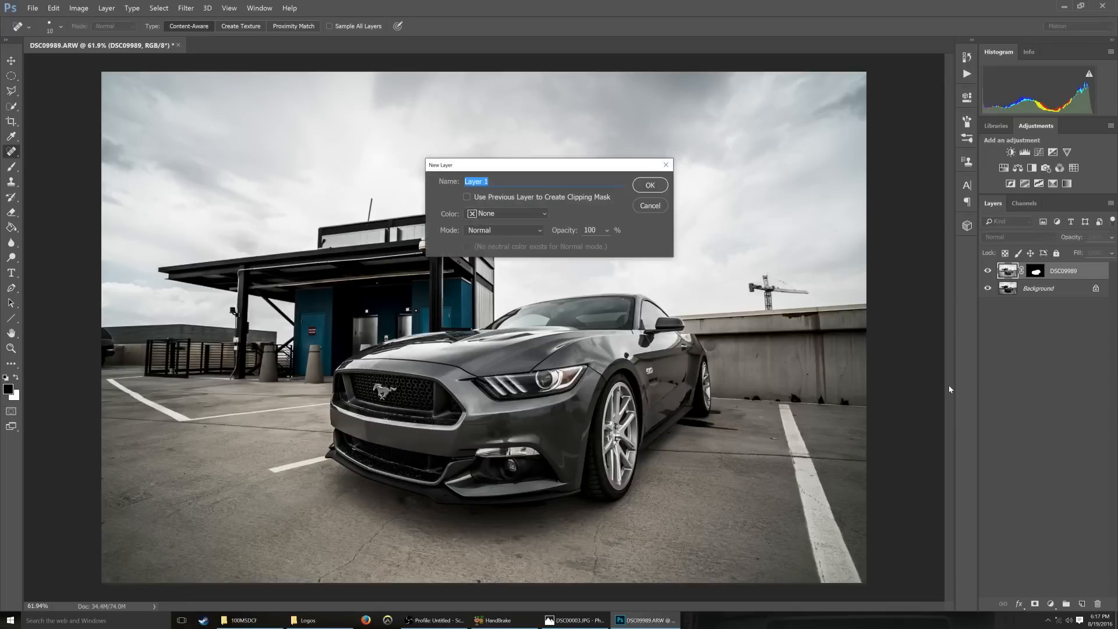
# Create a new Soft Light layer and paint black over the clouds at top left
pyautogui.click(648, 185)
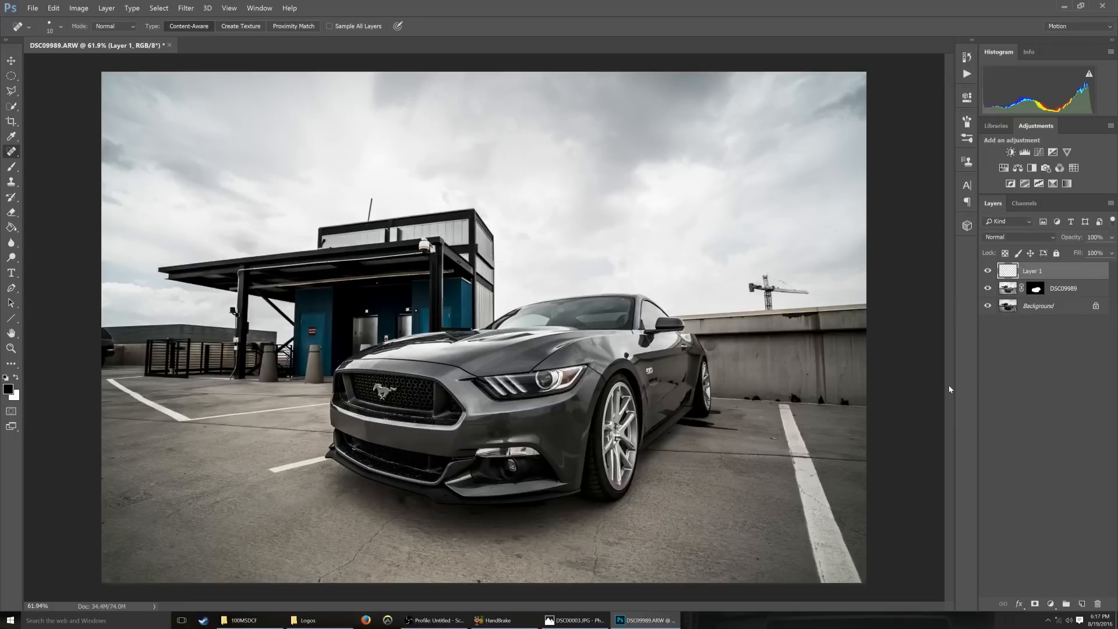
pyautogui.click(1018, 236)
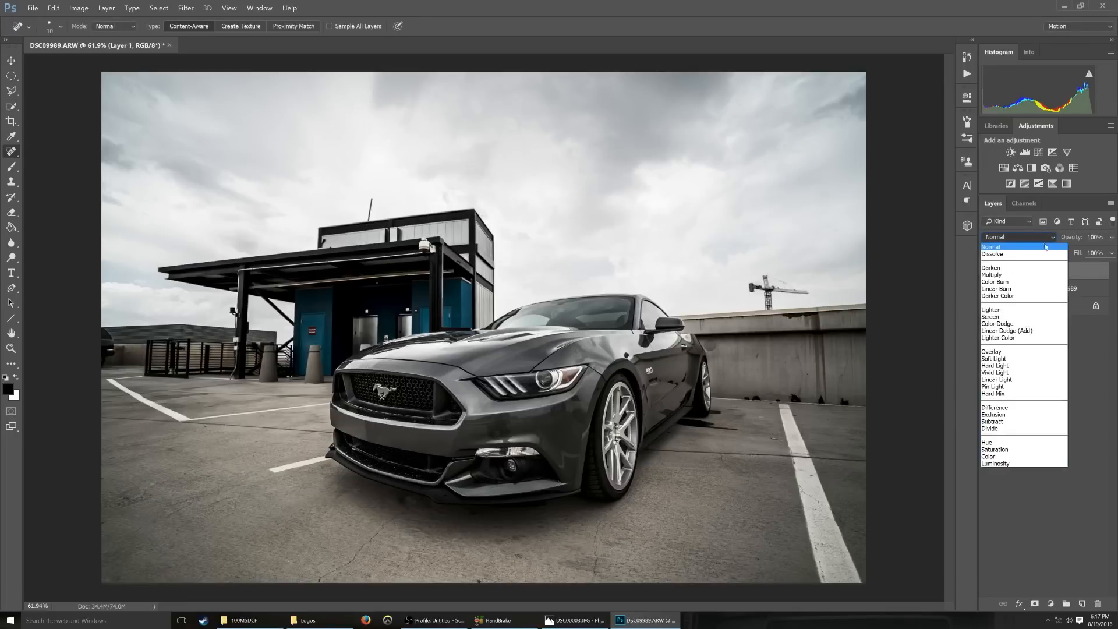
pyautogui.click(994, 361)
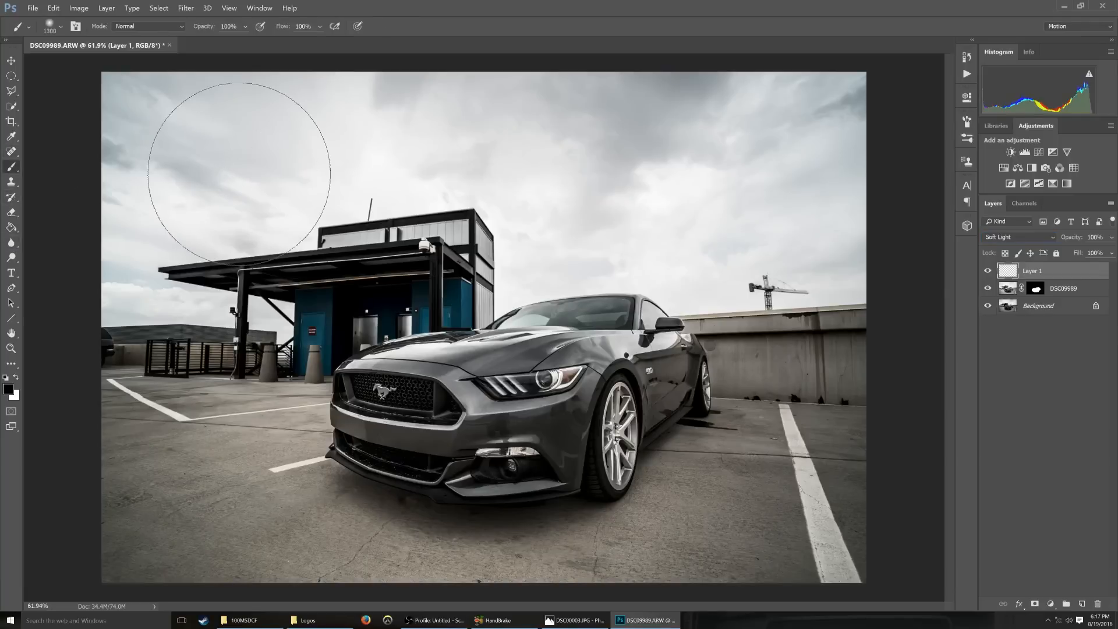
pyautogui.click(62, 27)
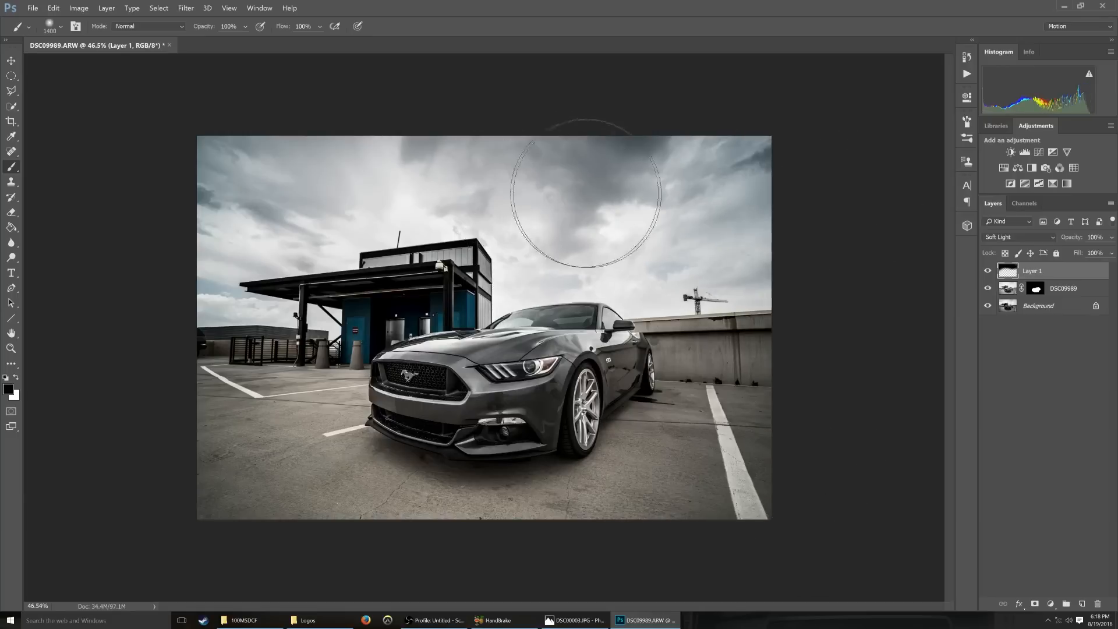
pyautogui.moveTo(820, 390)
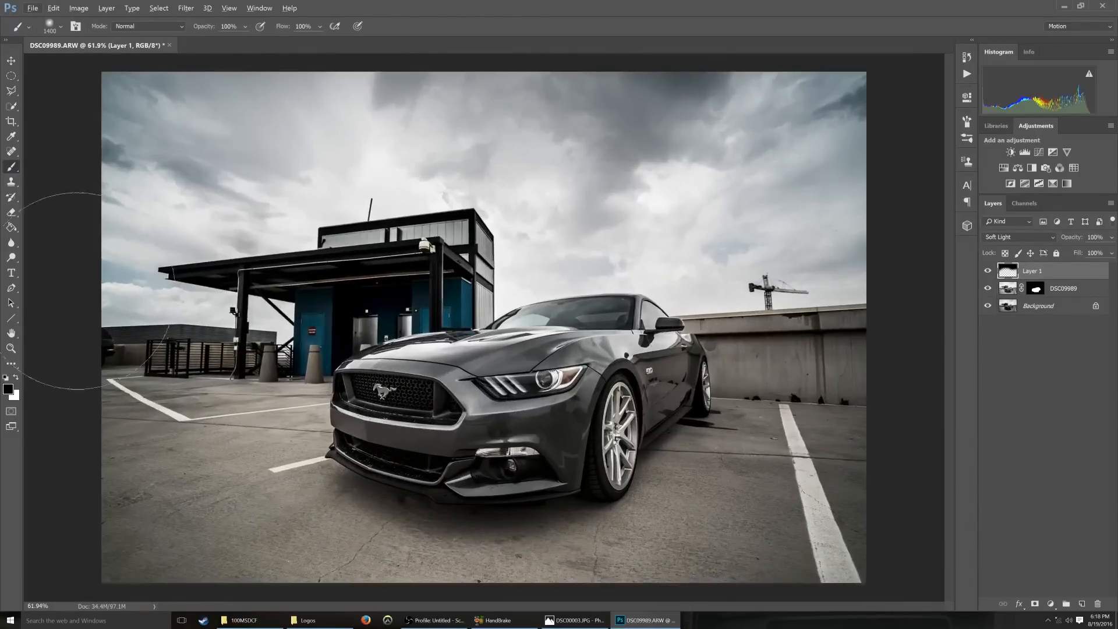
pyautogui.moveTo(538, 453)
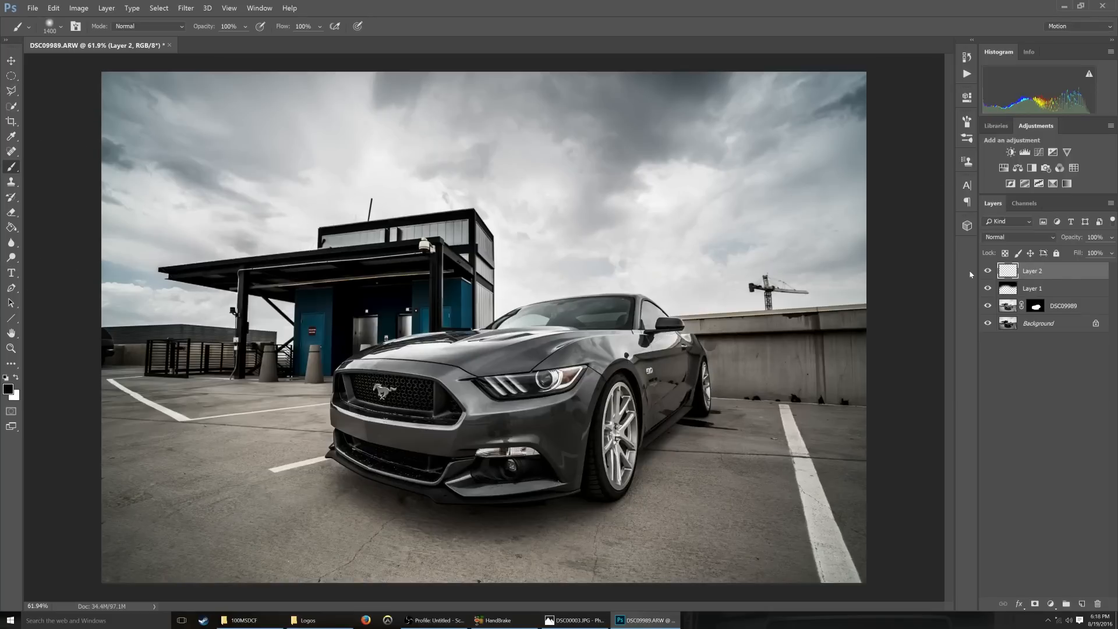
pyautogui.moveTo(428, 207)
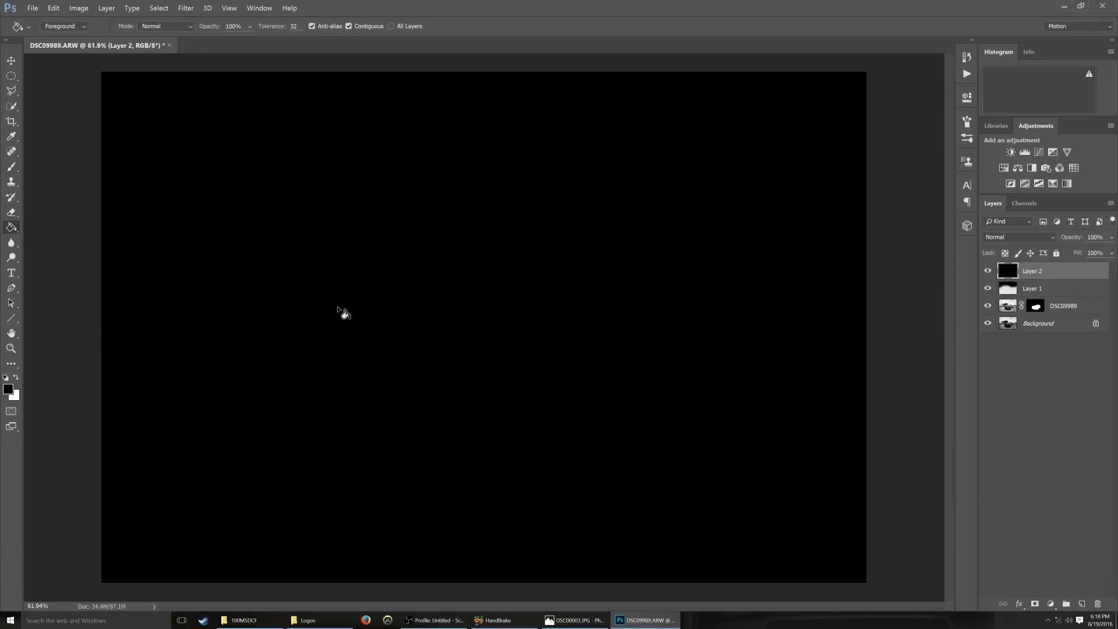
# Blend the black-filled Layer 2 as Color Dodge and shrink the white brush for the headlight
pyautogui.click(1020, 236)
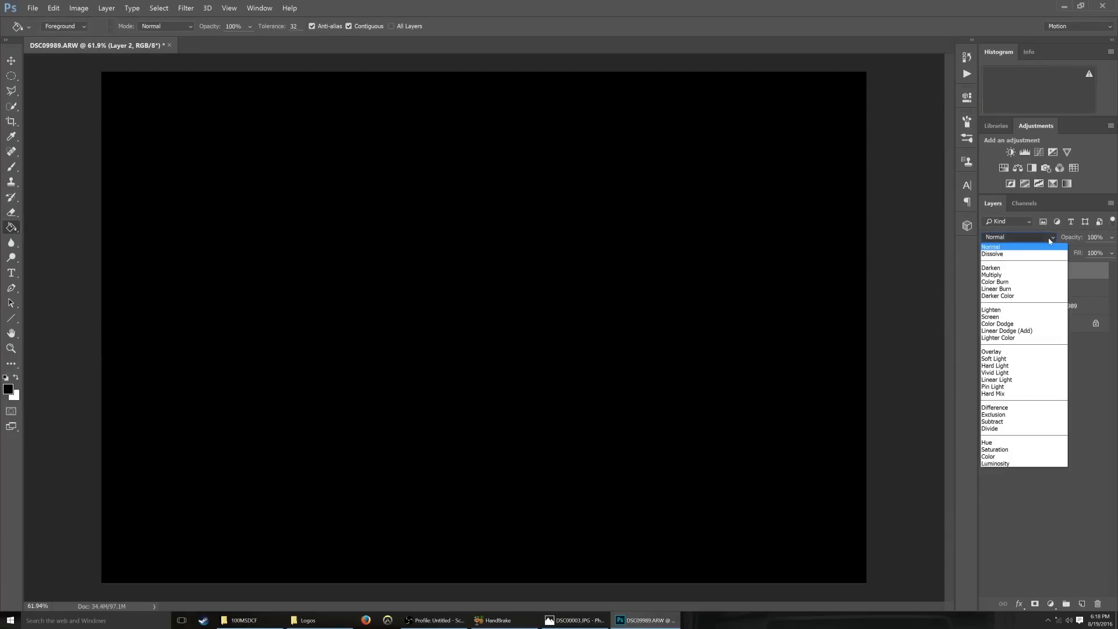
pyautogui.click(998, 323)
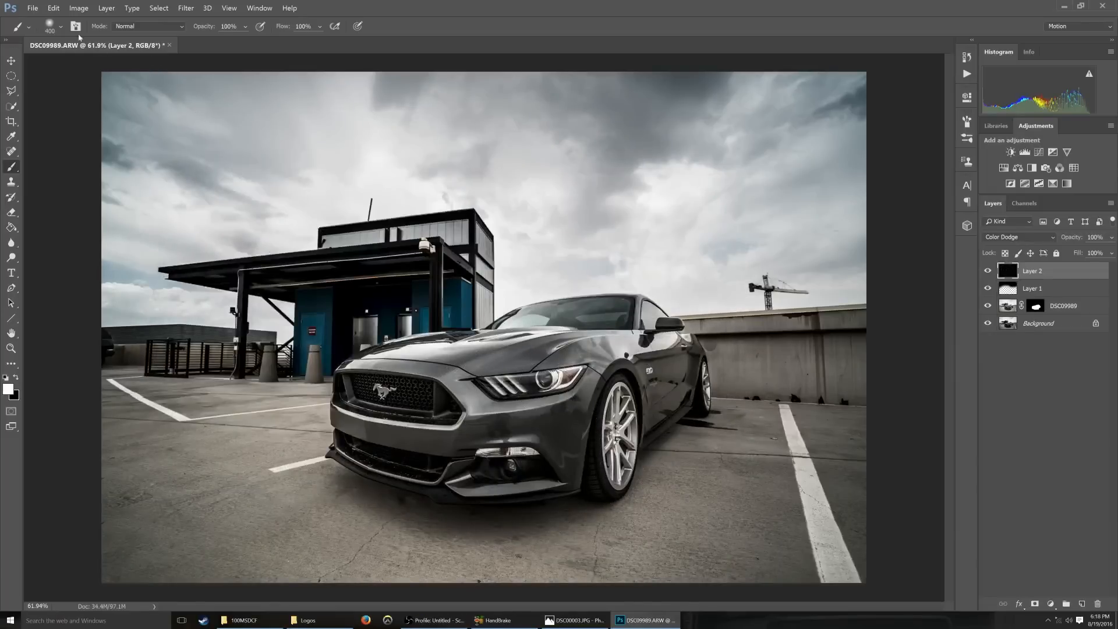
pyautogui.click(59, 27)
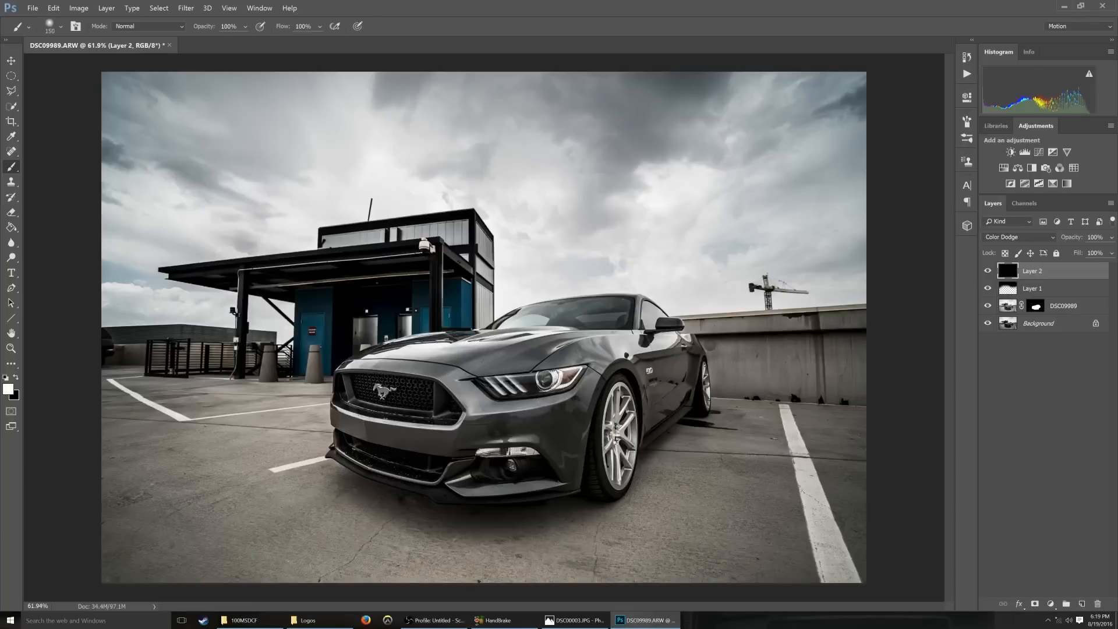
pyautogui.click(545, 377)
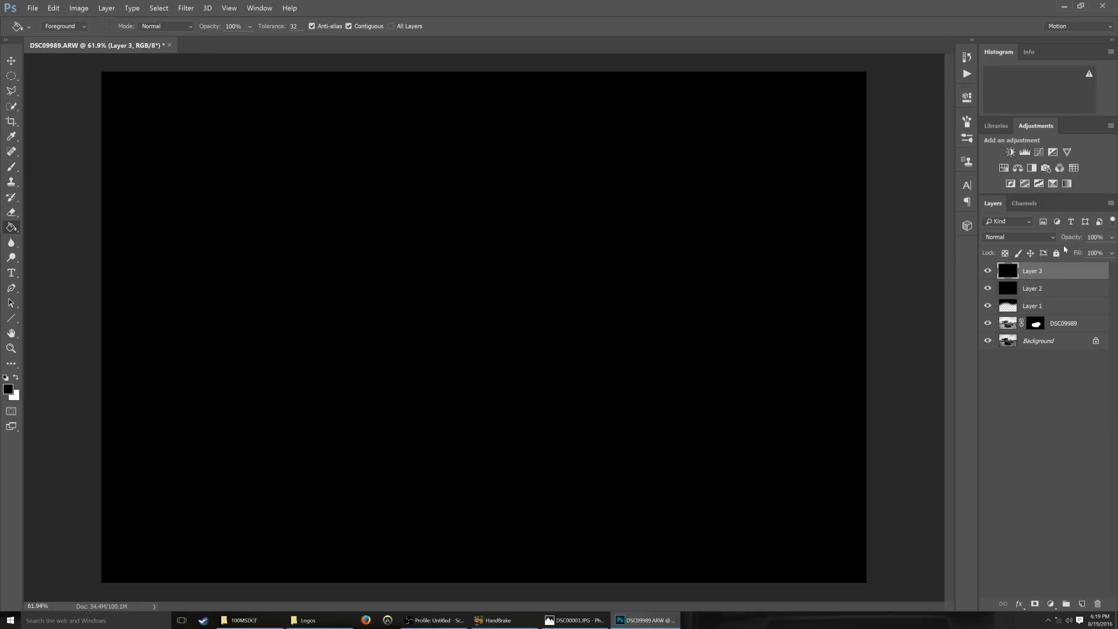
# Set the black Layer 3 to blend as Color Dodge over the headlight
pyautogui.click(1020, 236)
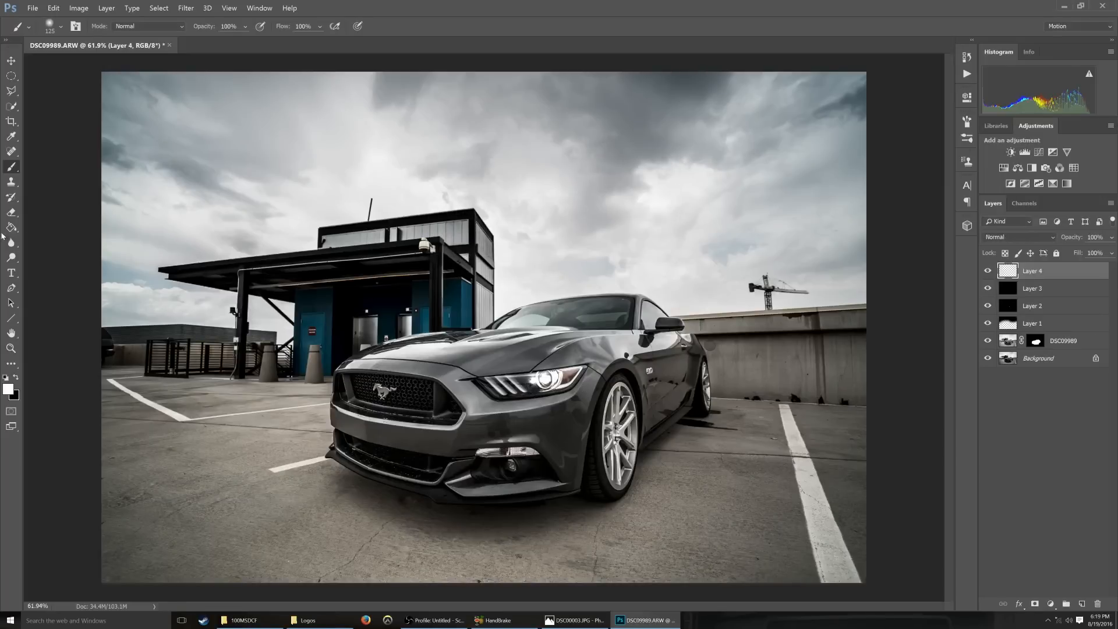
# Set Layer 4 to Color Dodge and paint white glow along the rightmost headlight LED strip
pyautogui.click(1020, 236)
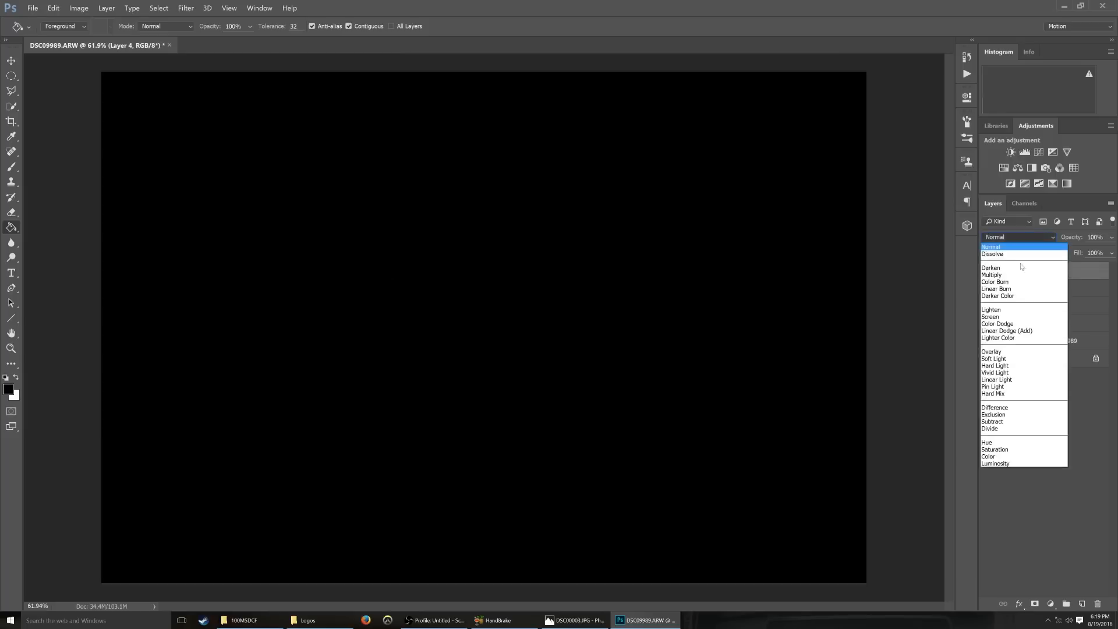
pyautogui.click(998, 323)
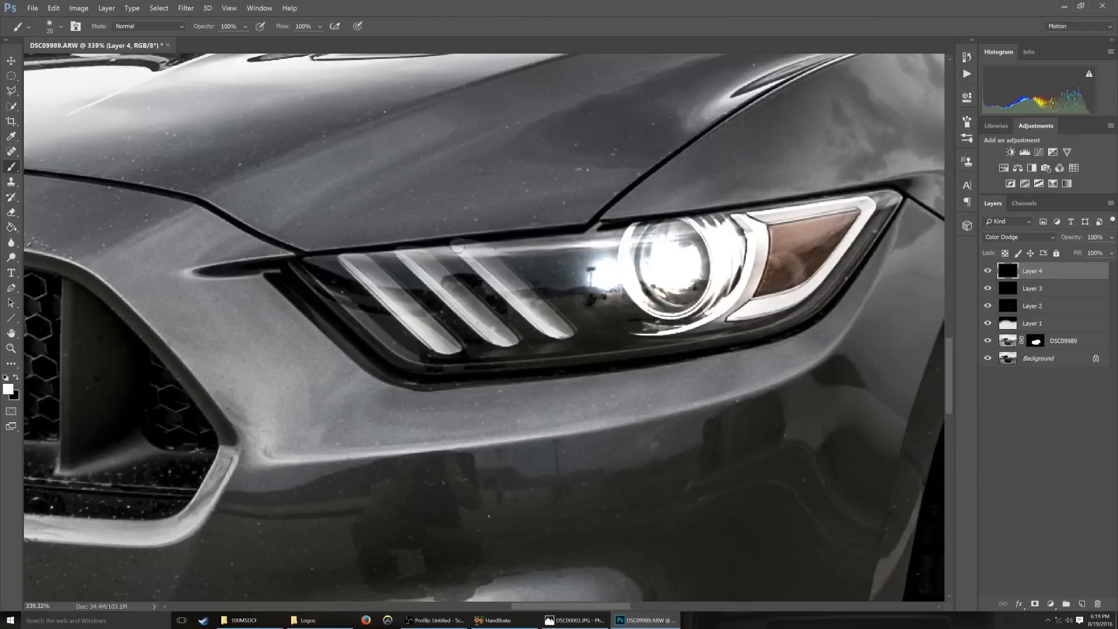
pyautogui.moveTo(456, 246); pyautogui.dragTo(527, 306)
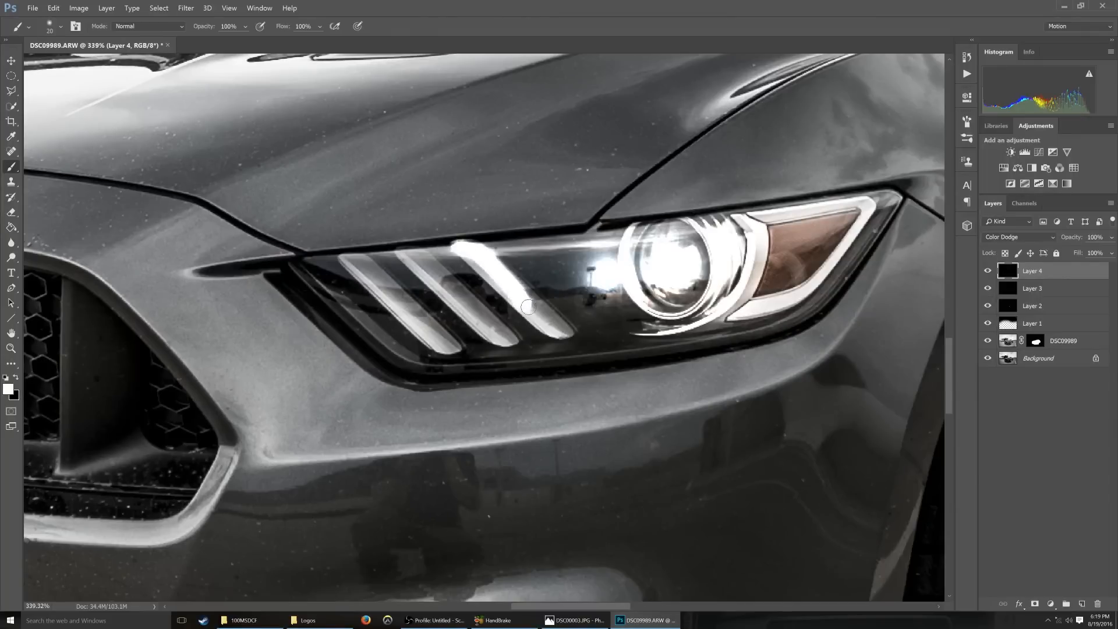
pyautogui.moveTo(527, 306); pyautogui.dragTo(558, 323)
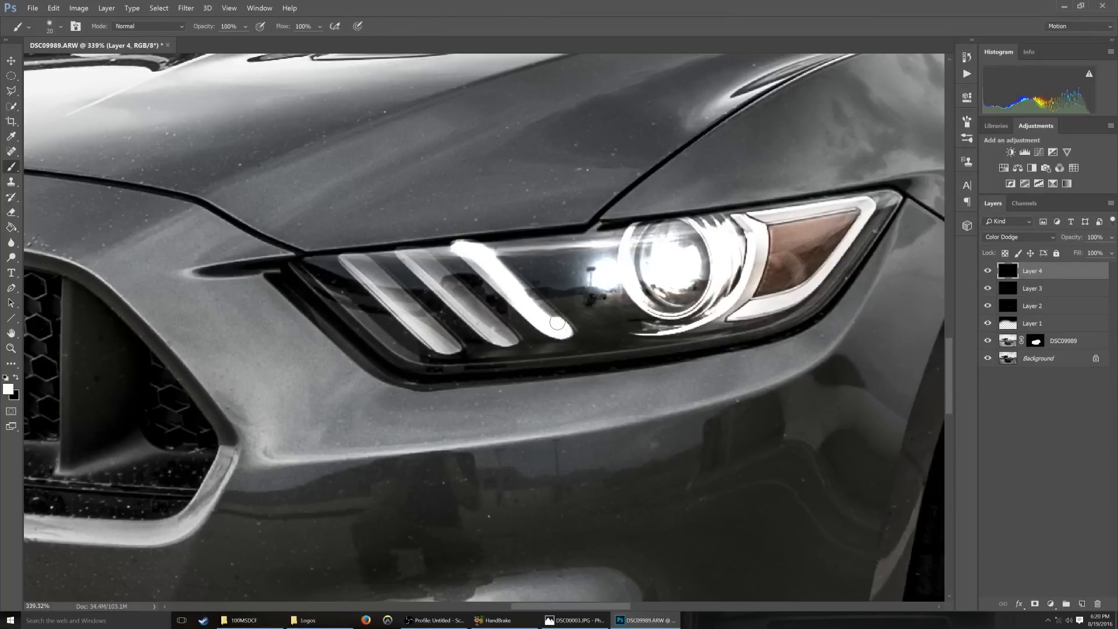
pyautogui.moveTo(558, 322); pyautogui.dragTo(485, 262)
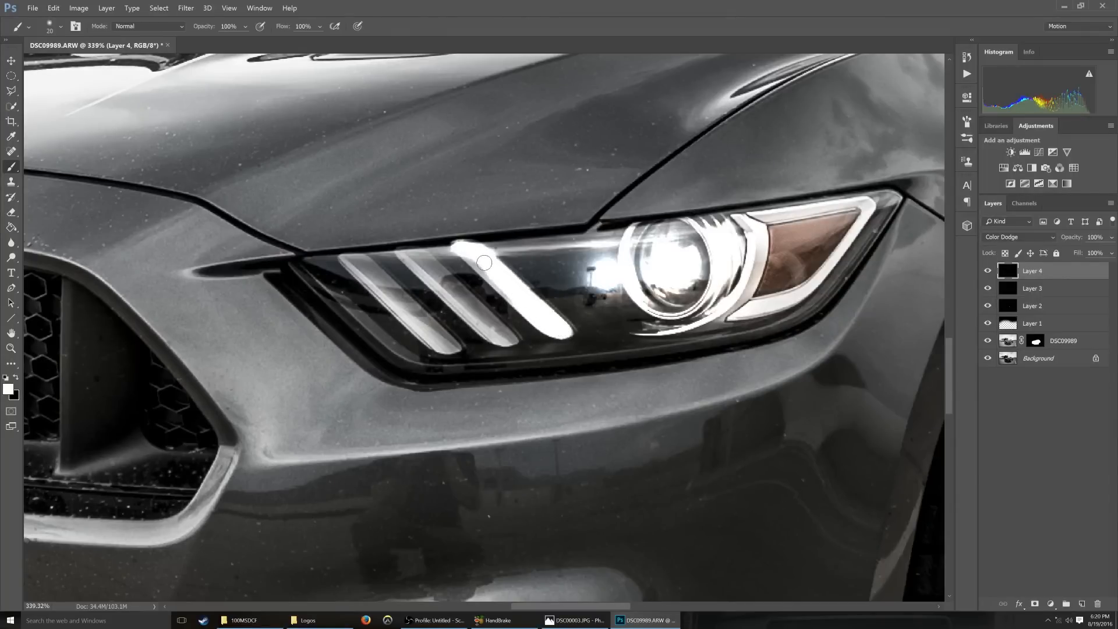
# Paint white glow along the middle and leftmost LED strips and across the light bars
pyautogui.moveTo(483, 262); pyautogui.dragTo(523, 302)
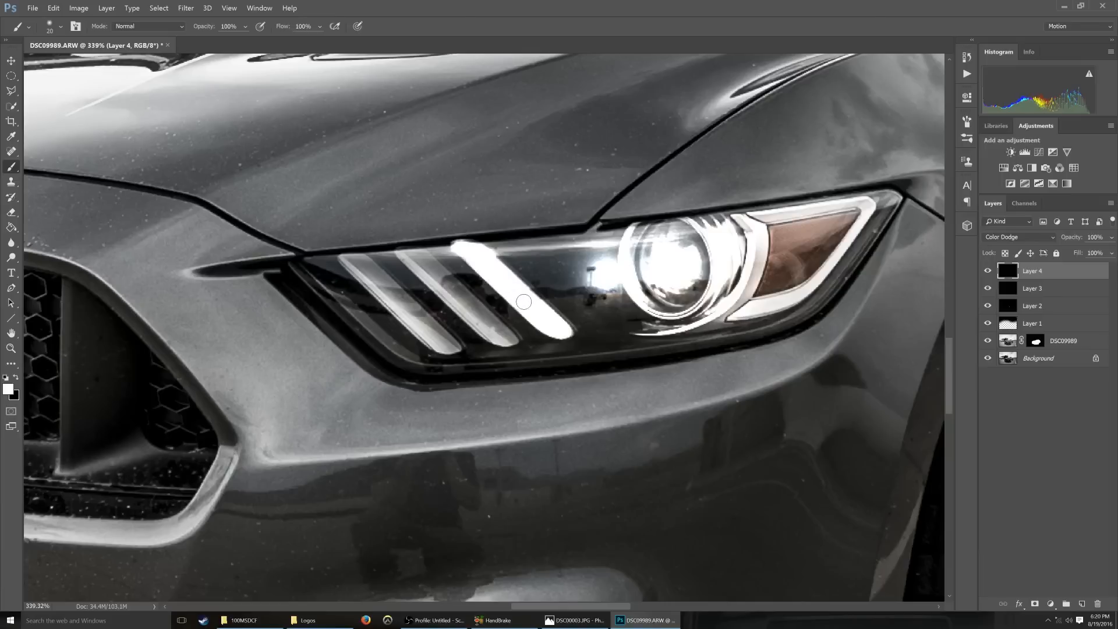
pyautogui.moveTo(523, 302); pyautogui.dragTo(497, 327)
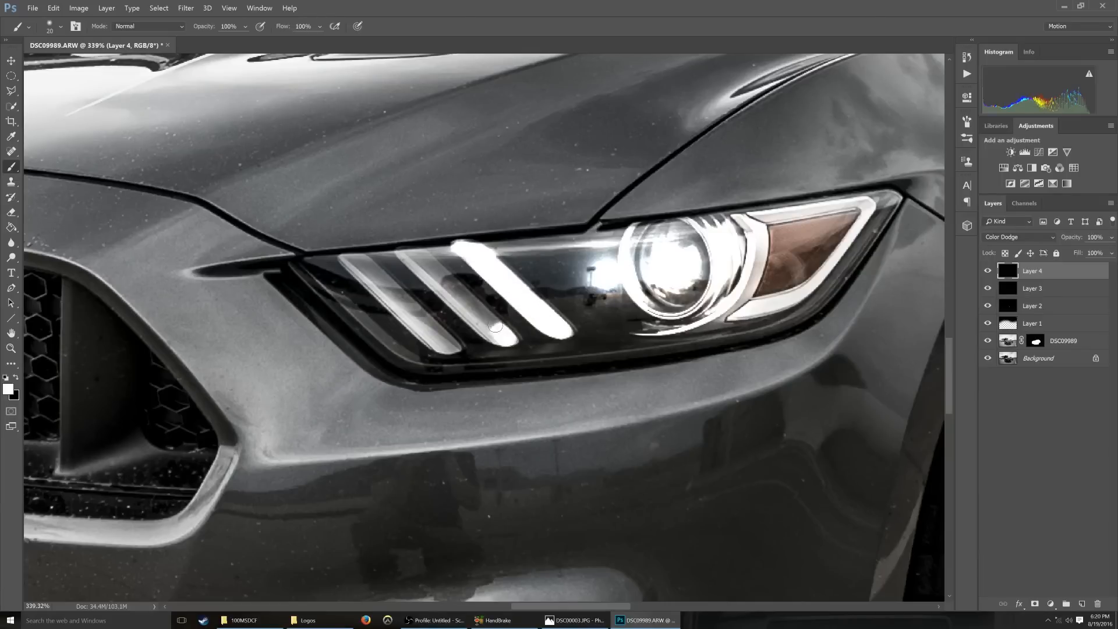
pyautogui.moveTo(497, 326); pyautogui.dragTo(410, 253)
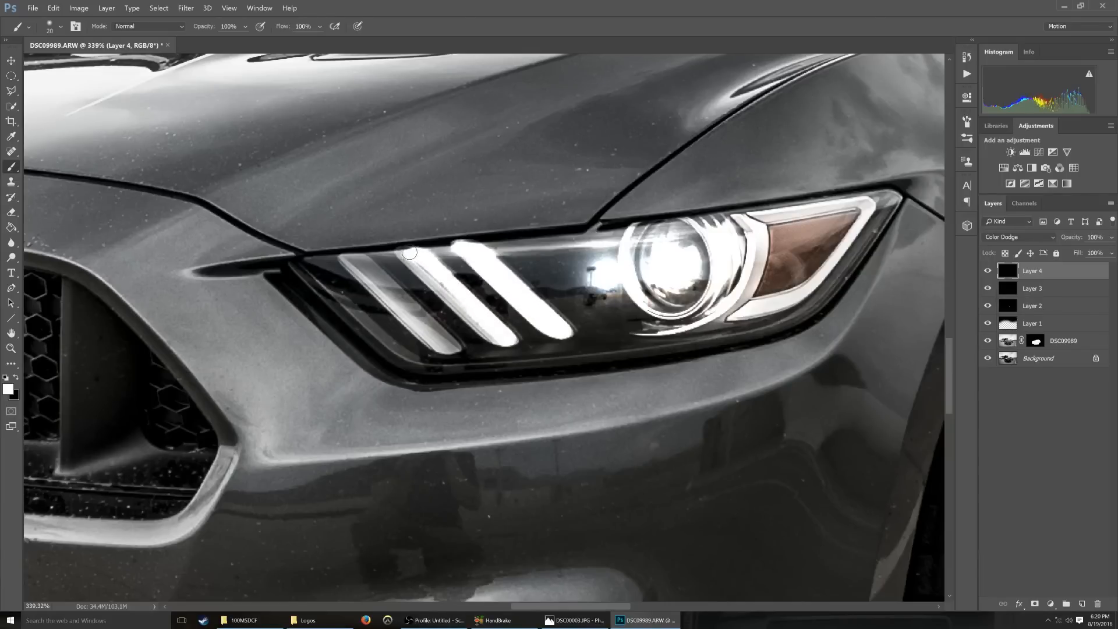
pyautogui.moveTo(410, 252); pyautogui.dragTo(499, 339)
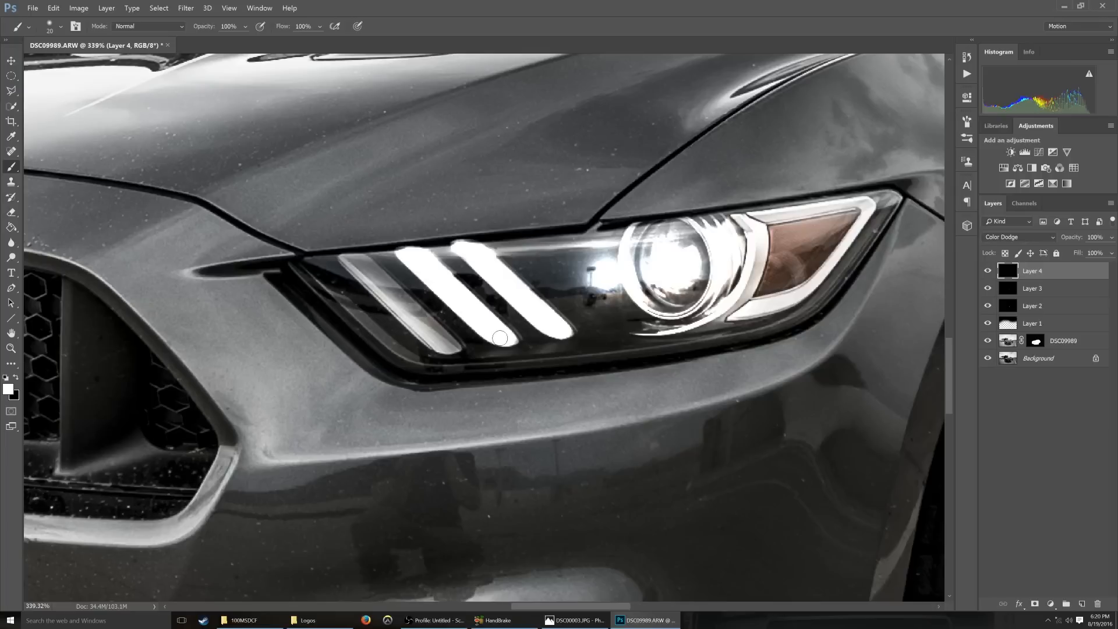
pyautogui.moveTo(499, 338); pyautogui.dragTo(402, 297)
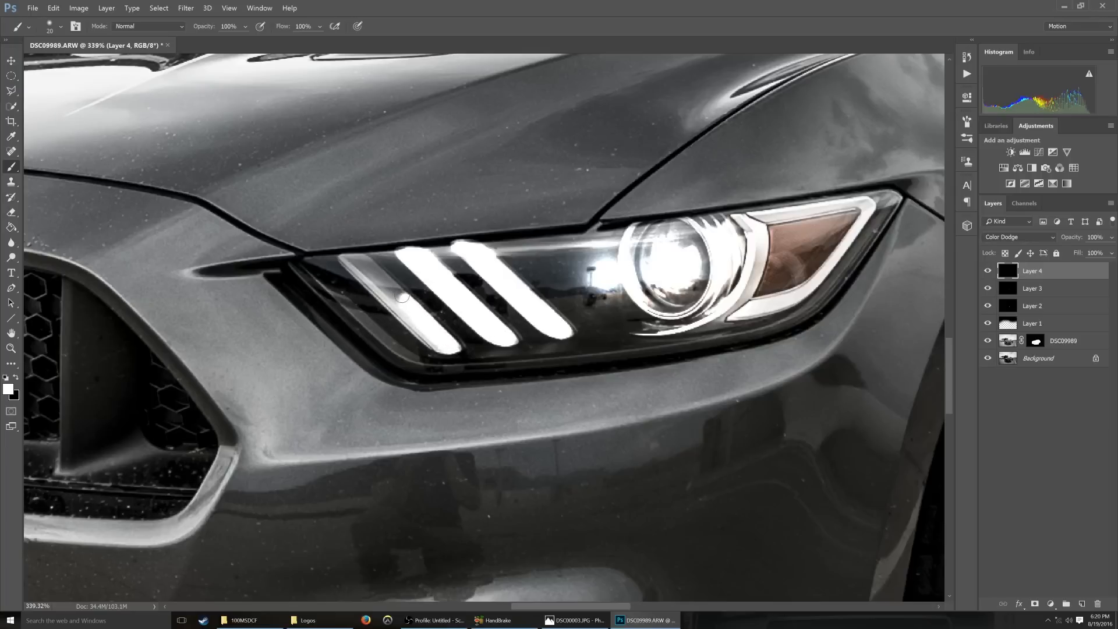
pyautogui.moveTo(403, 297); pyautogui.dragTo(366, 277)
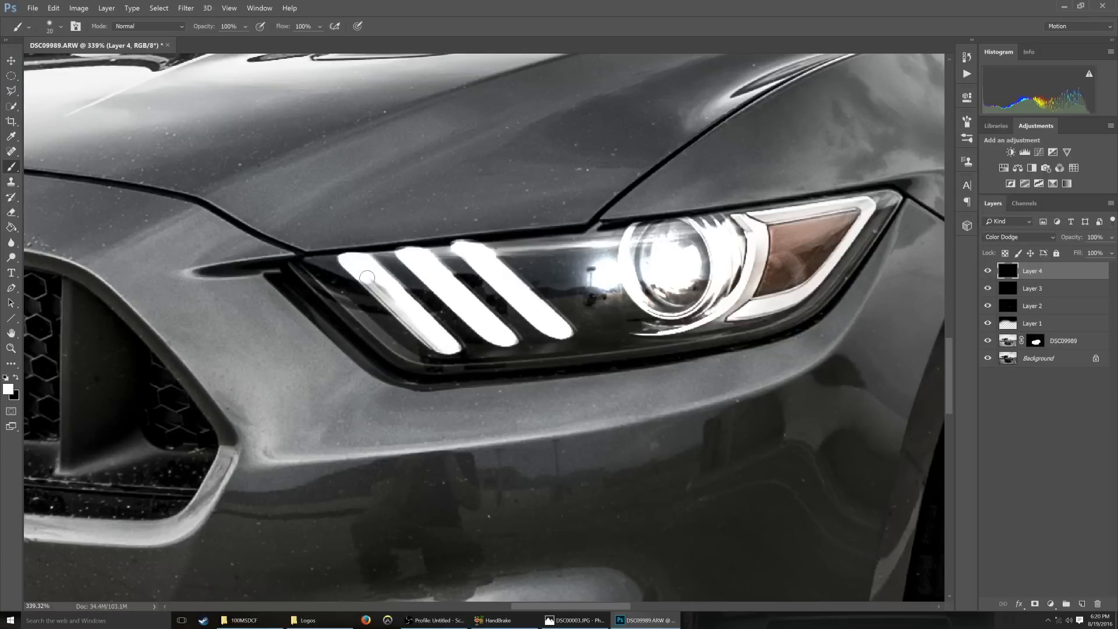
pyautogui.moveTo(365, 277); pyautogui.dragTo(449, 346)
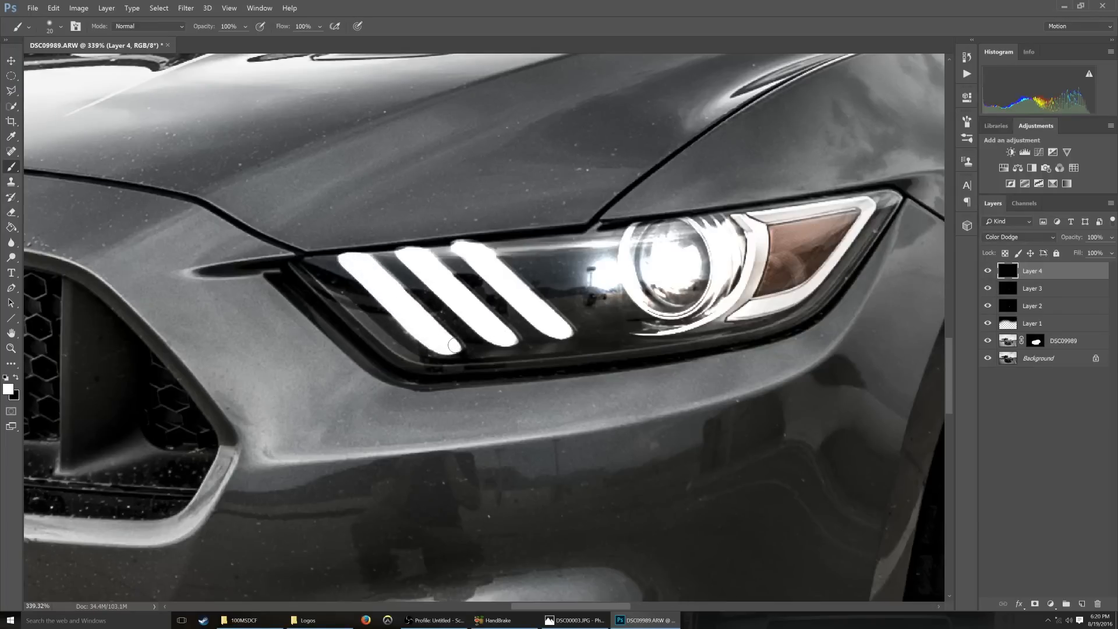
pyautogui.moveTo(451, 345); pyautogui.dragTo(503, 337)
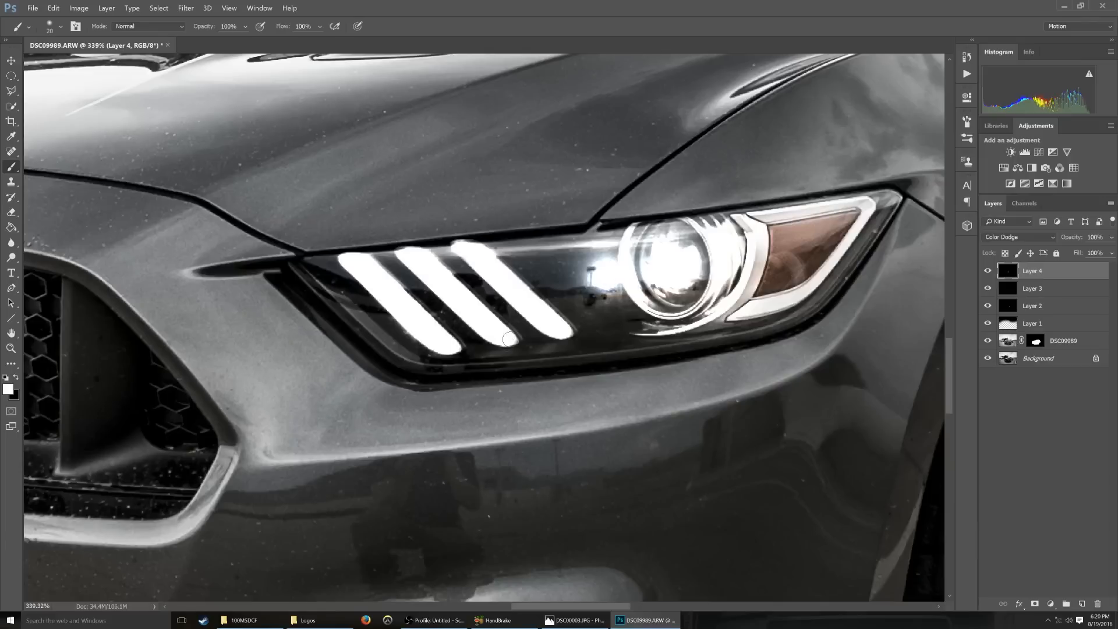
# Apply a Gaussian Blur of about 11 px to the painted headlight bars so they glow
pyautogui.click(185, 8)
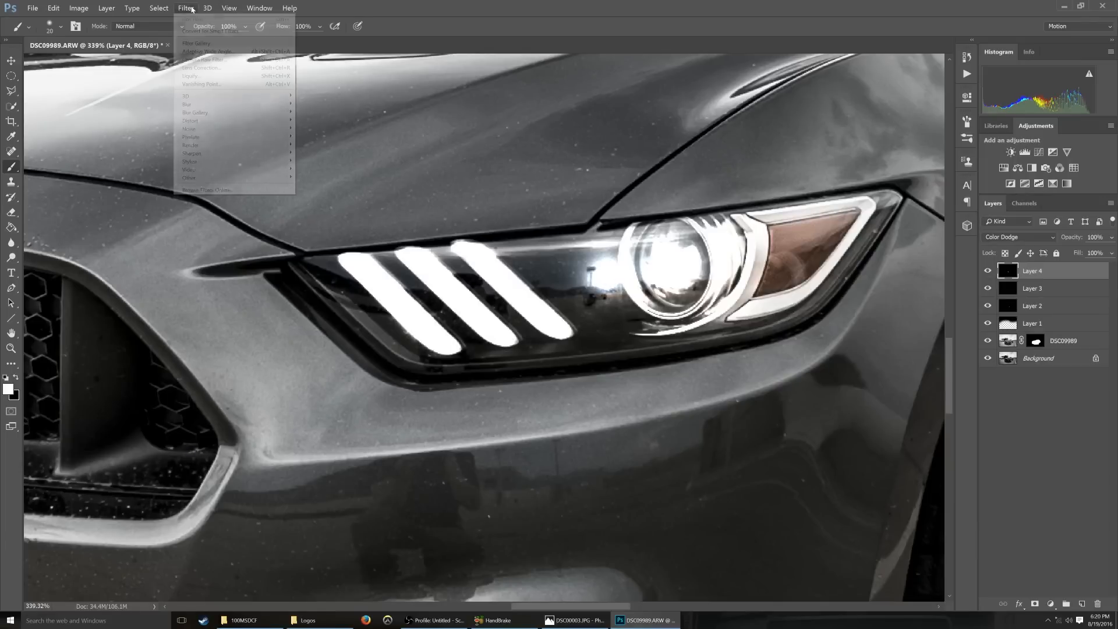
pyautogui.moveTo(186, 104)
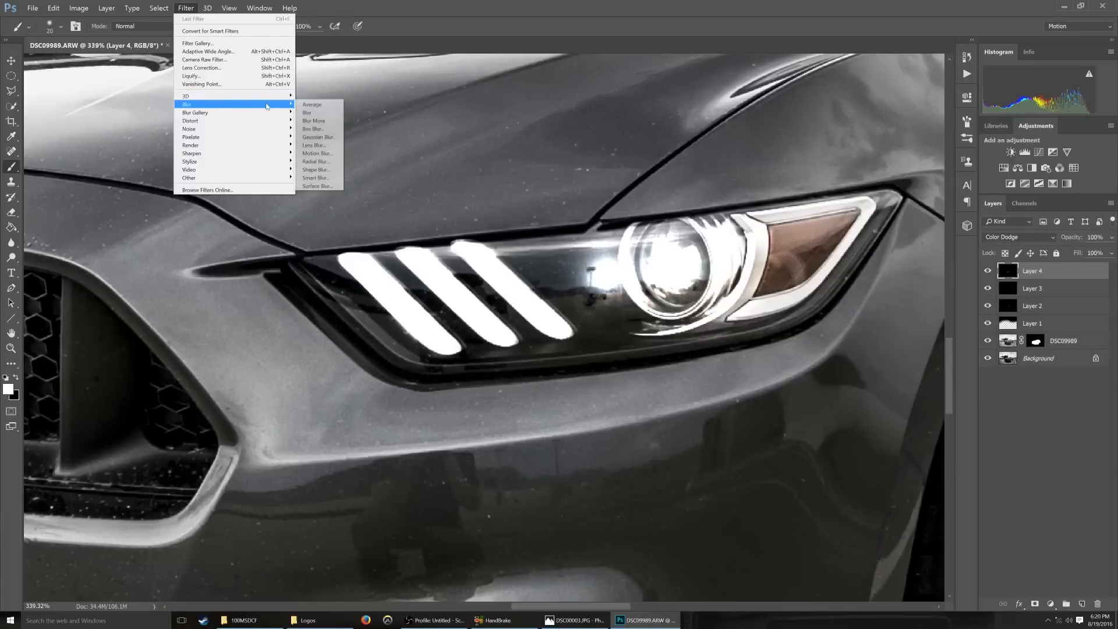
pyautogui.moveTo(318, 137)
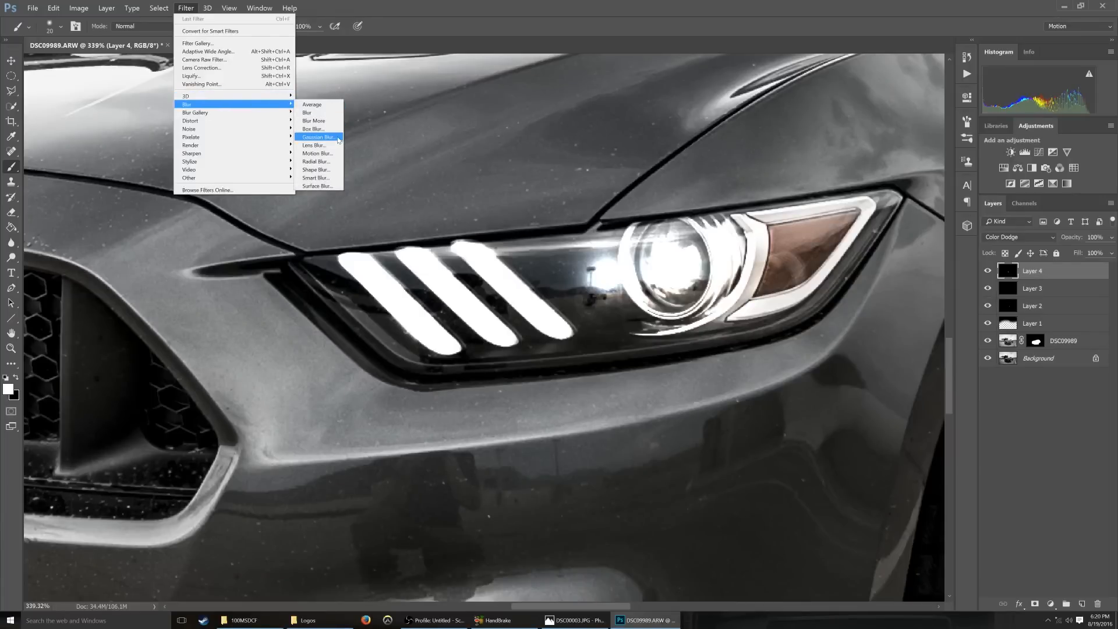
pyautogui.click(317, 137)
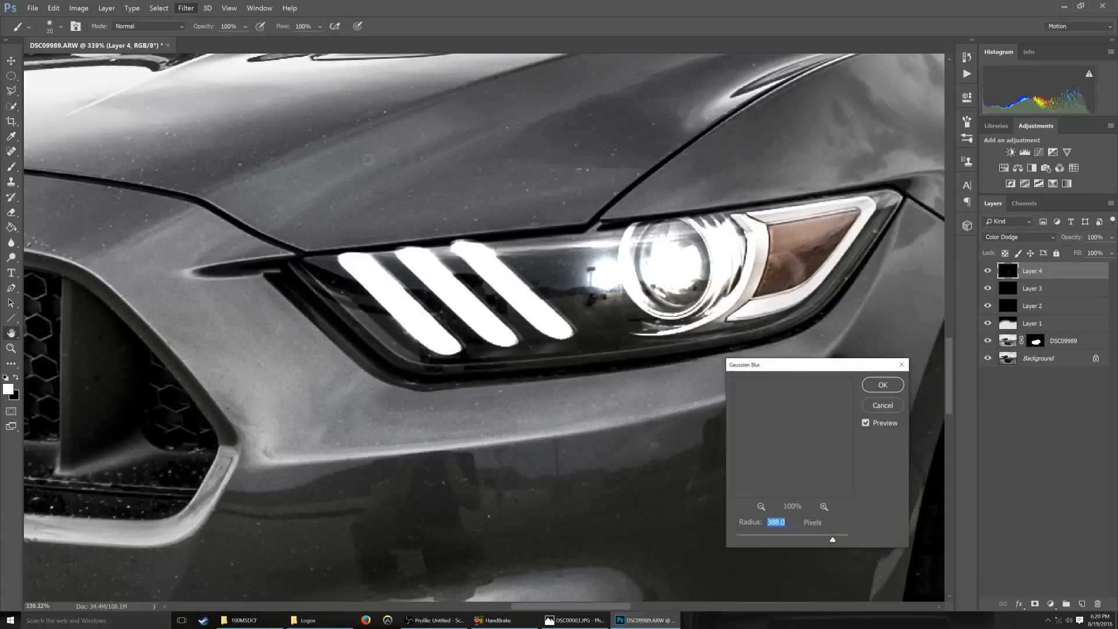
pyautogui.moveTo(830, 539); pyautogui.dragTo(761, 539)
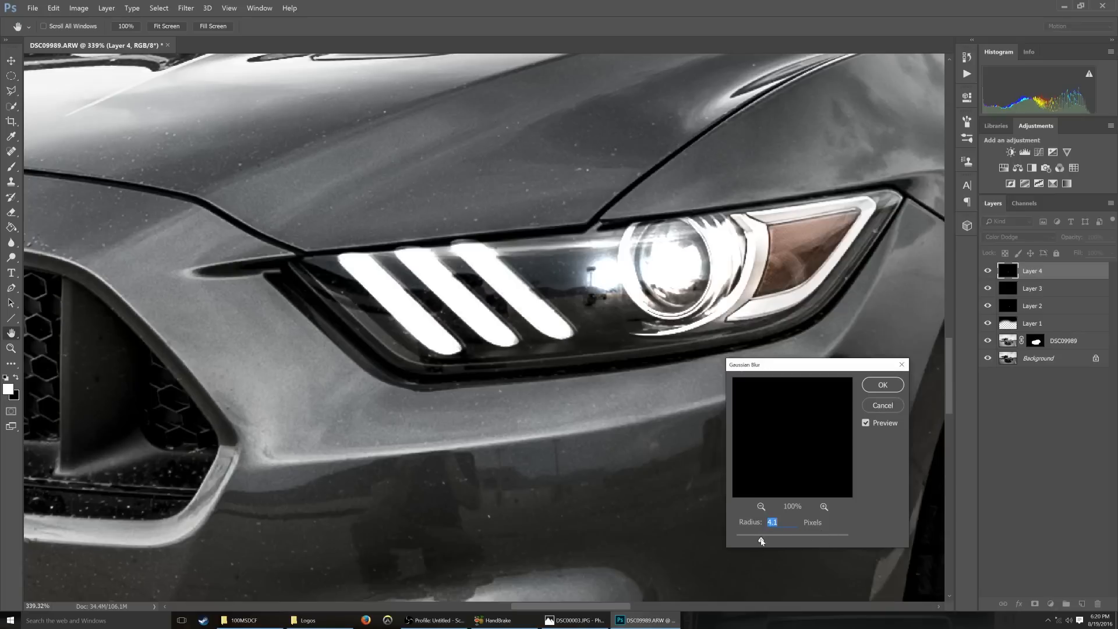
pyautogui.moveTo(761, 540); pyautogui.dragTo(779, 541)
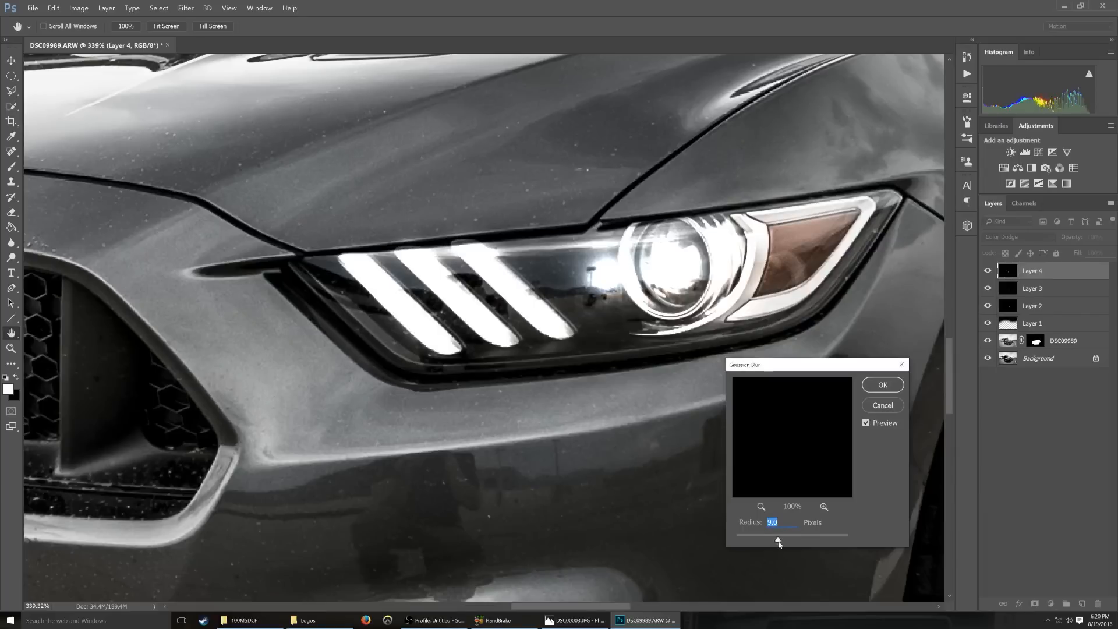
pyautogui.moveTo(777, 540); pyautogui.dragTo(782, 540)
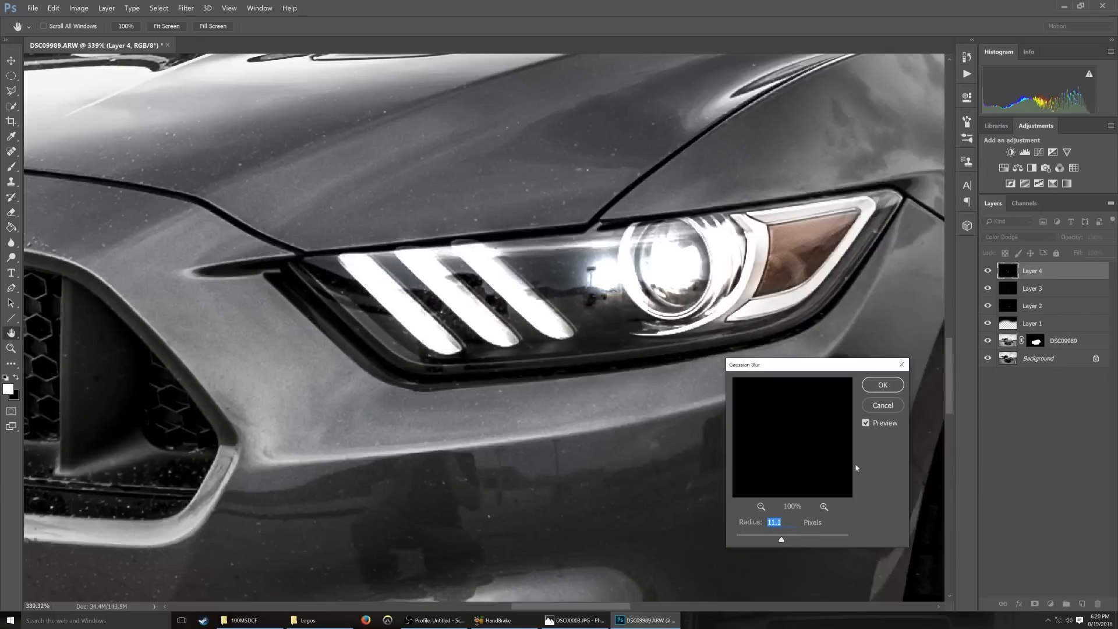
pyautogui.click(881, 384)
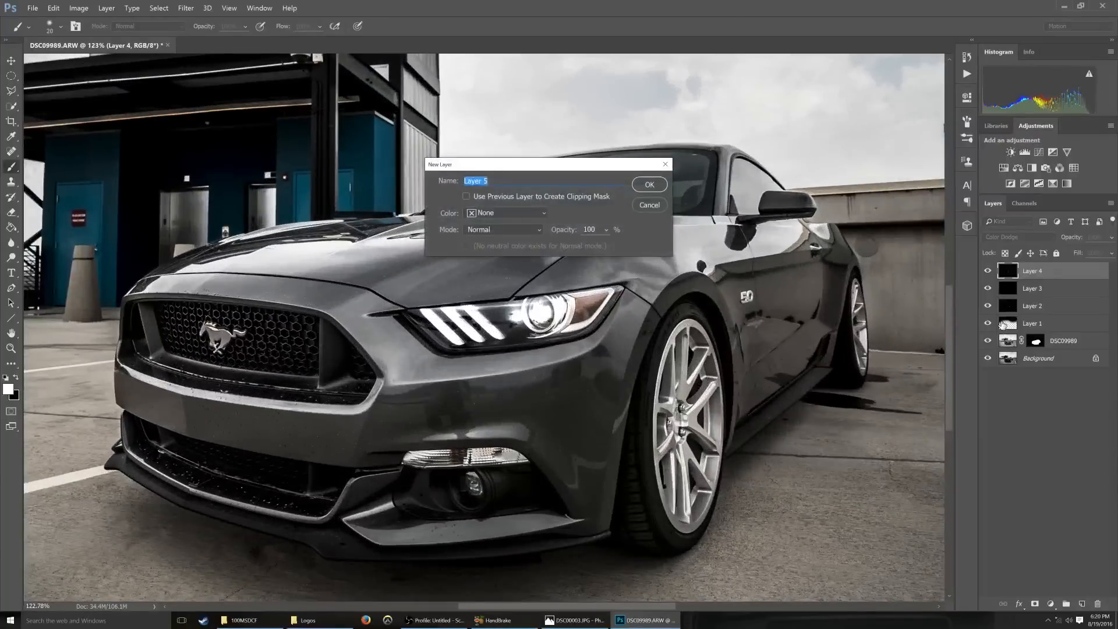
# Create Layer 5 with white painted around the headlight and blend it as Soft Light
pyautogui.click(648, 184)
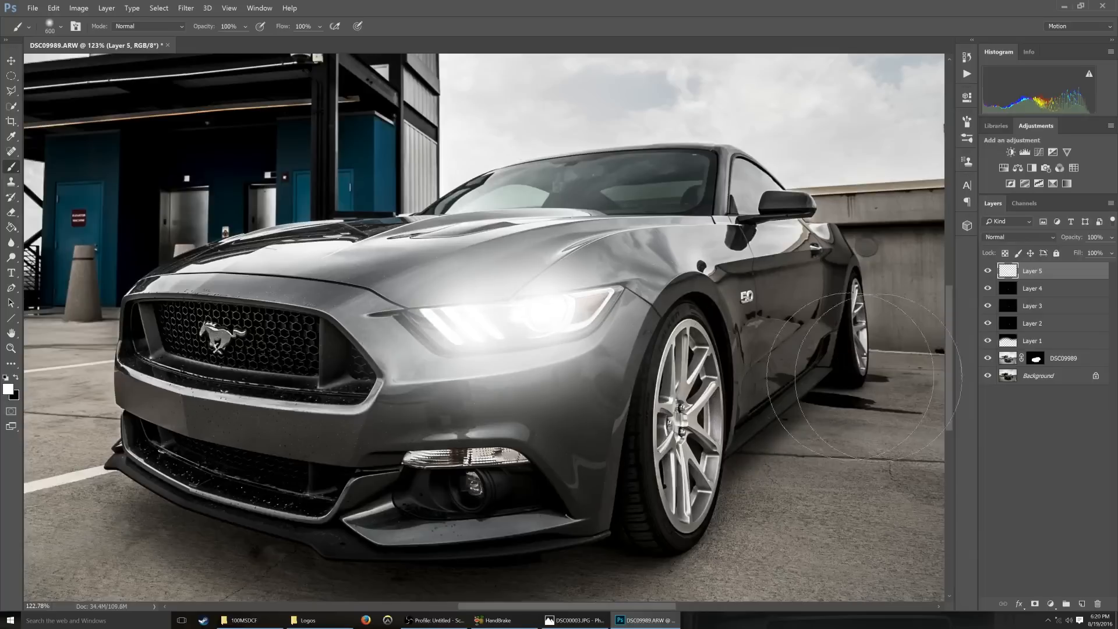
pyautogui.click(1005, 236)
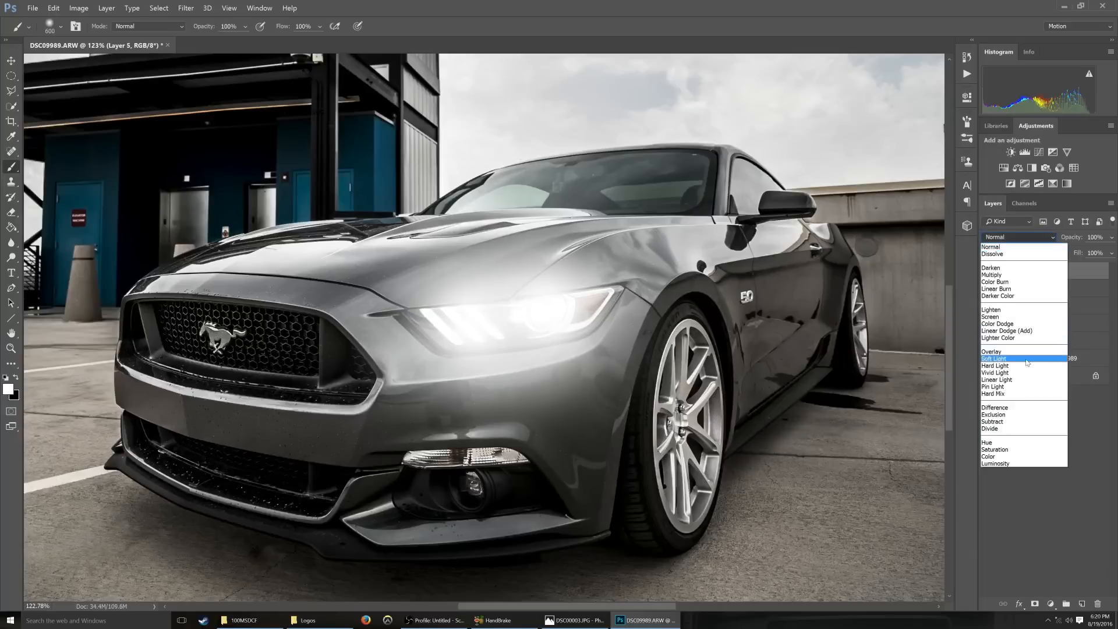
pyautogui.click(994, 357)
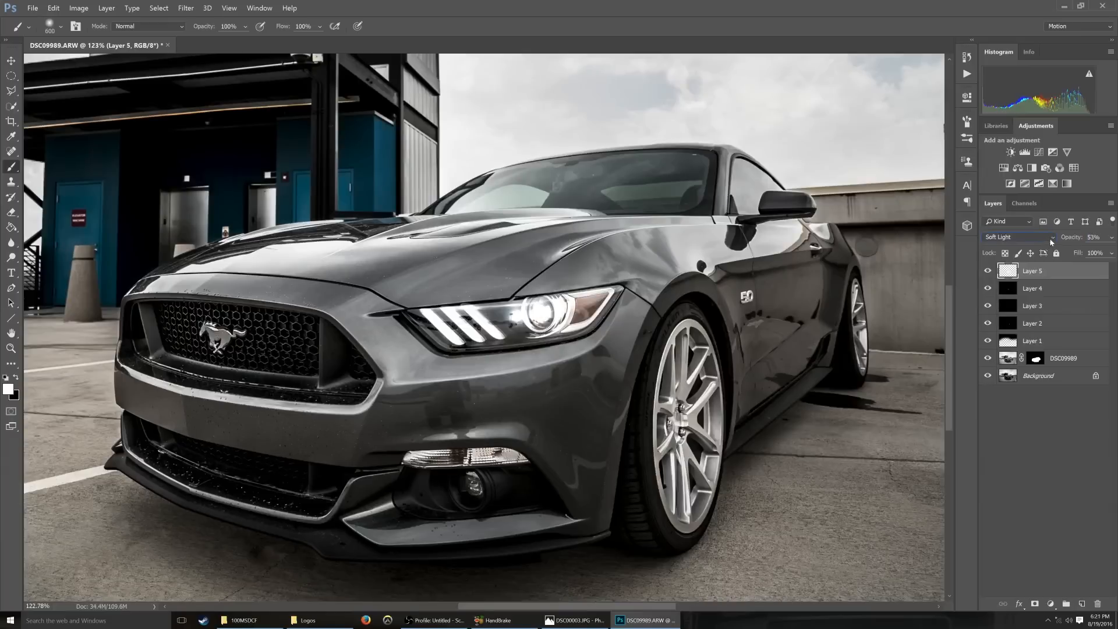
pyautogui.moveTo(641, 368)
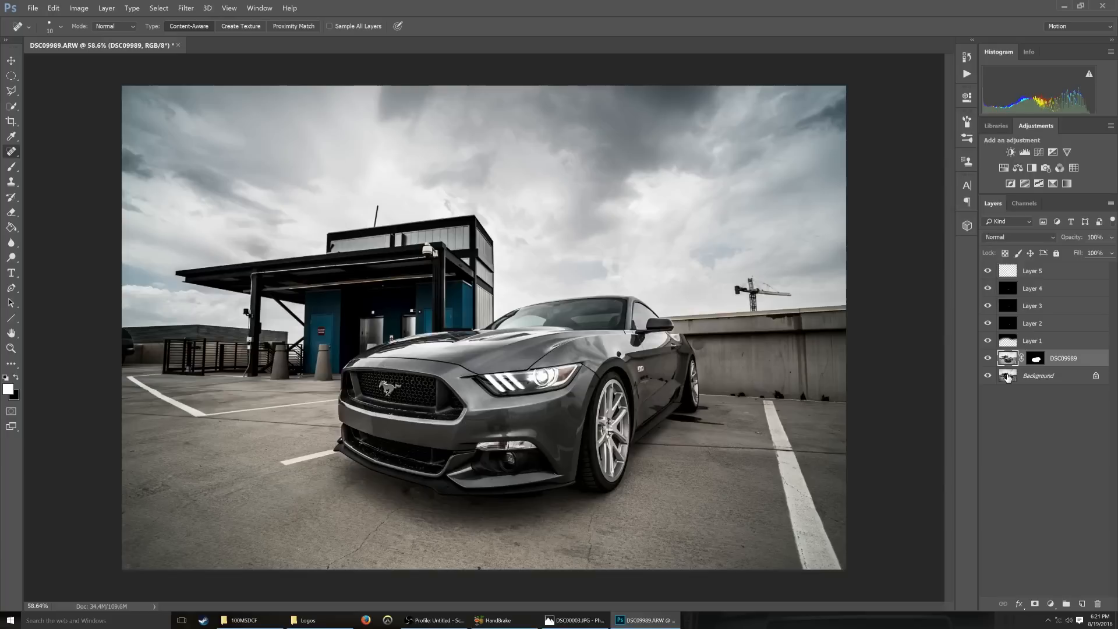
pyautogui.click(1038, 376)
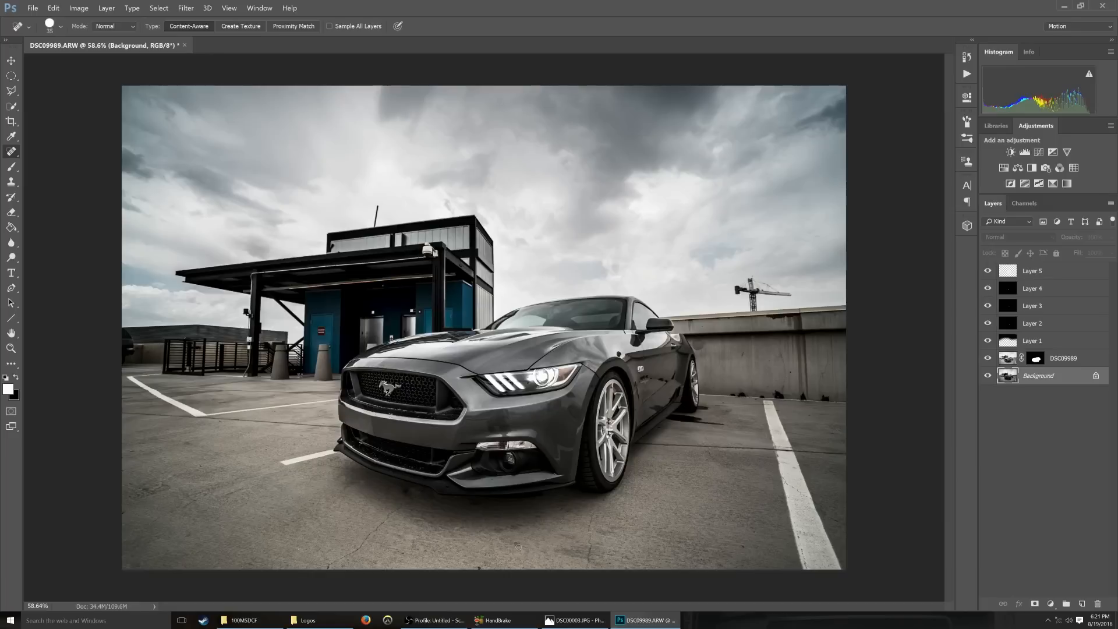
pyautogui.click(1032, 270)
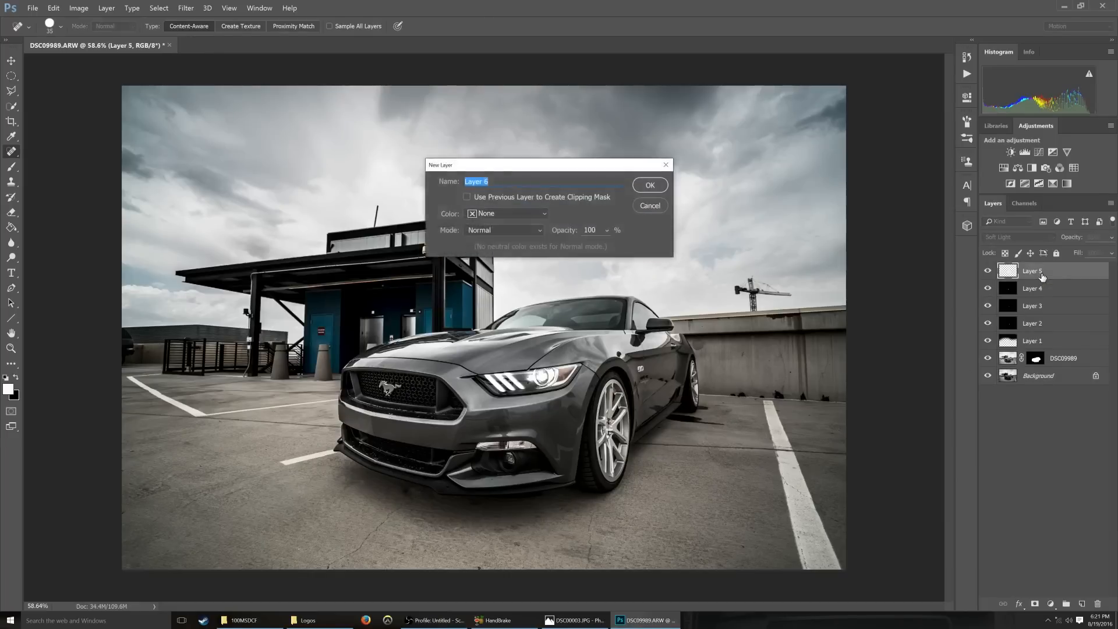
# Create Layer 6, choose a warm brown, wash the left side and blend it as Soft Light
pyautogui.click(649, 185)
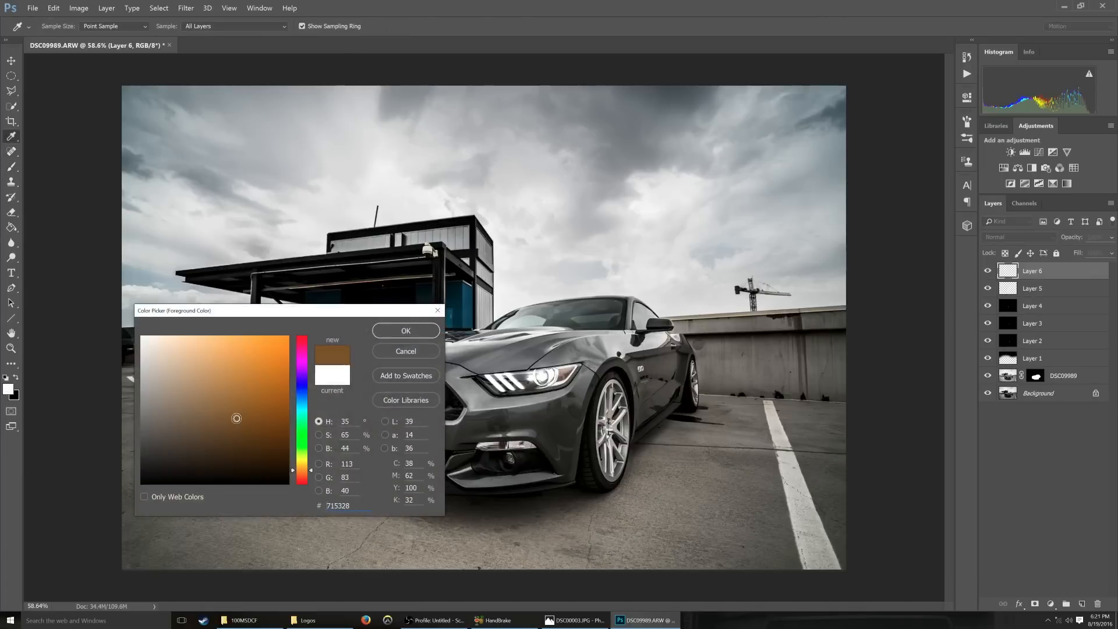
pyautogui.click(222, 417)
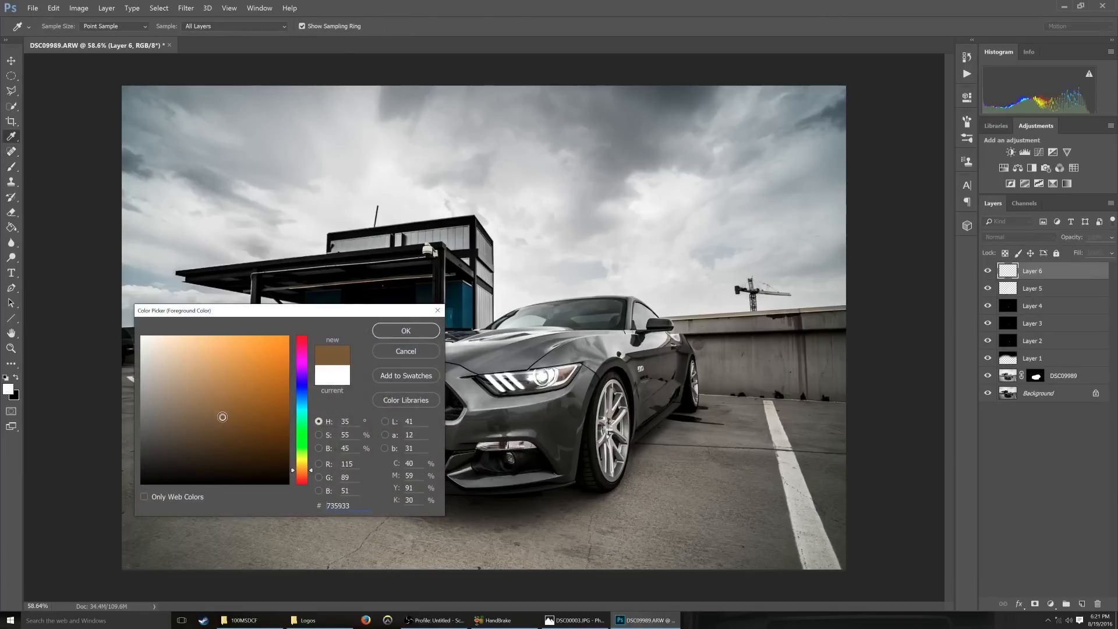
pyautogui.click(405, 330)
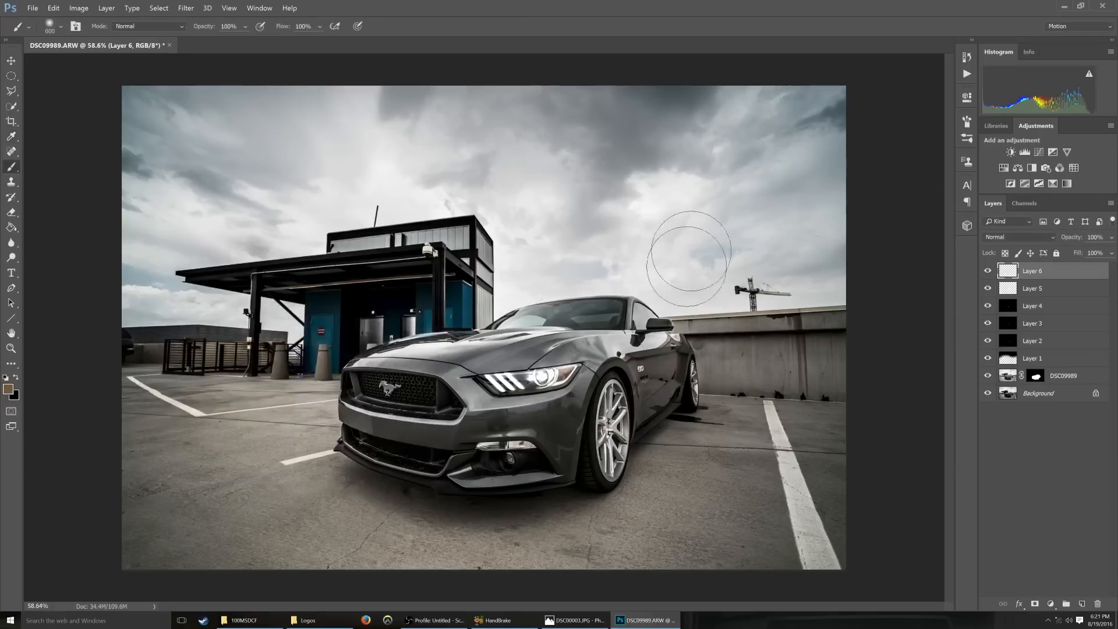
pyautogui.moveTo(434, 275)
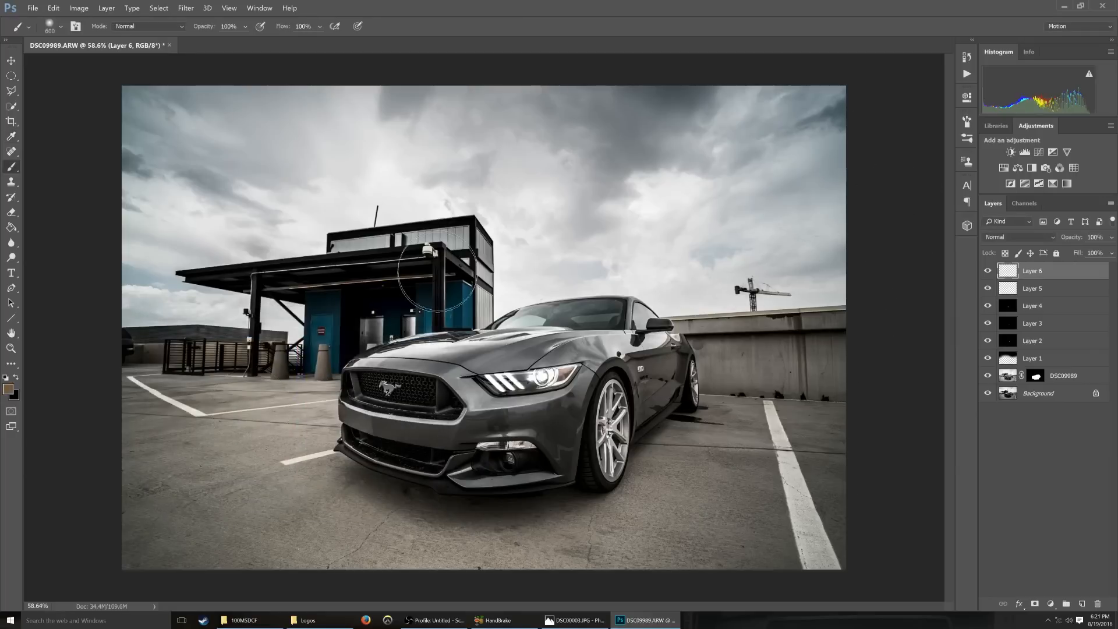
pyautogui.moveTo(130, 186)
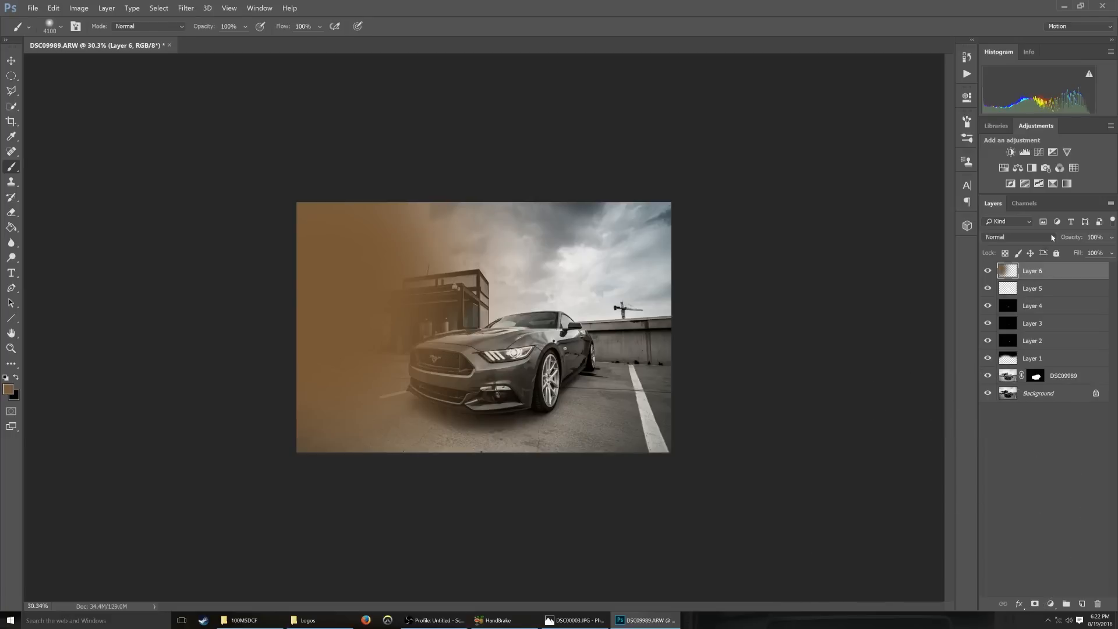
pyautogui.click(1018, 237)
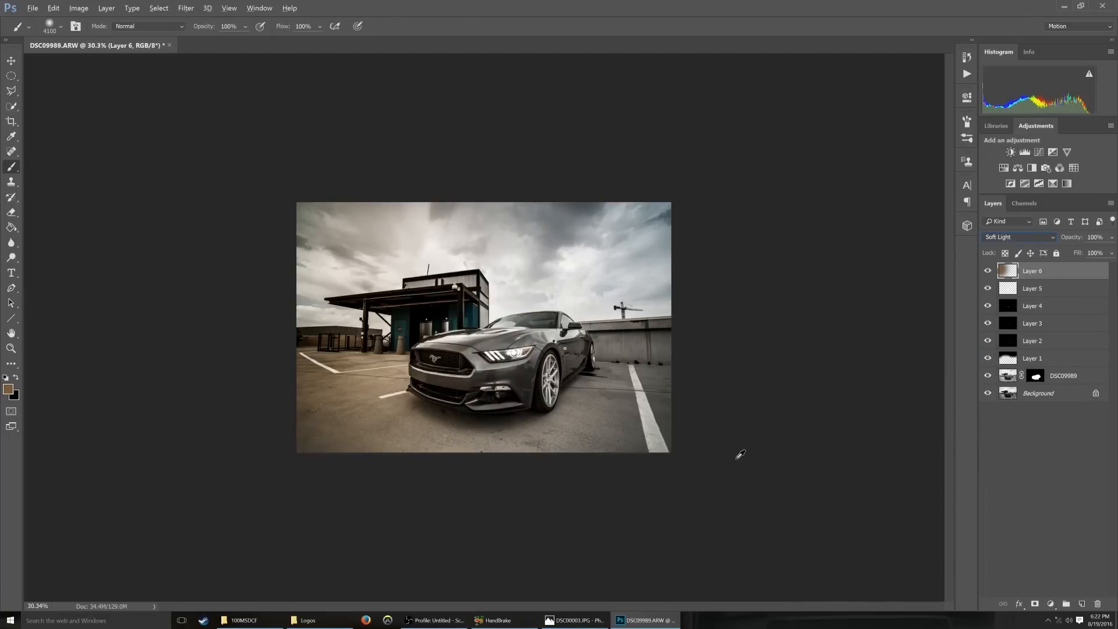
pyautogui.moveTo(71, 214)
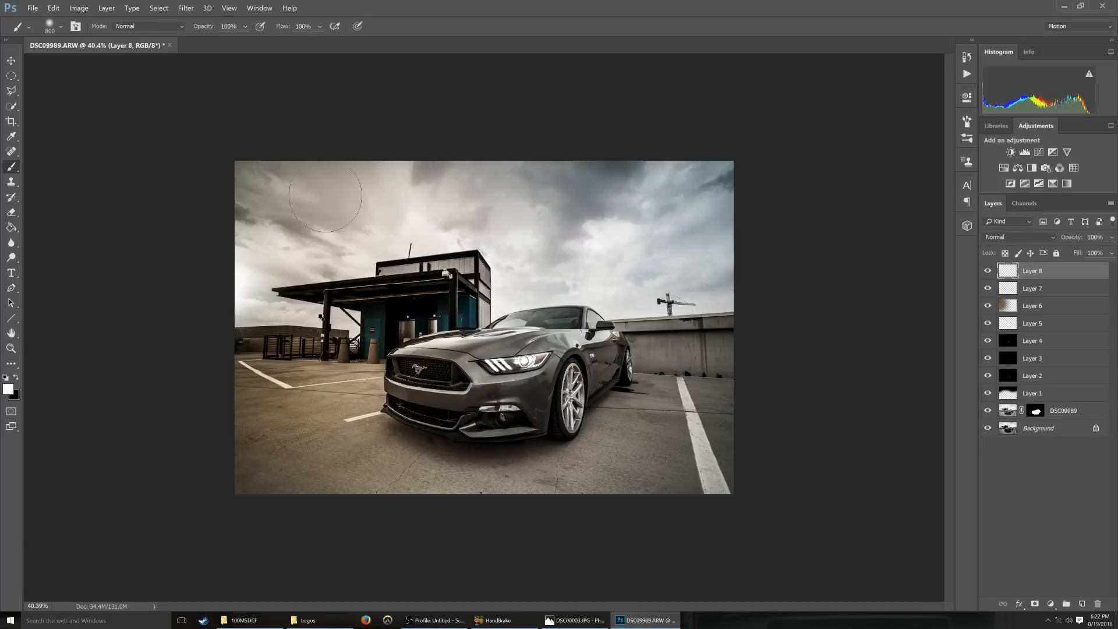
pyautogui.moveTo(347, 209)
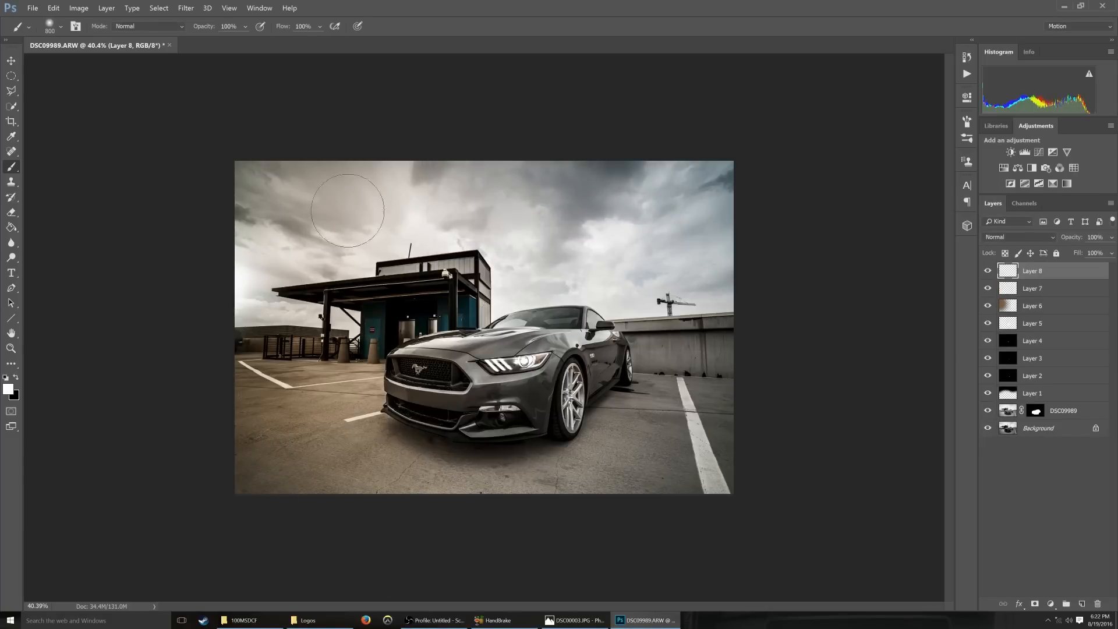
pyautogui.moveTo(645, 413)
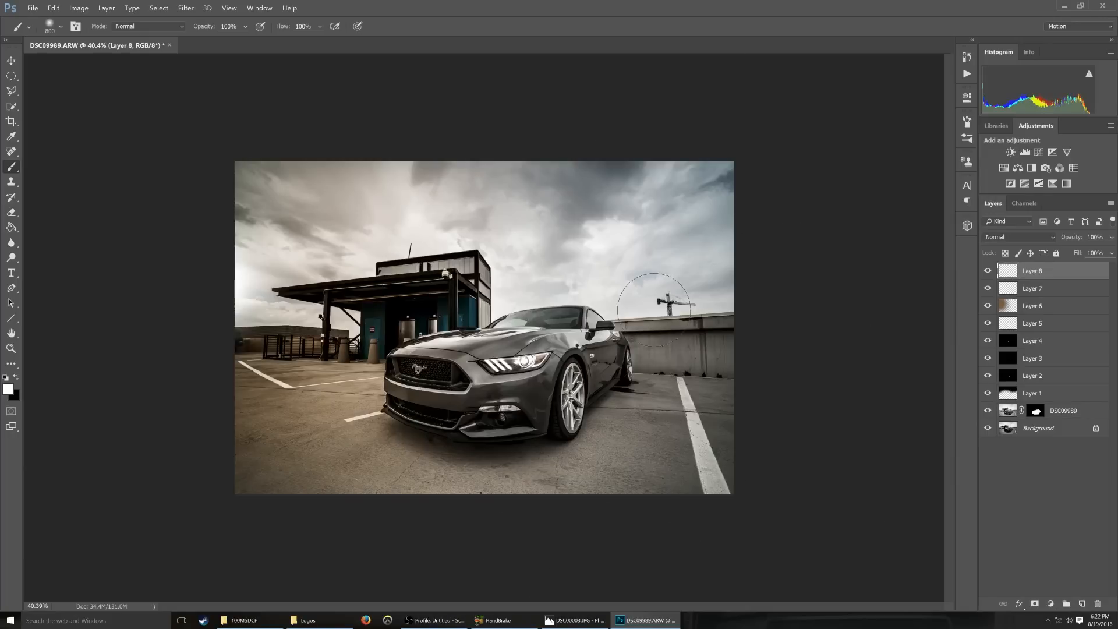
pyautogui.moveTo(46, 211)
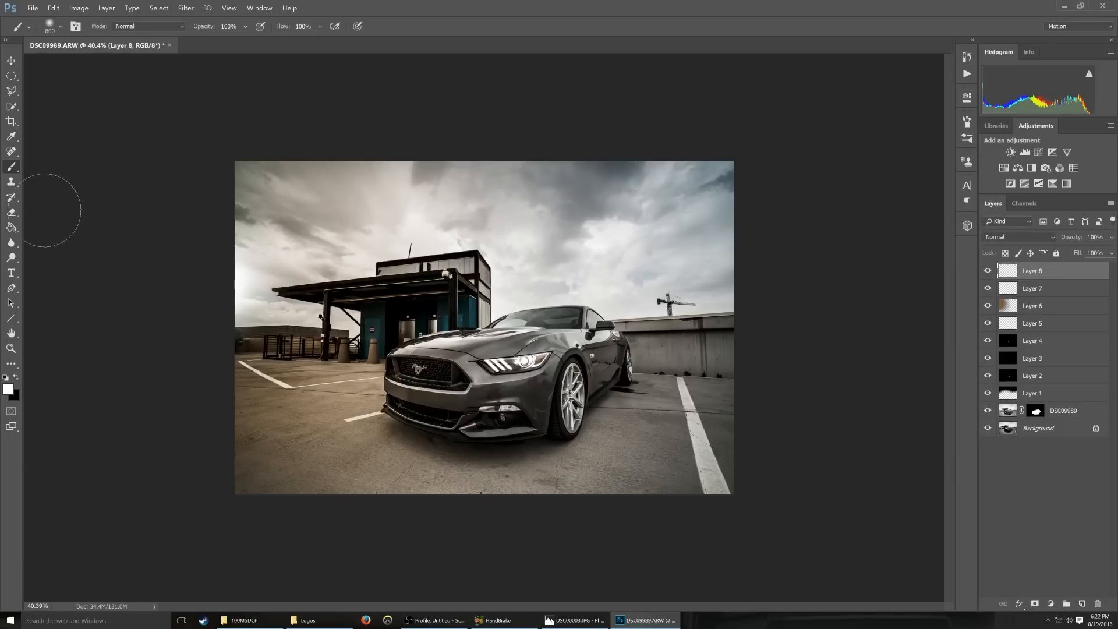
pyautogui.moveTo(12, 169)
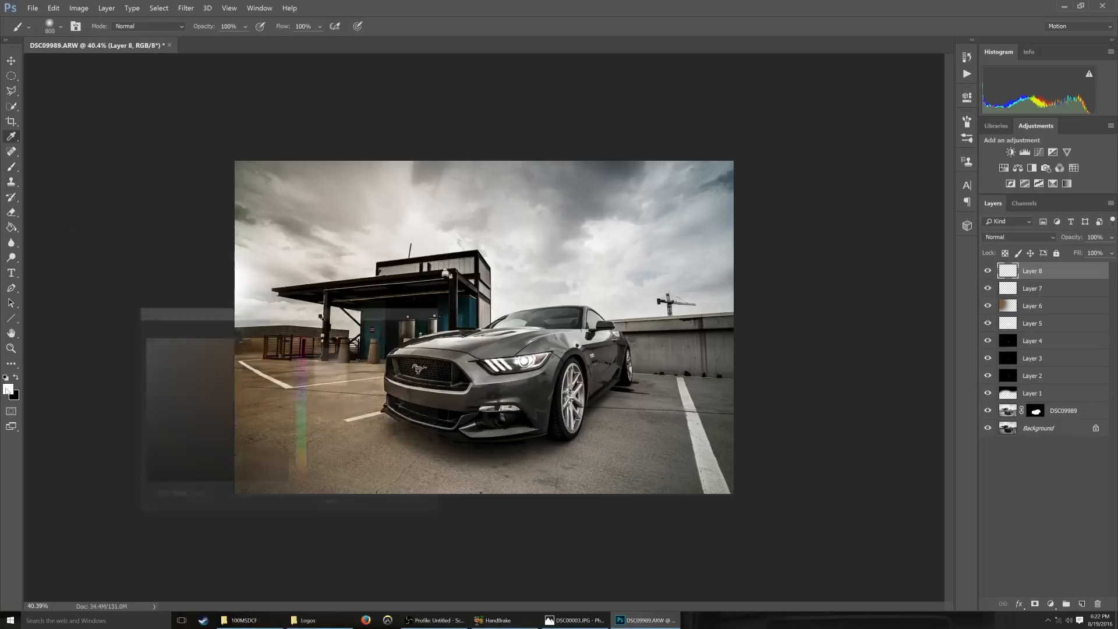
# Choose a dark teal, wash the right side on Layer 8 and blend it as Soft Light
pyautogui.click(10, 392)
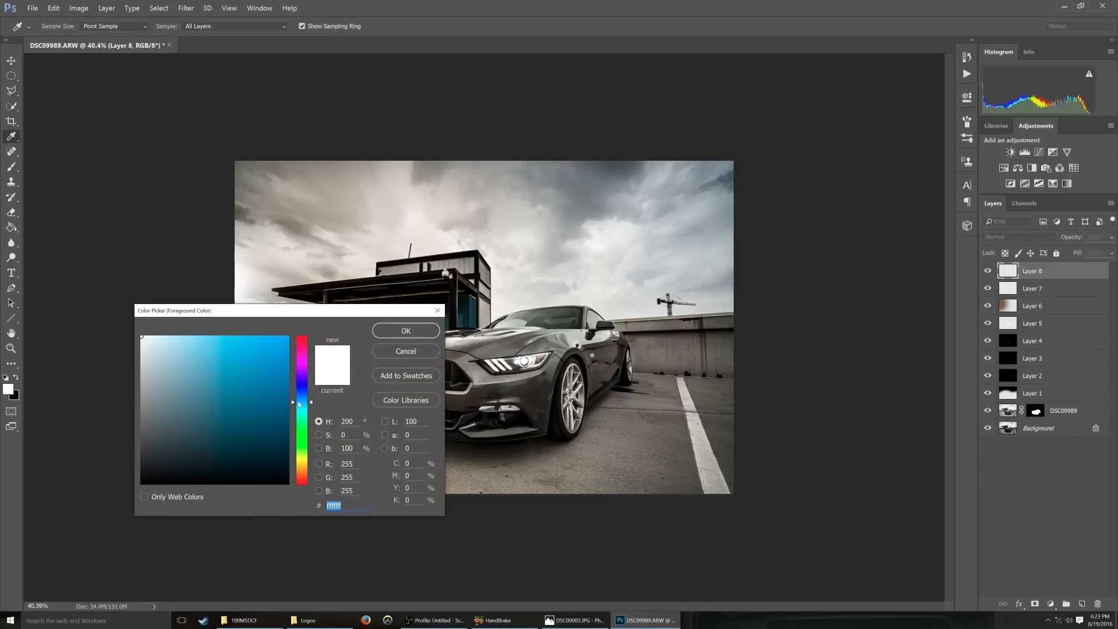
pyautogui.click(212, 417)
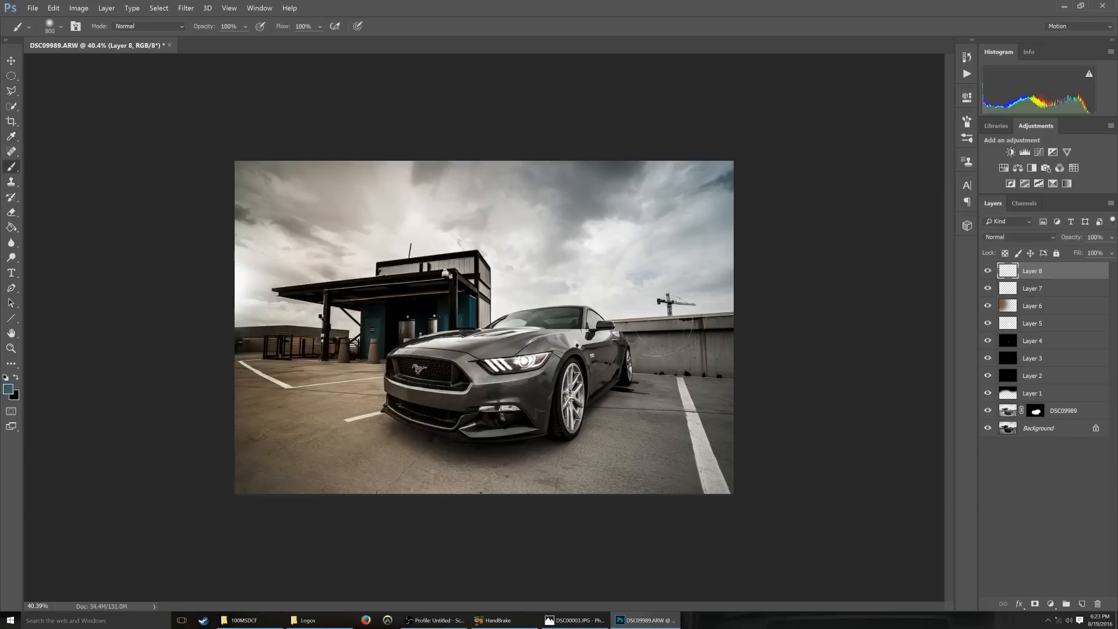
pyautogui.moveTo(656, 191)
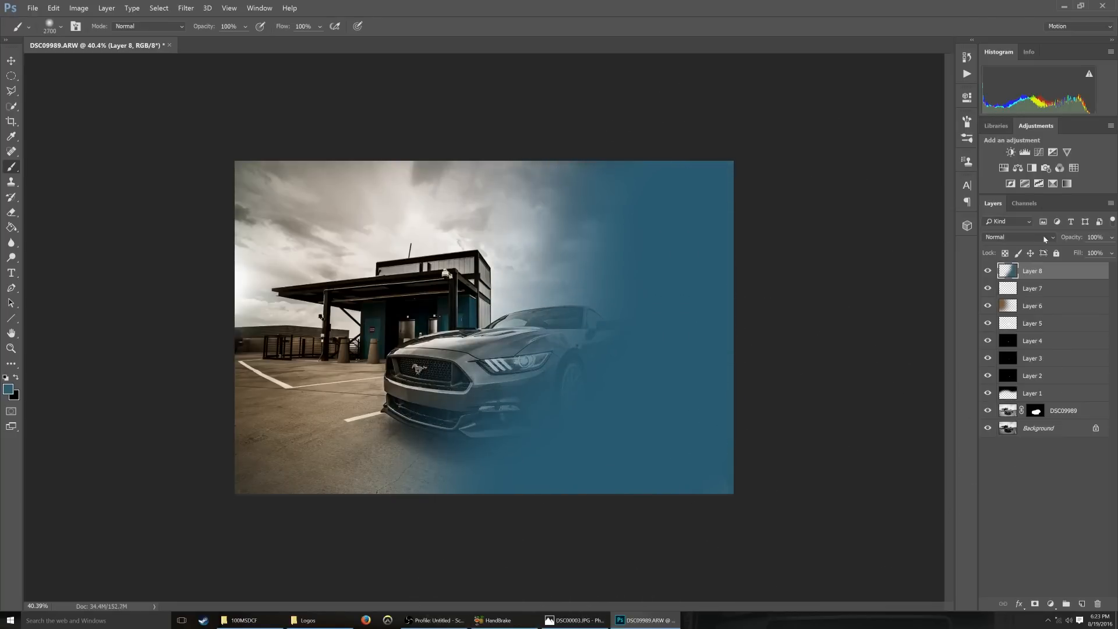
pyautogui.click(1020, 236)
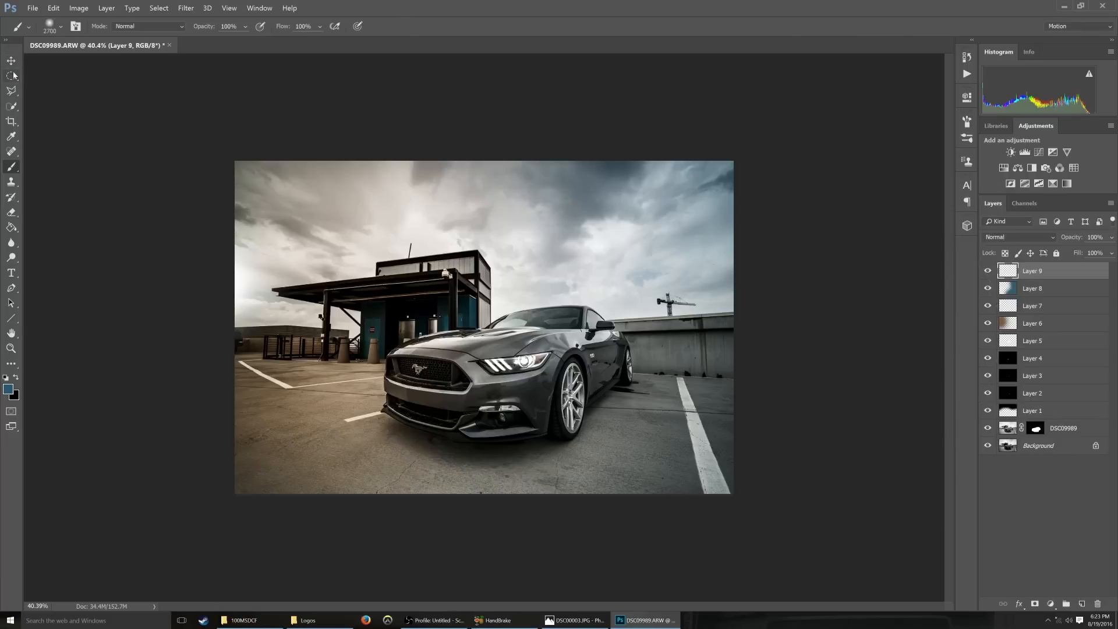
# Begin an oval selection, then adjust the Background layer via its context options
pyautogui.click(12, 75)
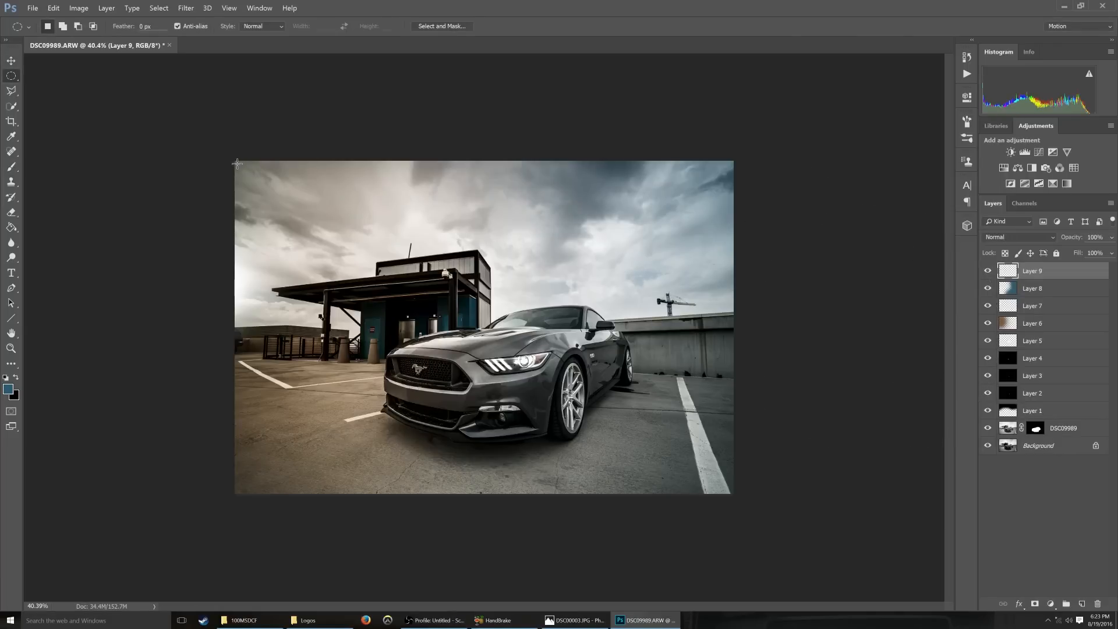
pyautogui.moveTo(236, 163); pyautogui.dragTo(237, 354)
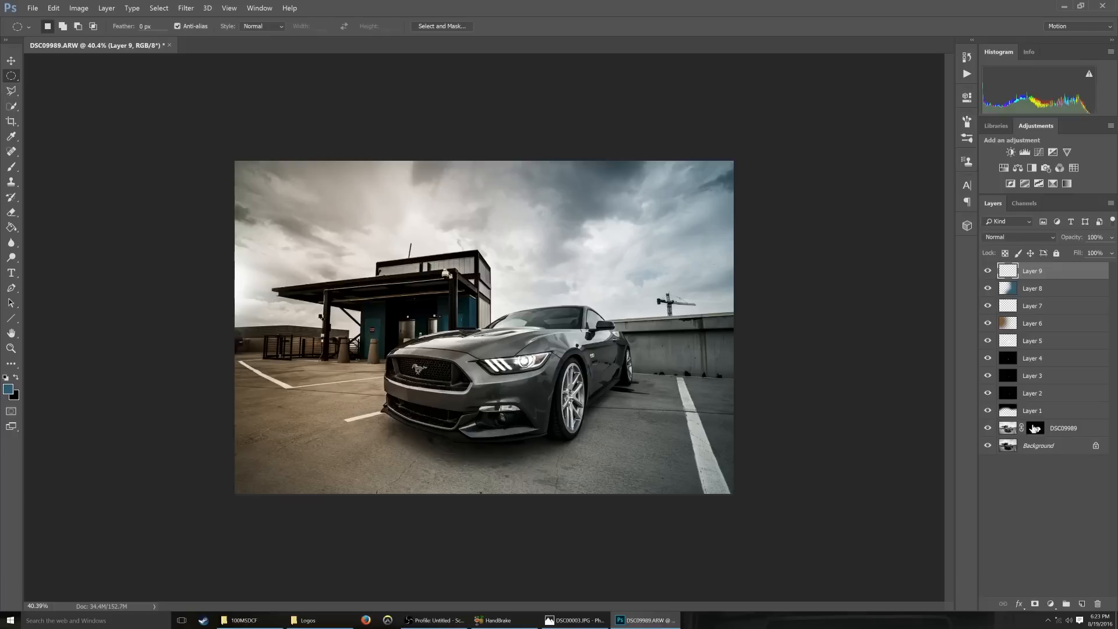
pyautogui.click(1038, 445)
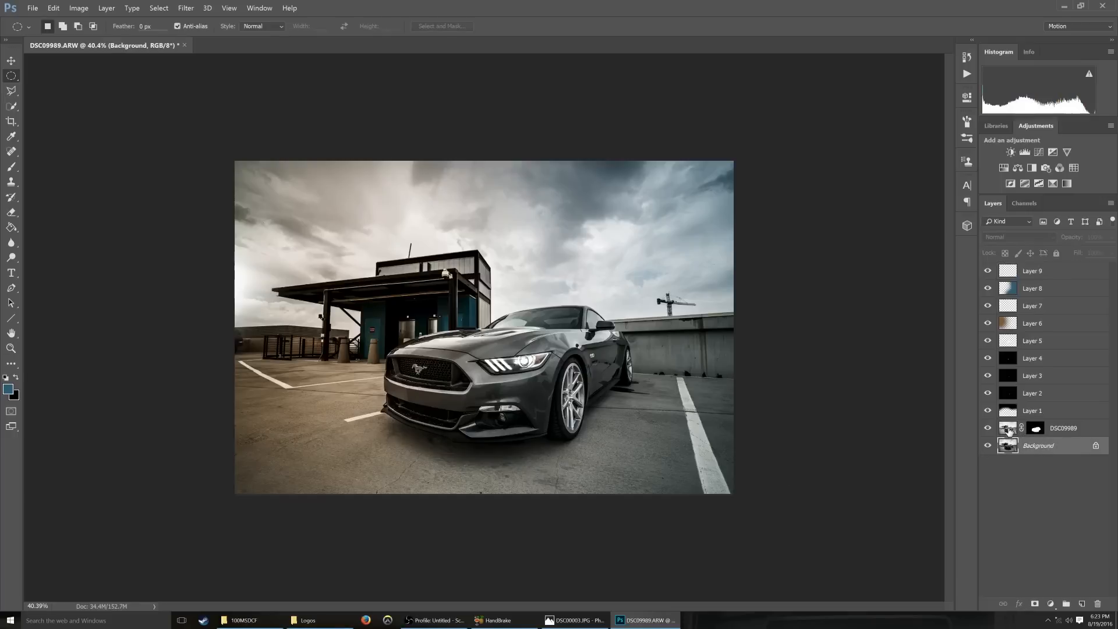
pyautogui.rightClick(1009, 428)
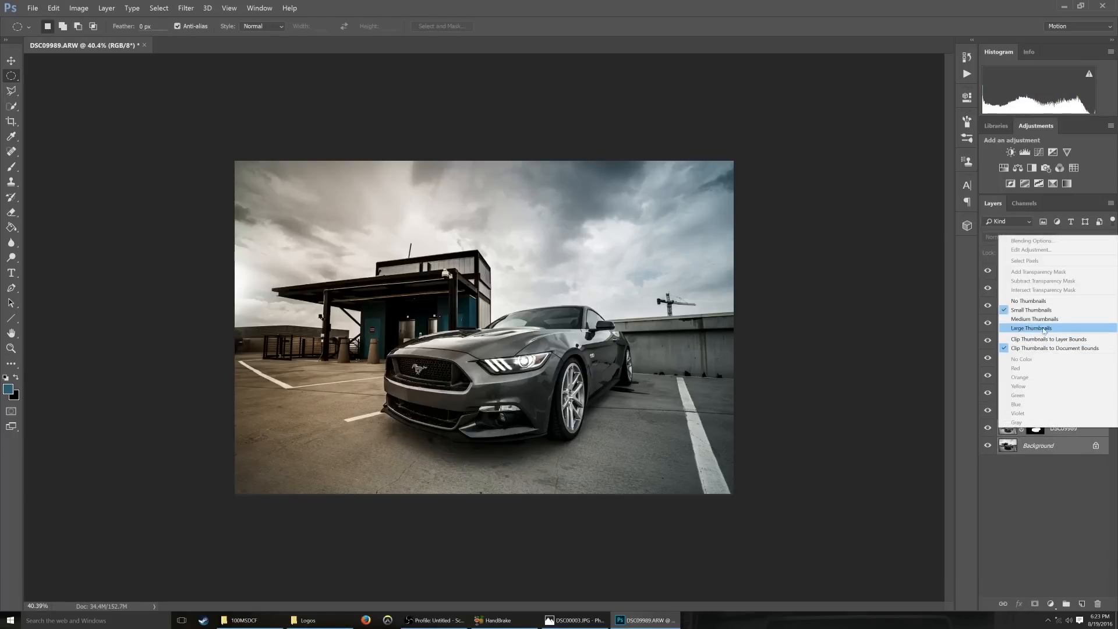
pyautogui.click(1030, 328)
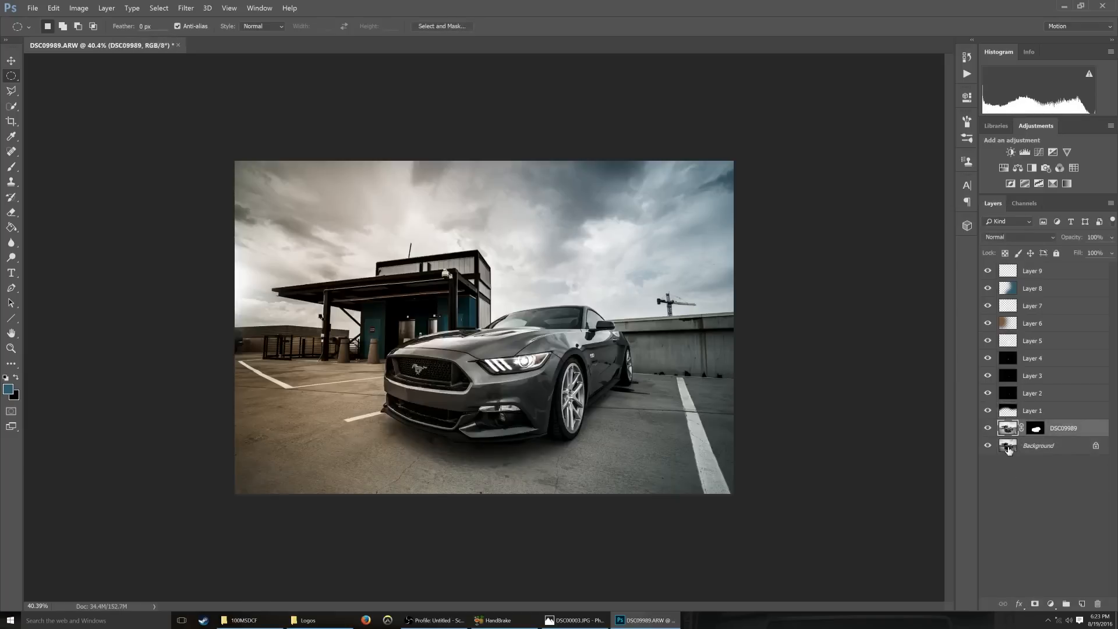
# Merge the masked DSC09989 layer down into Background and duplicate it with Ctrl+J
pyautogui.click(1038, 445)
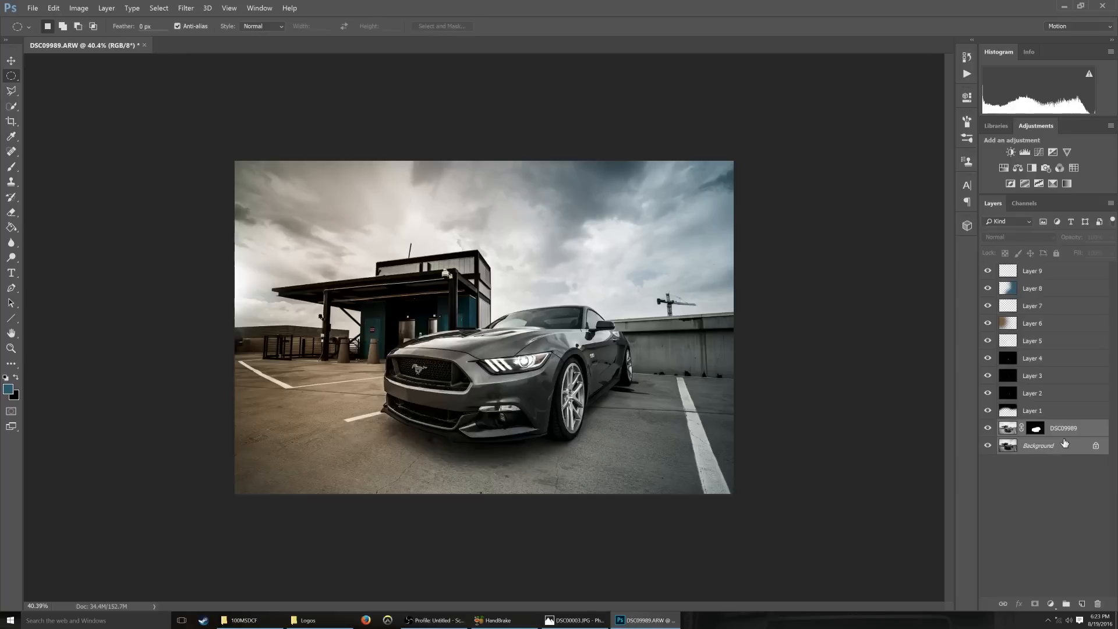
pyautogui.rightClick(1038, 445)
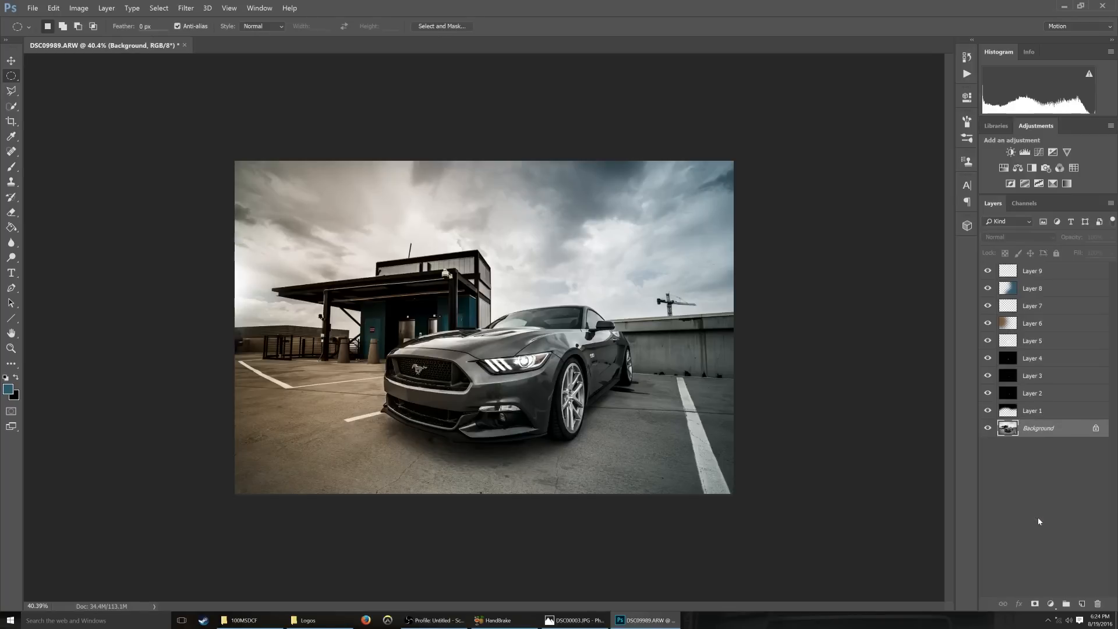
pyautogui.moveTo(1046, 484)
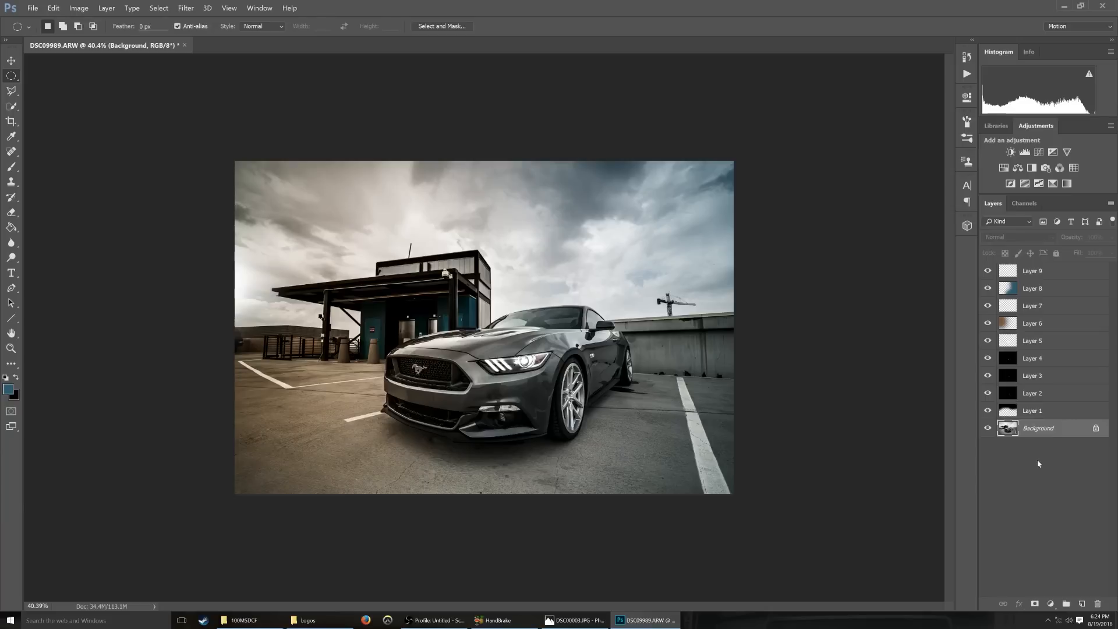
pyautogui.press('ctrl+j')
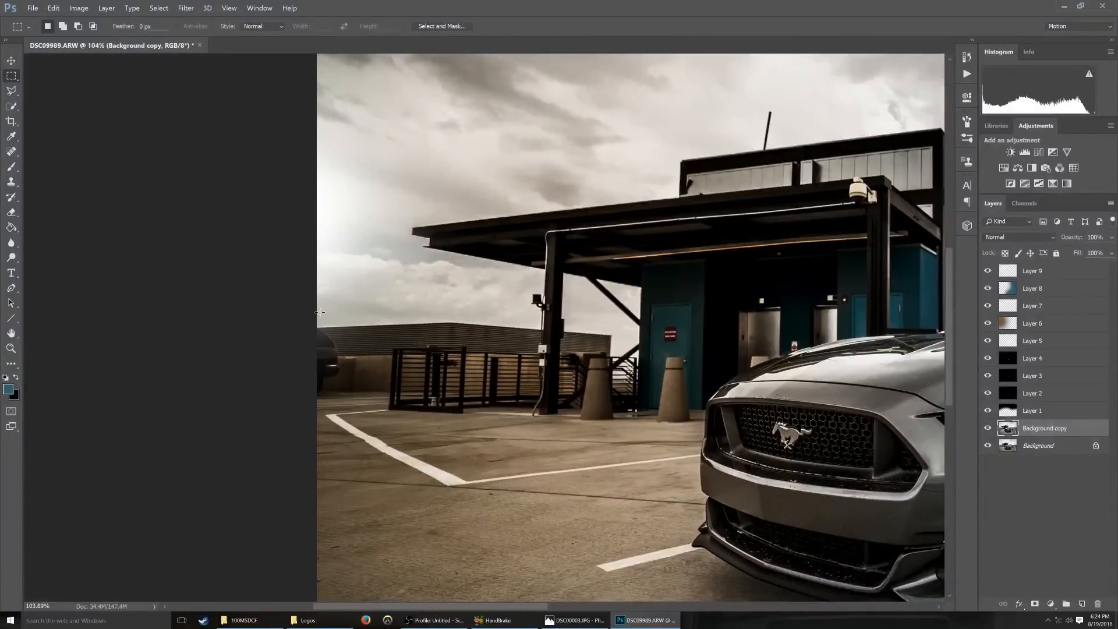
# Marquee a fence patch to cover the left-edge SUV sliver, toggling visibility to compare
pyautogui.moveTo(346, 312); pyautogui.dragTo(366, 370)
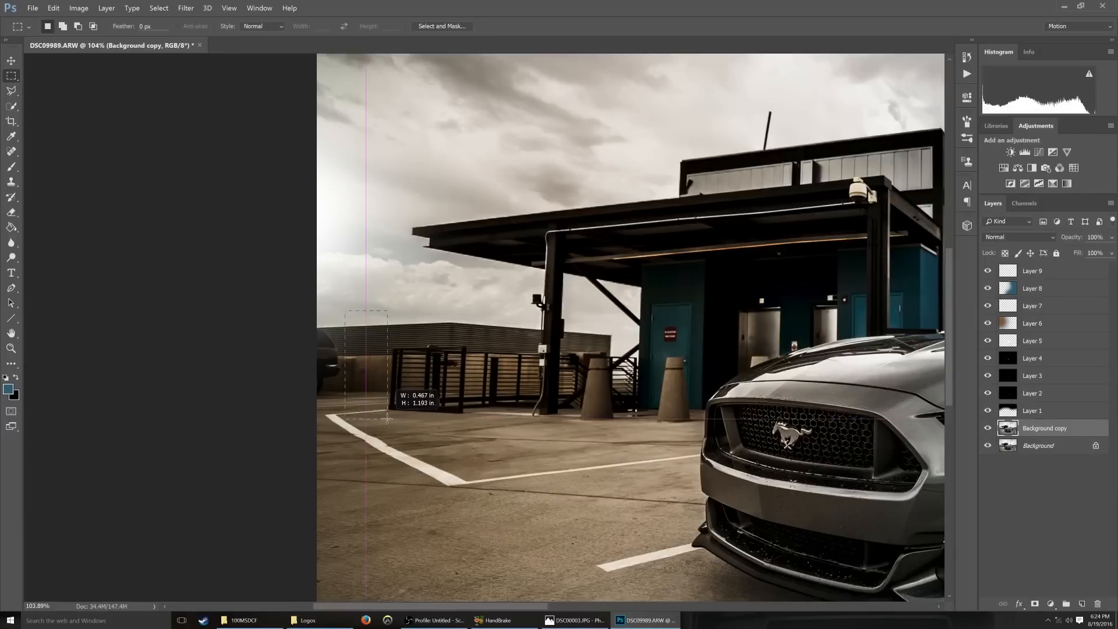
pyautogui.moveTo(347, 312); pyautogui.dragTo(387, 419)
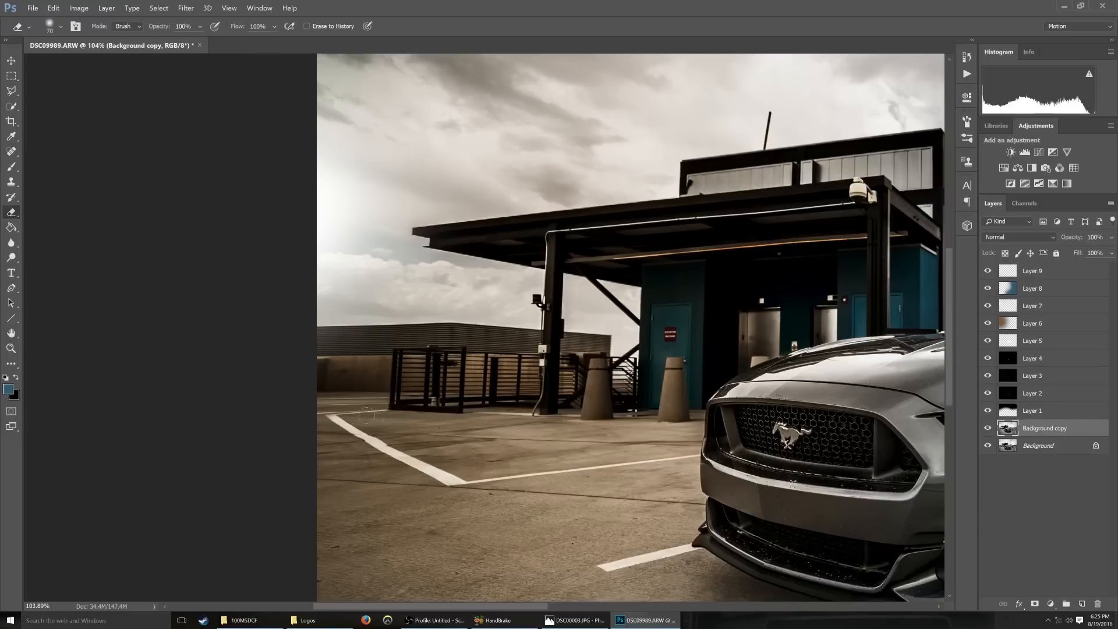
pyautogui.moveTo(376, 310)
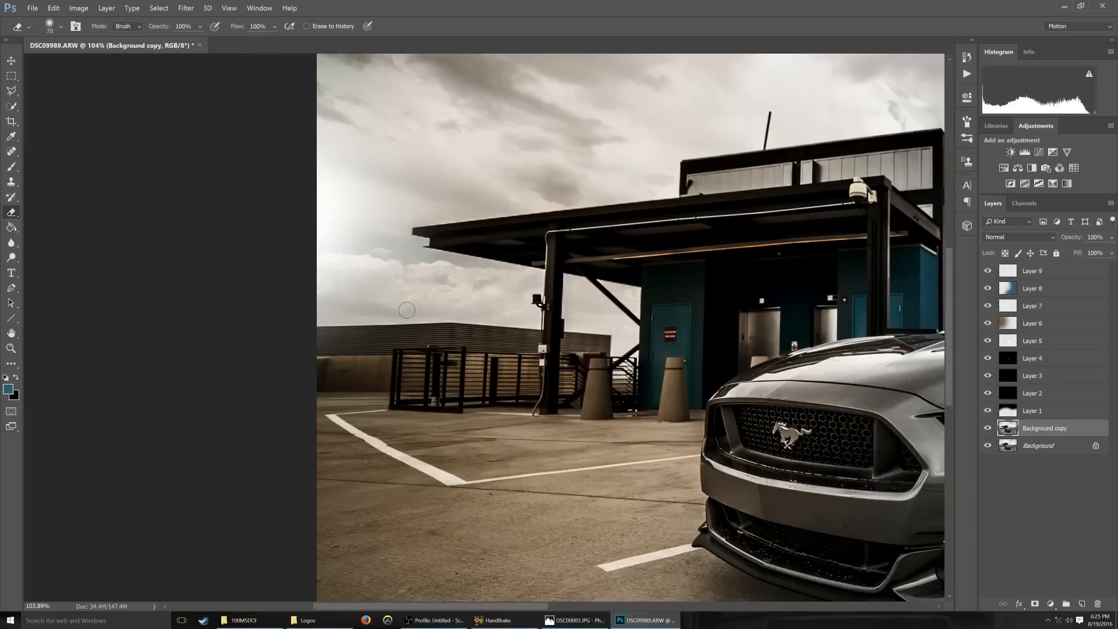
pyautogui.moveTo(265, 435)
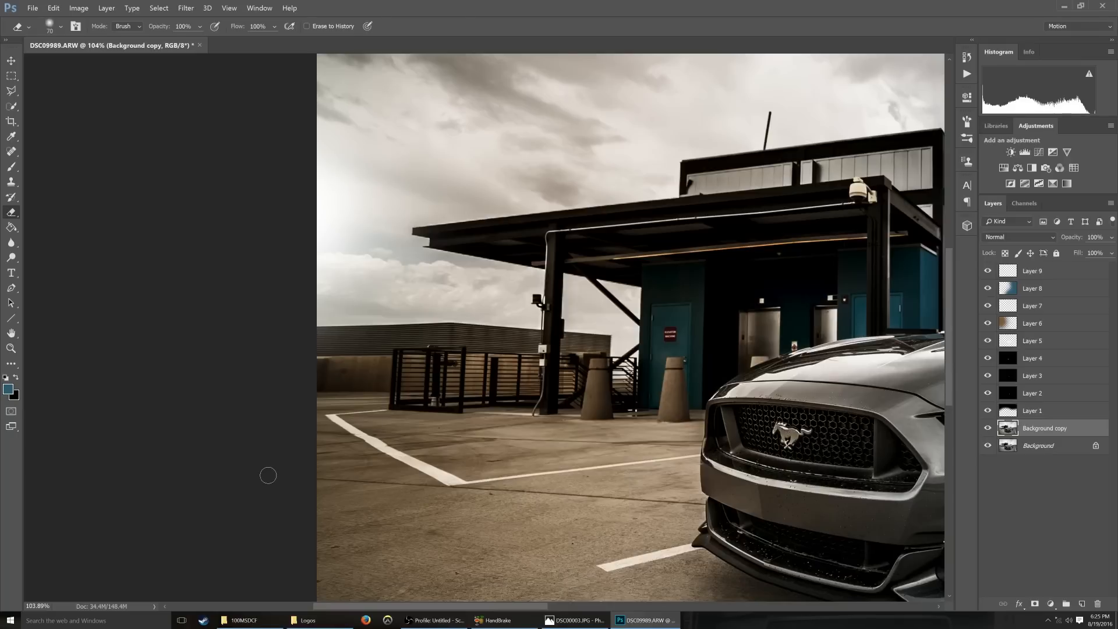
pyautogui.click(988, 428)
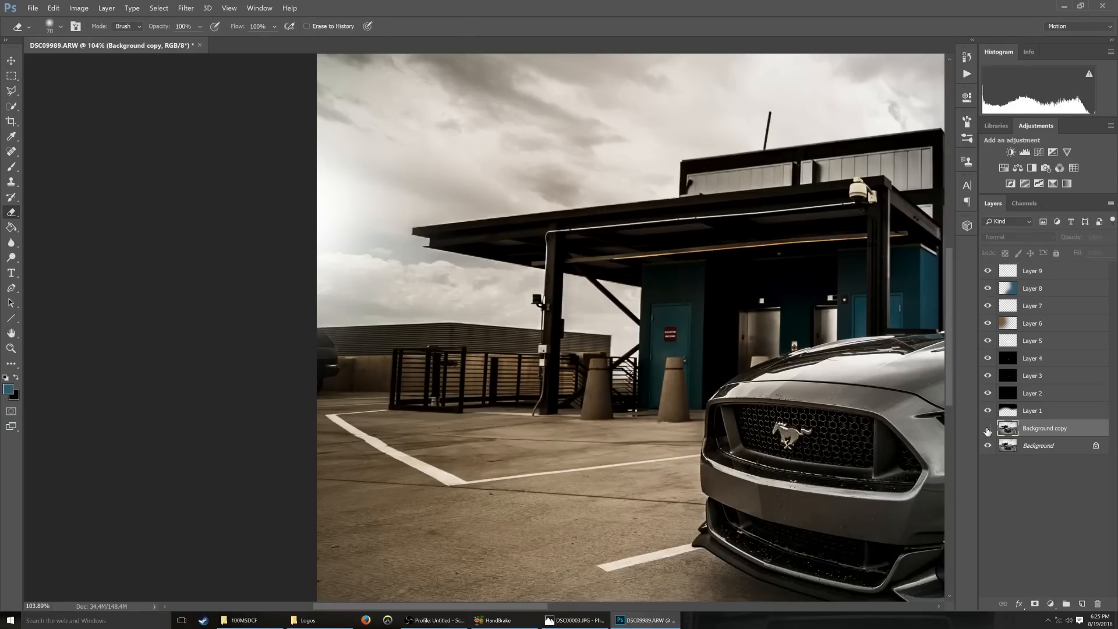
pyautogui.click(1044, 428)
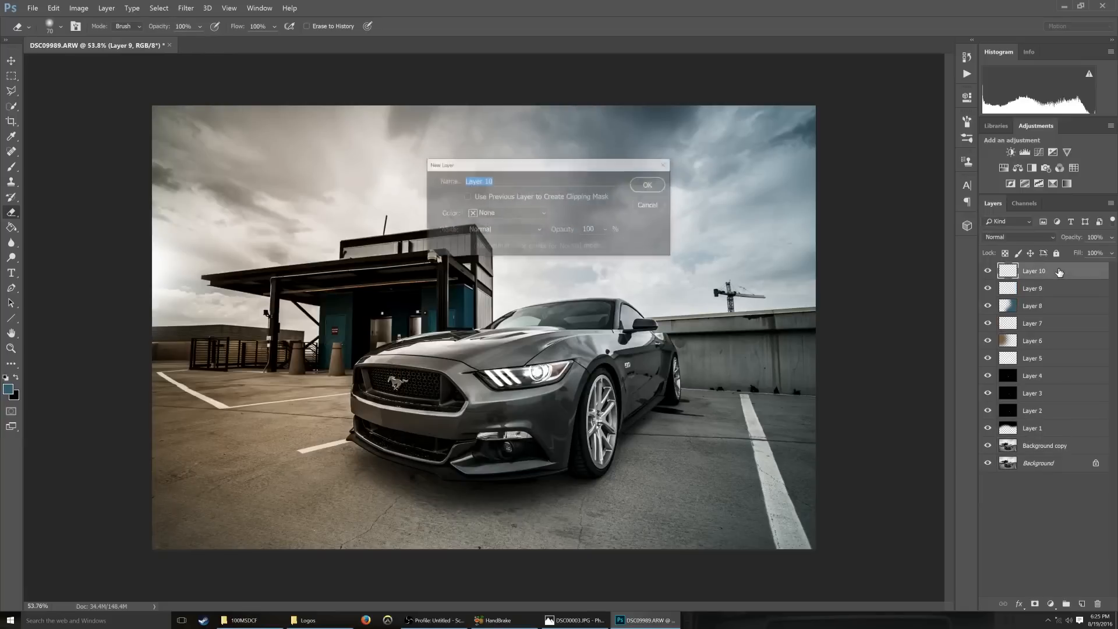
# Create Layer 10, draw an oval selection over the whole photo and blend it as Soft Light
pyautogui.click(645, 185)
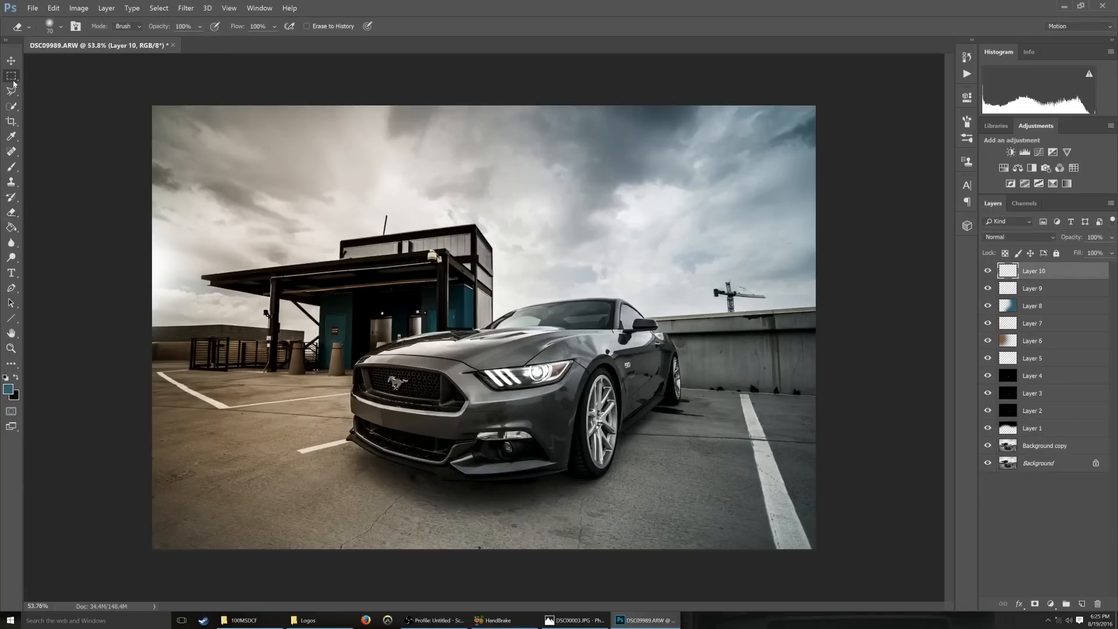
pyautogui.click(11, 76)
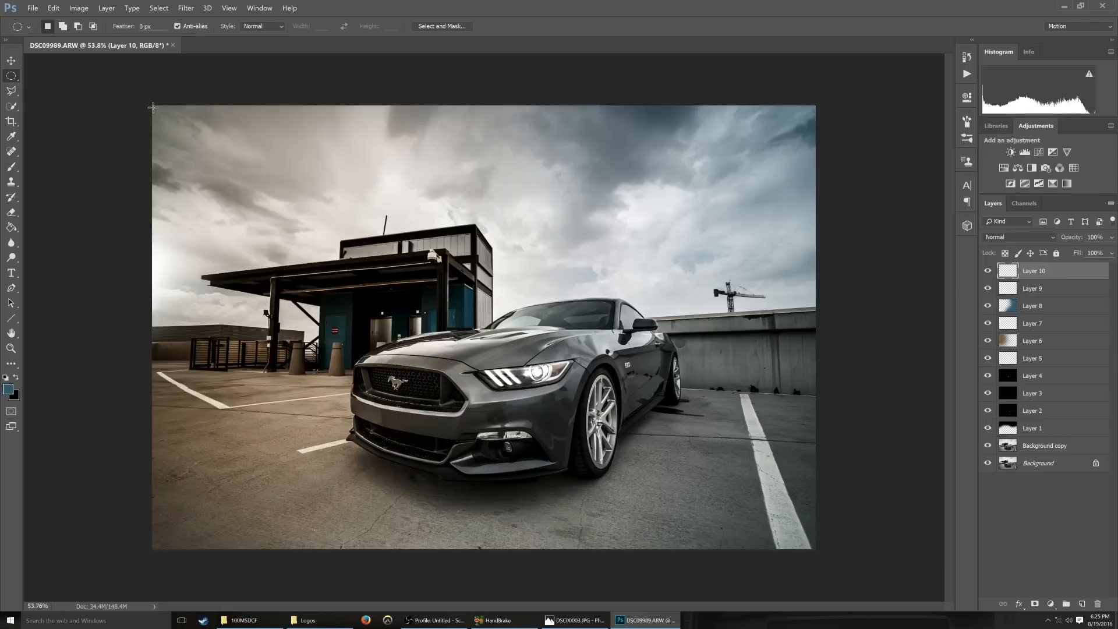
pyautogui.moveTo(152, 106); pyautogui.dragTo(813, 535)
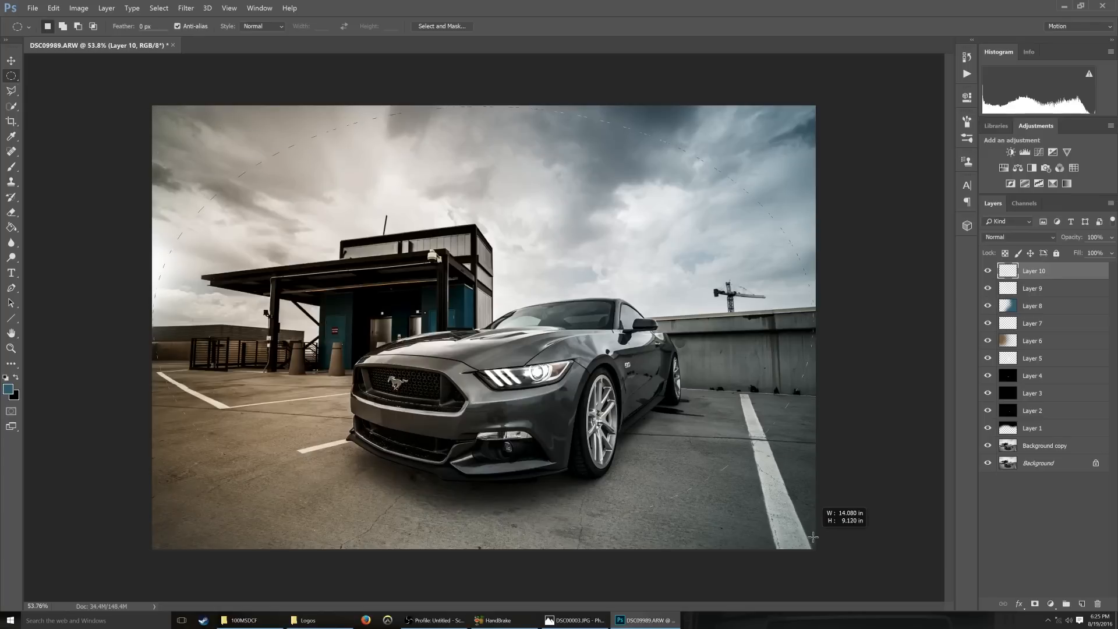
pyautogui.moveTo(164, 125); pyautogui.dragTo(813, 546)
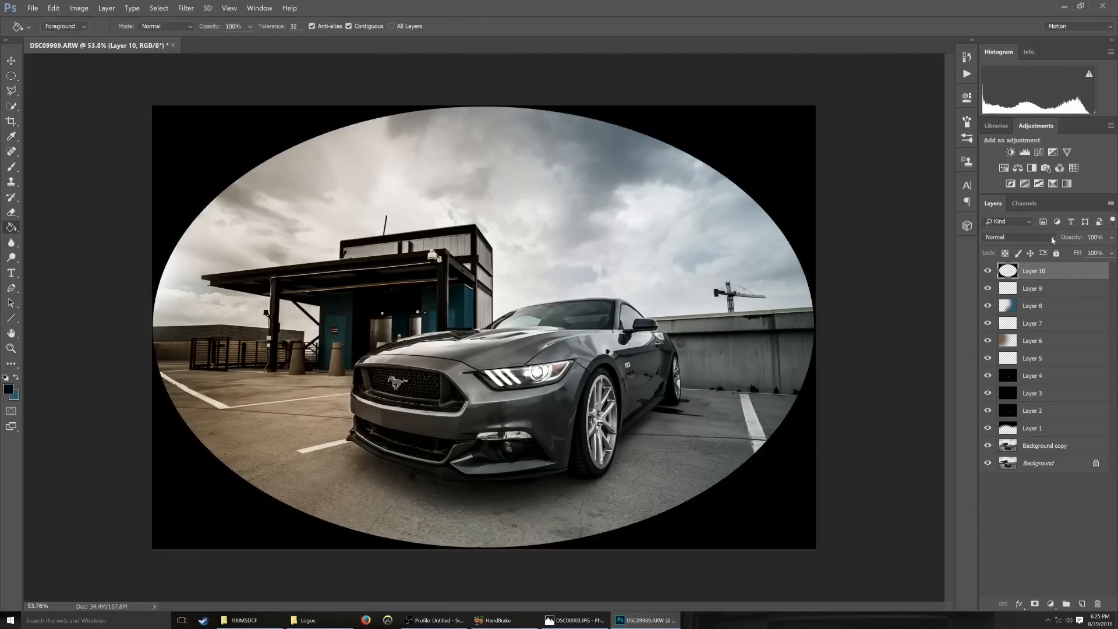
pyautogui.click(1018, 236)
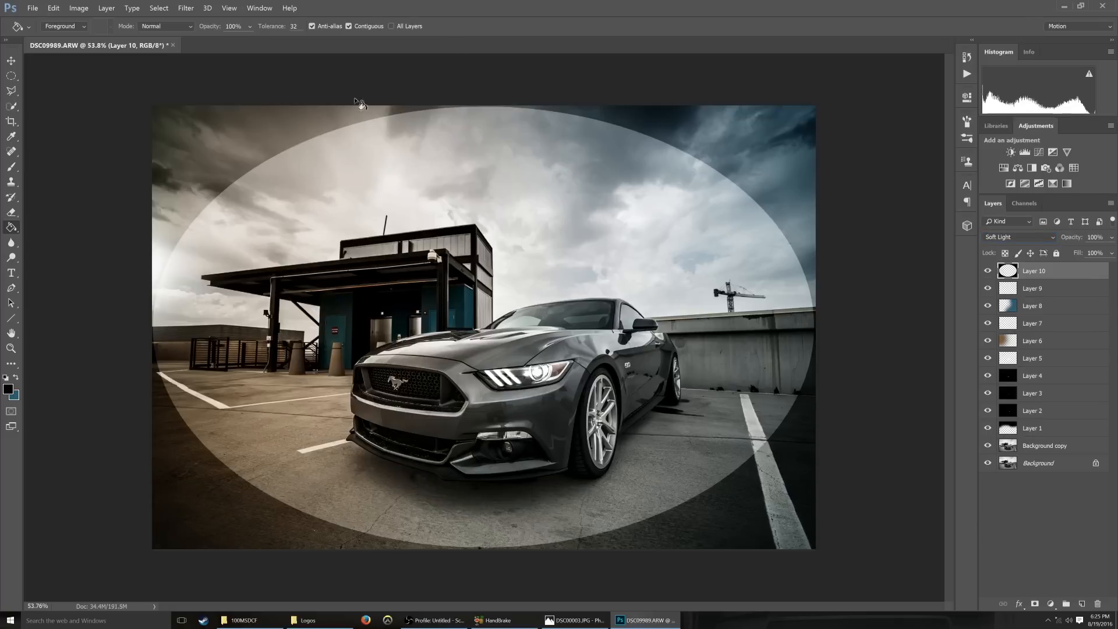
# Gaussian-blur the vignette about 388 px and lower its opacity to 27%
pyautogui.click(186, 8)
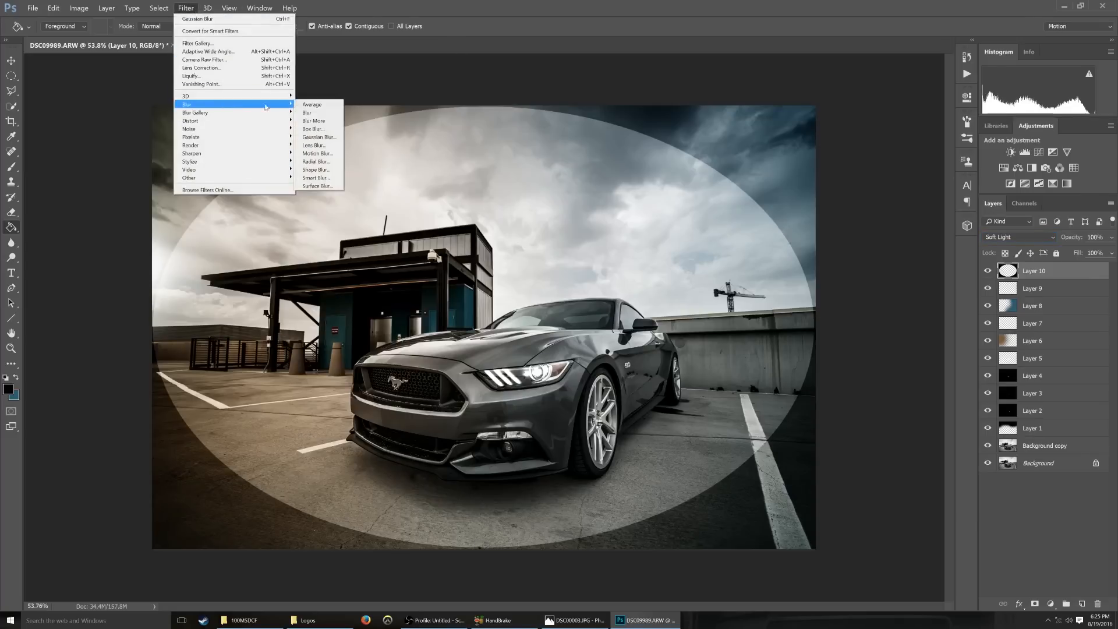
pyautogui.click(319, 138)
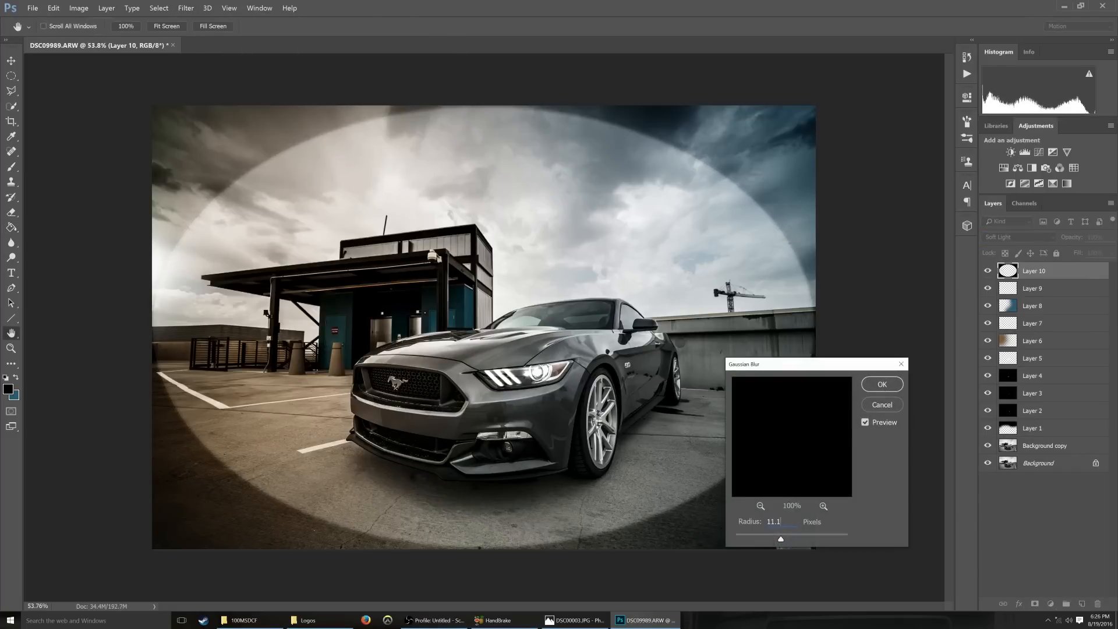
pyautogui.moveTo(792, 538); pyautogui.dragTo(753, 539)
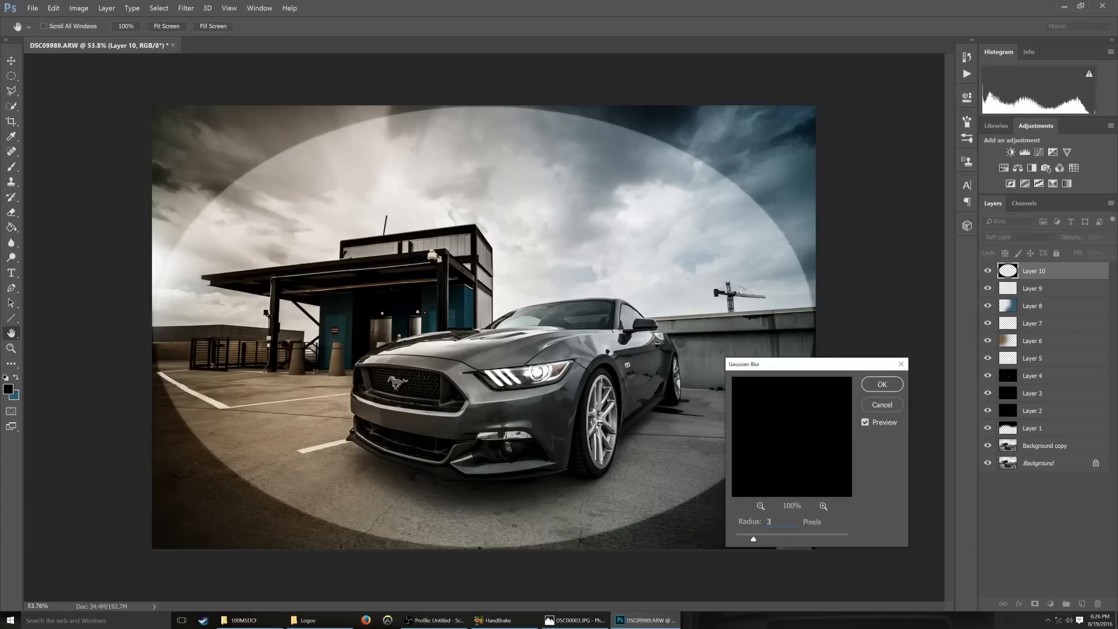
pyautogui.moveTo(754, 532); pyautogui.dragTo(831, 533)
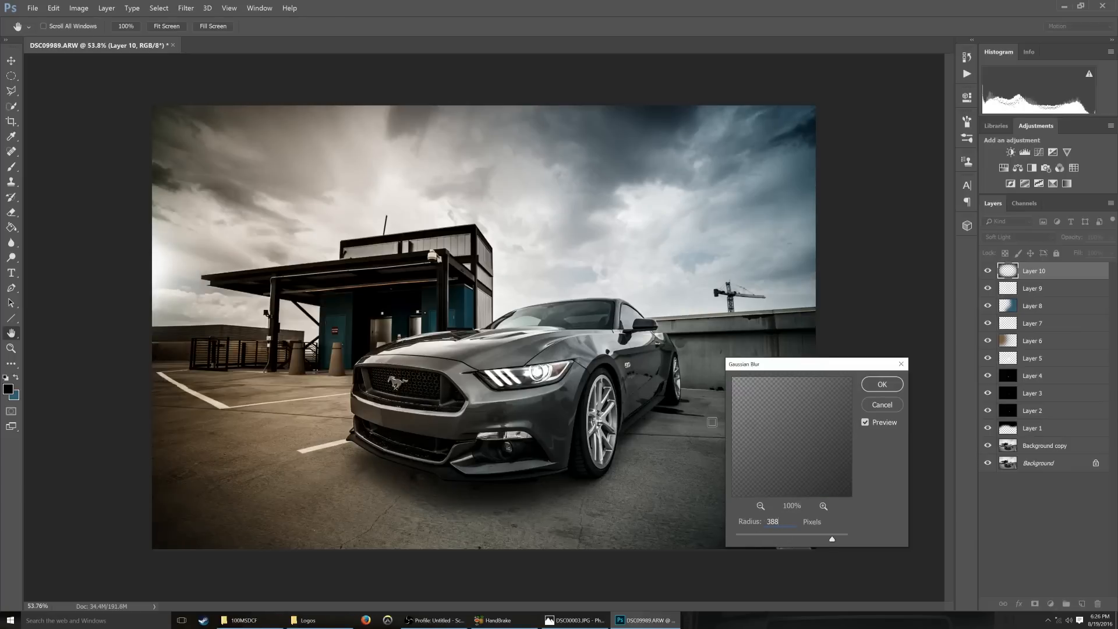
pyautogui.click(882, 384)
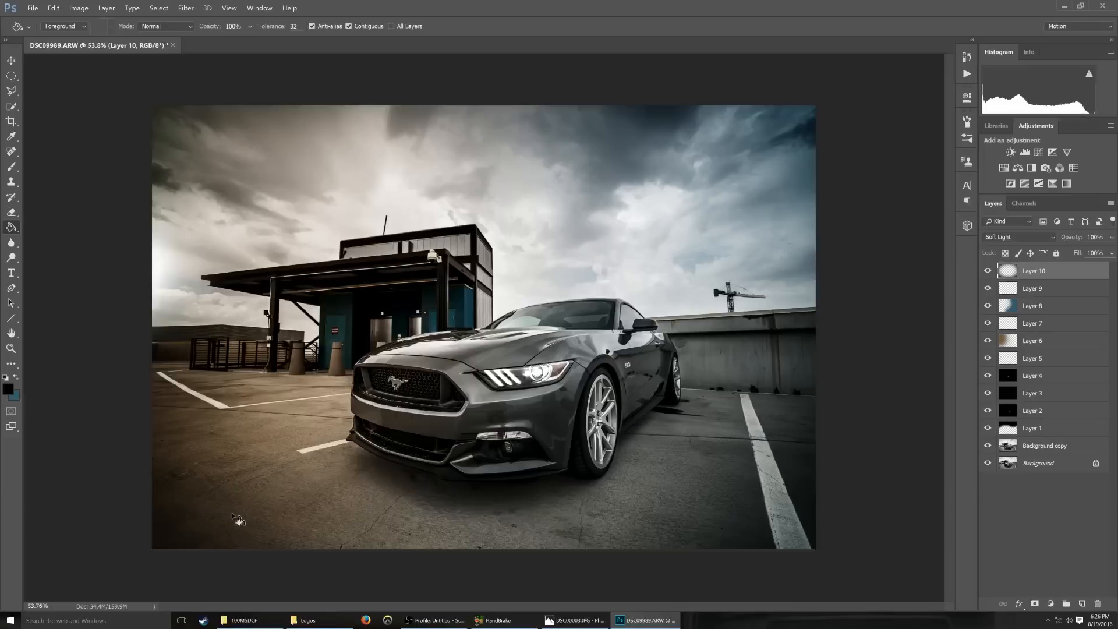
pyautogui.moveTo(383, 346)
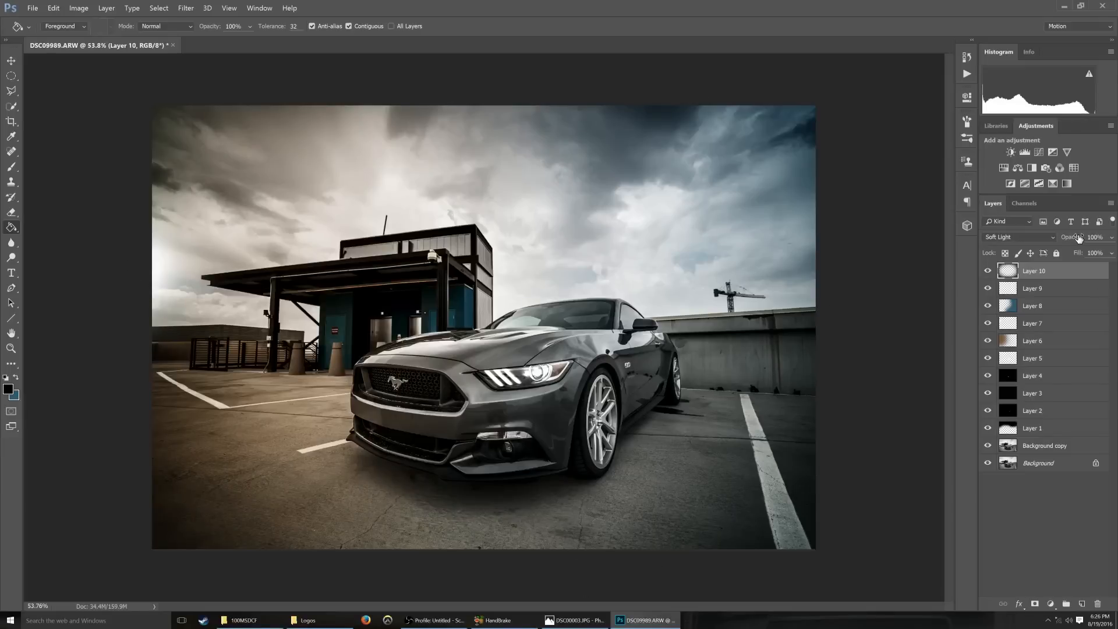
pyautogui.click(1078, 237)
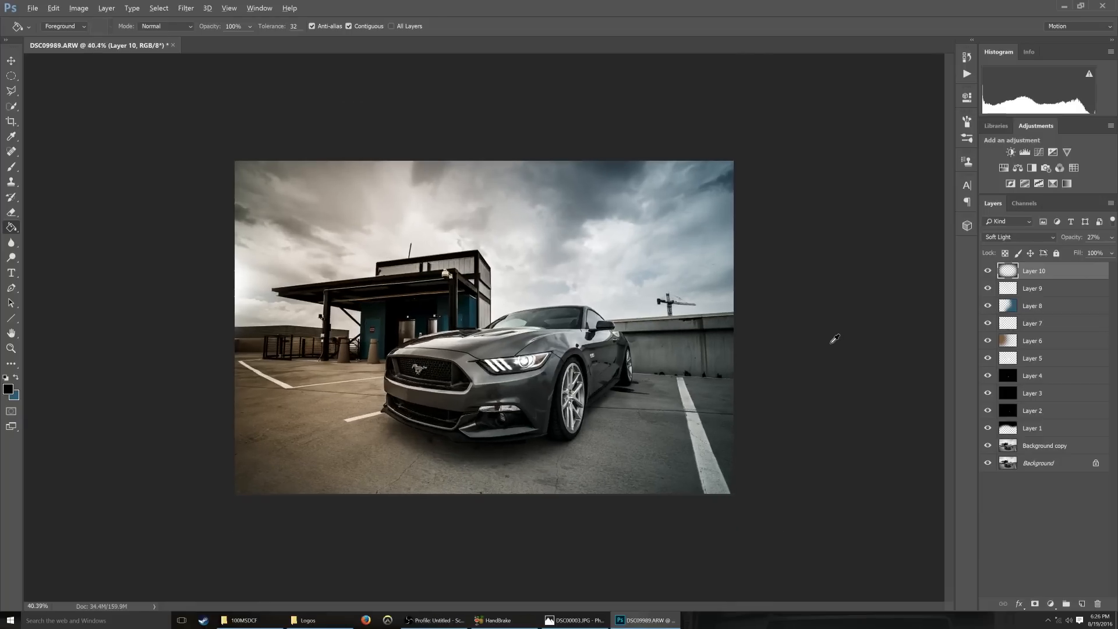
pyautogui.moveTo(308, 619)
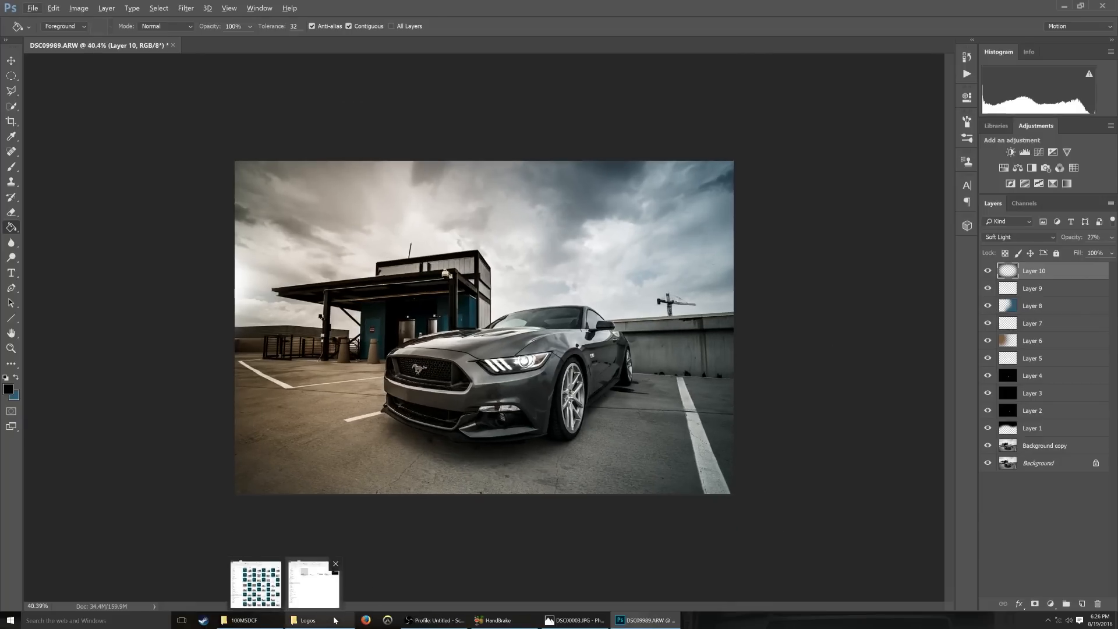
# Bring in the MODERN logo from the Logos folder and shrink it into the bottom-left corner
pyautogui.click(12, 60)
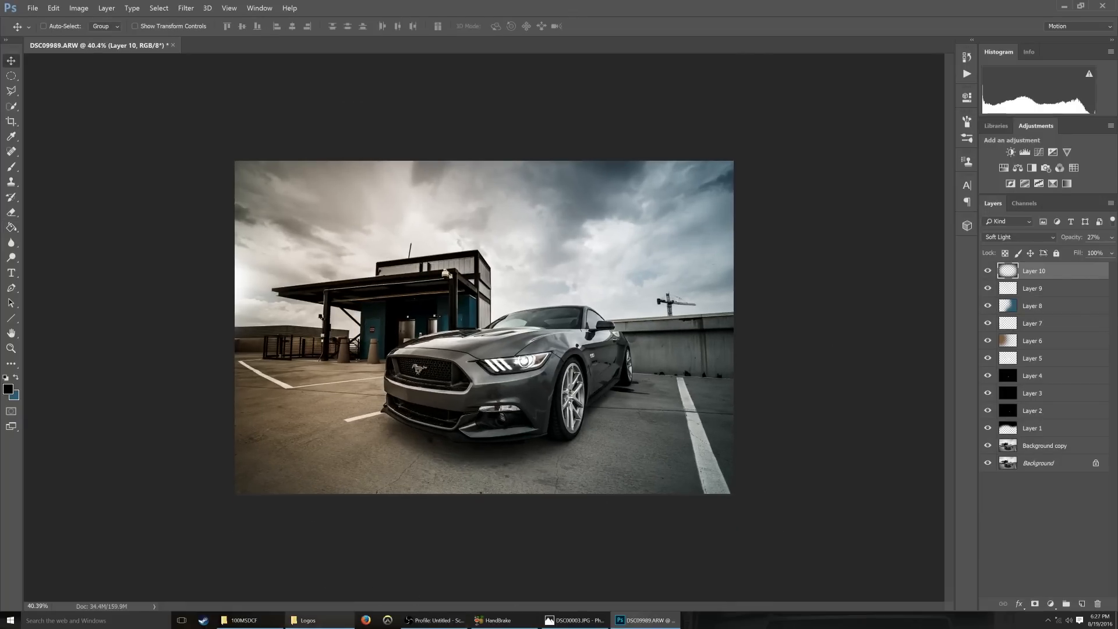
pyautogui.click(308, 620)
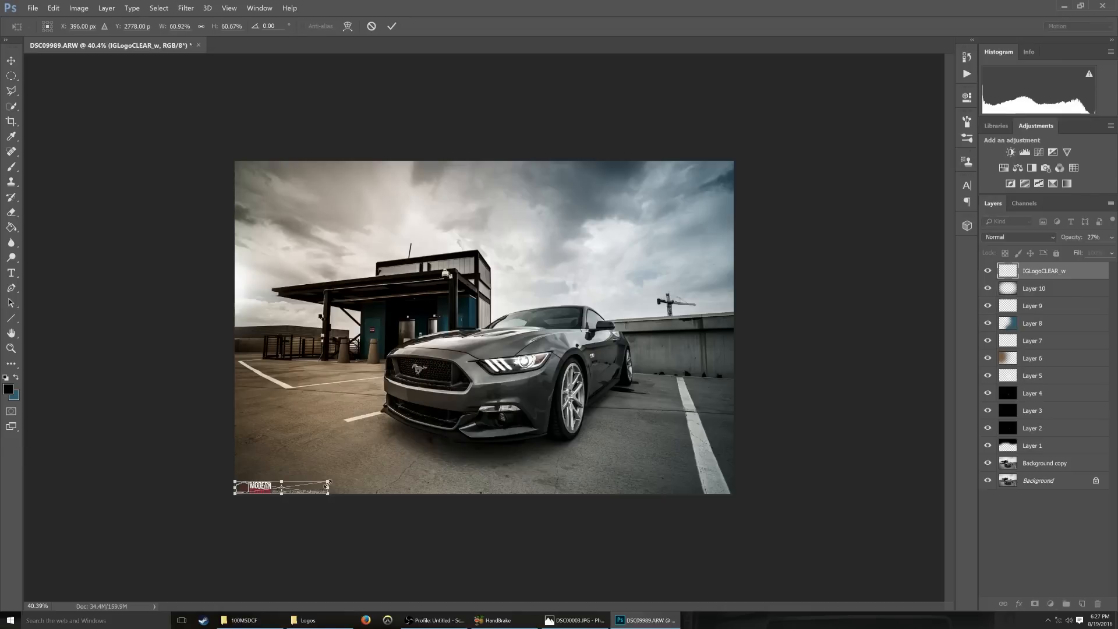
pyautogui.moveTo(282, 487); pyautogui.dragTo(283, 486)
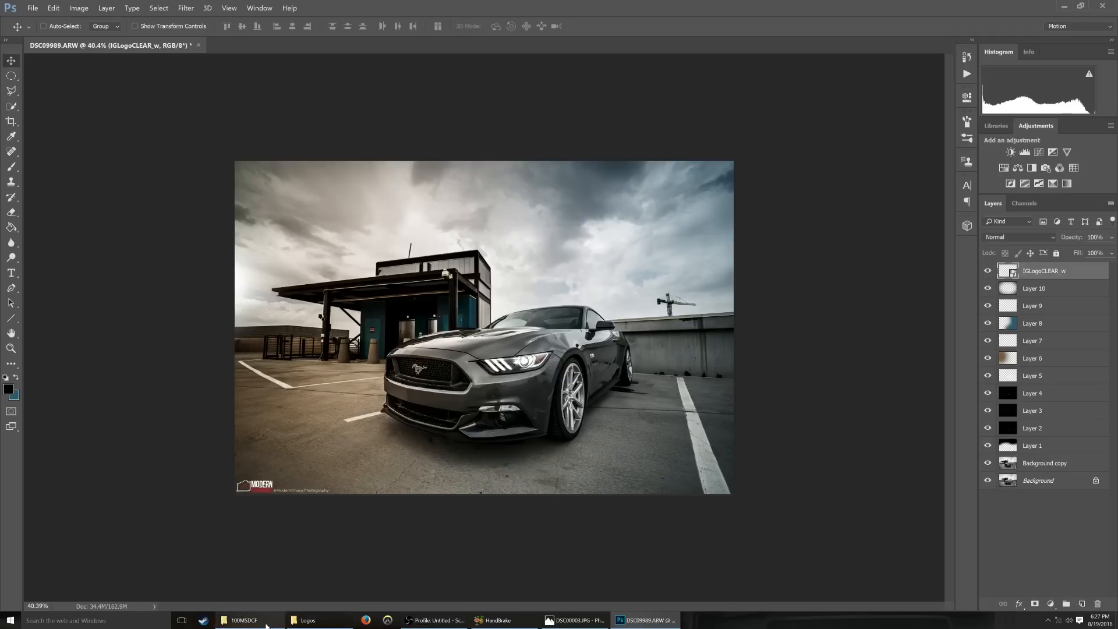
pyautogui.click(242, 620)
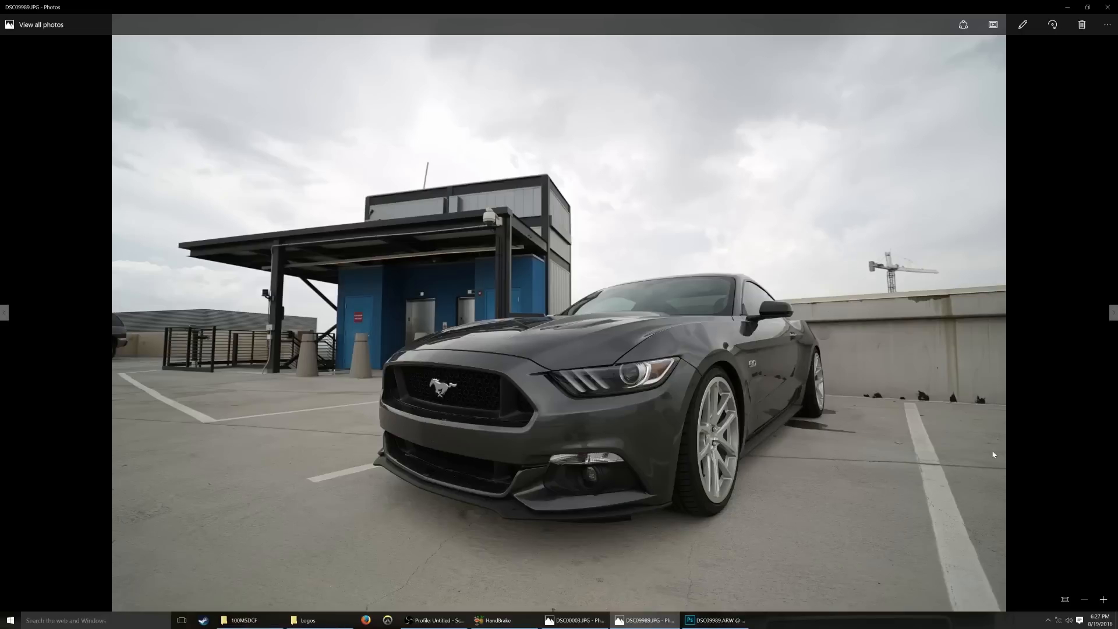
pyautogui.click(714, 620)
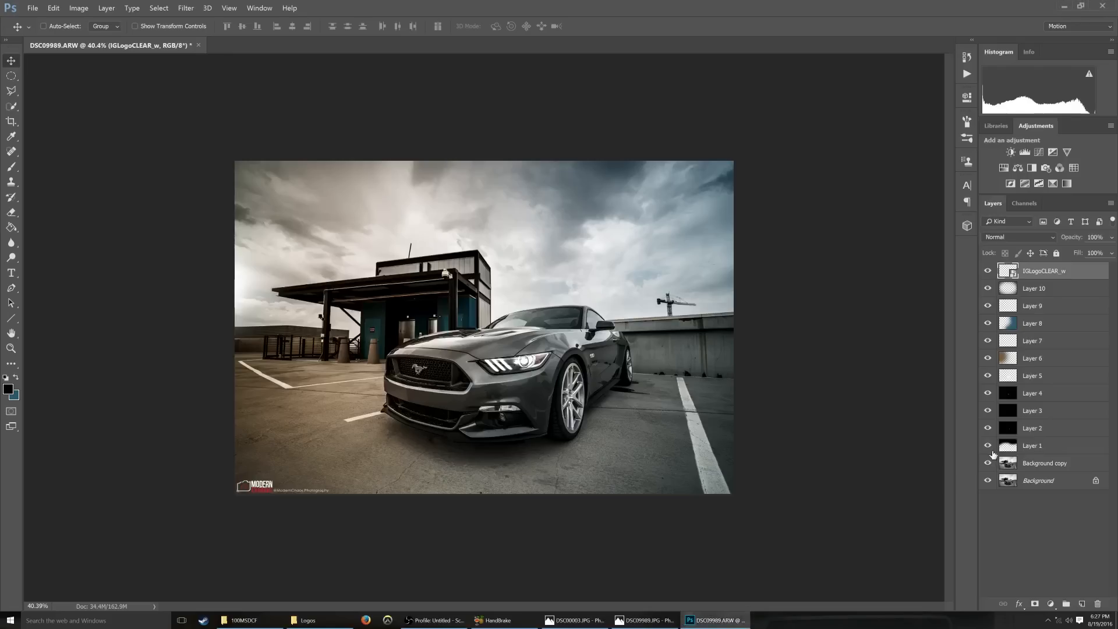